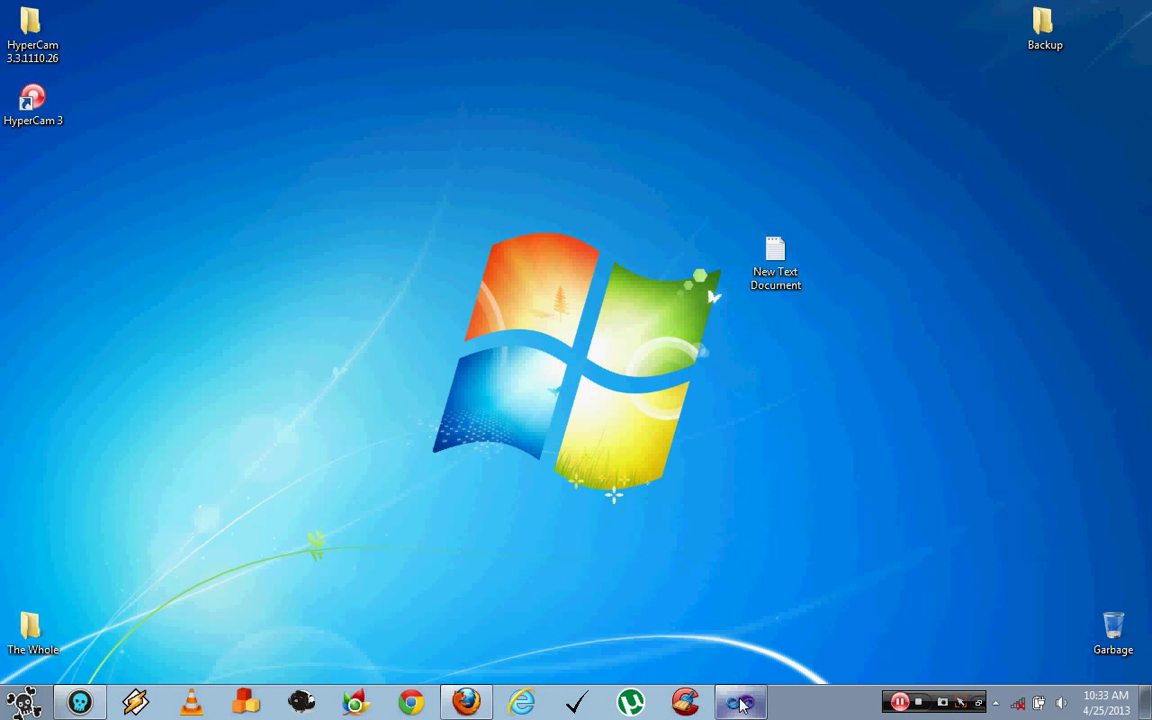
Step: Show the Anchor Cargo & Shipping home page, then go to the Search page's location finder
left_click(740, 700)
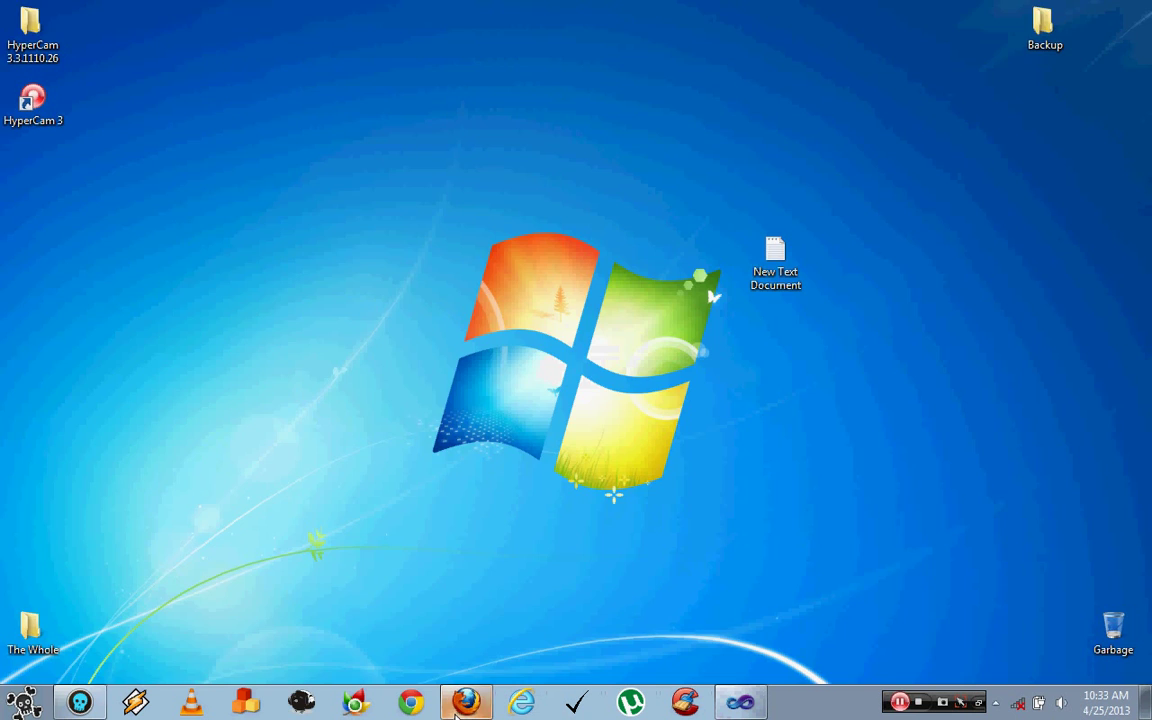
left_click(466, 700)
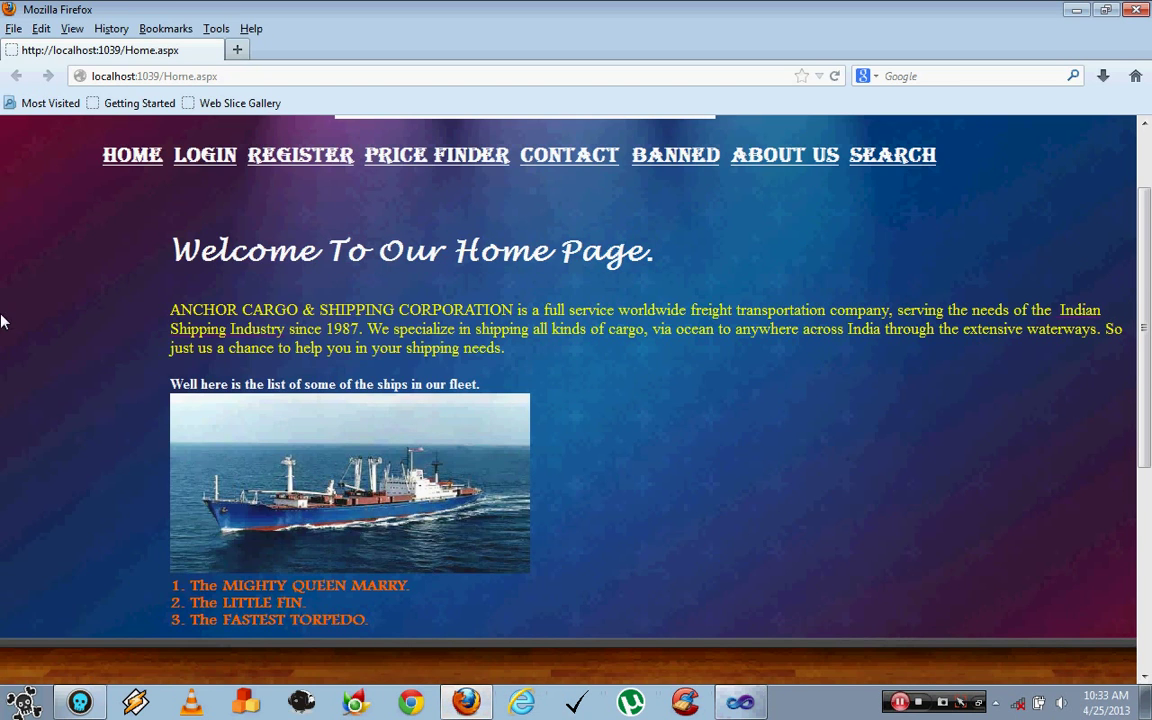
scroll("down", 3)
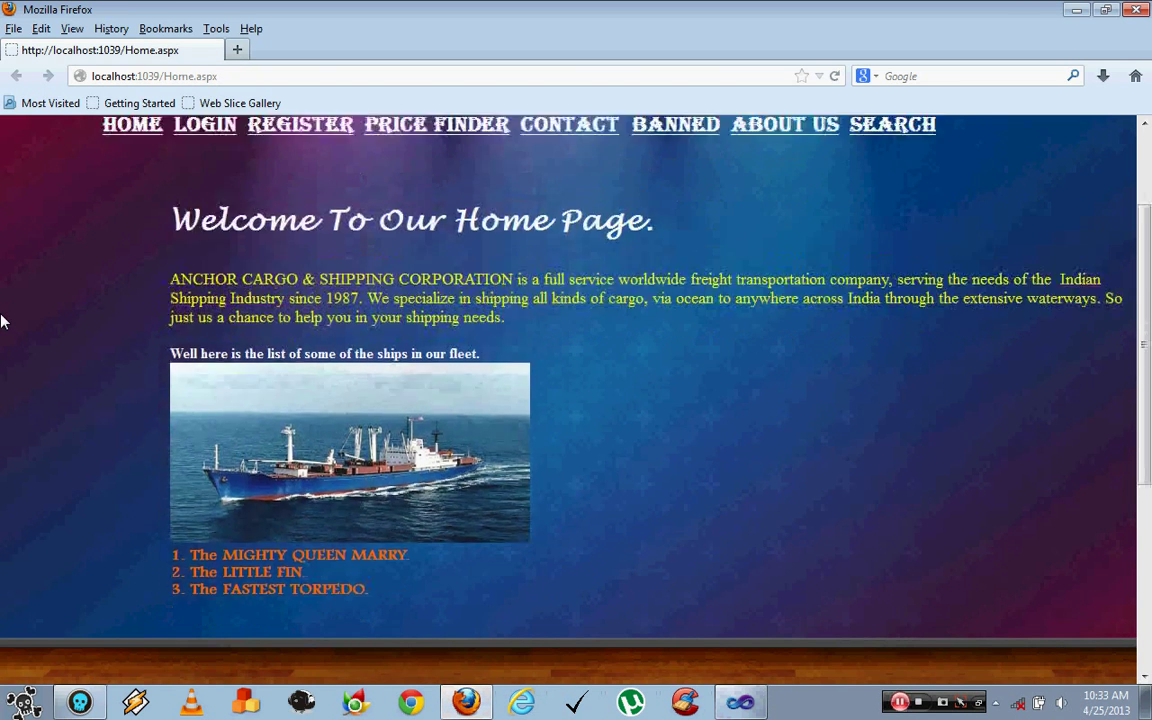
scroll("up", 3)
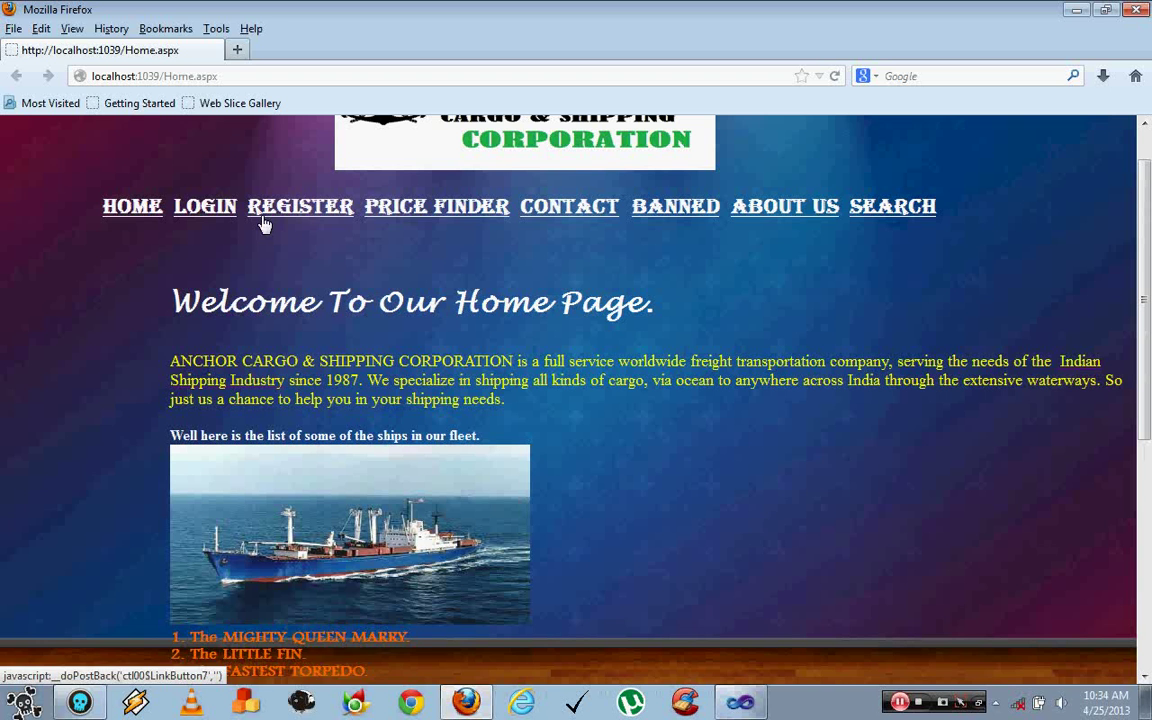
mouse_move(572, 288)
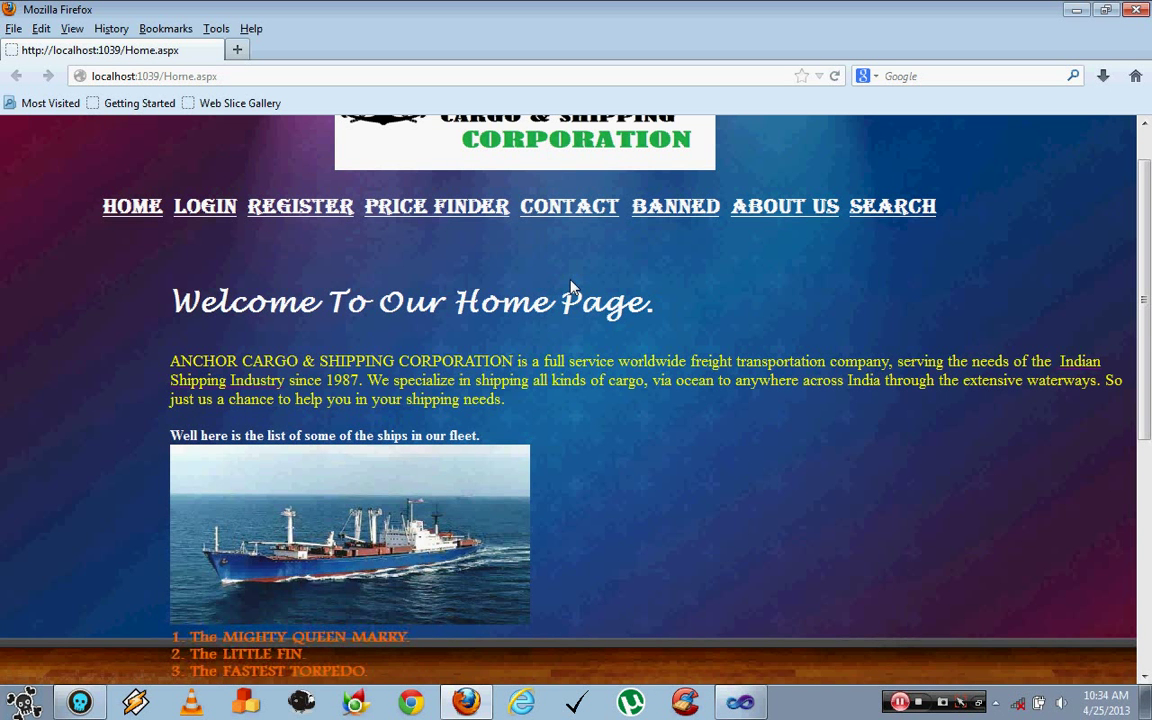
mouse_move(890, 210)
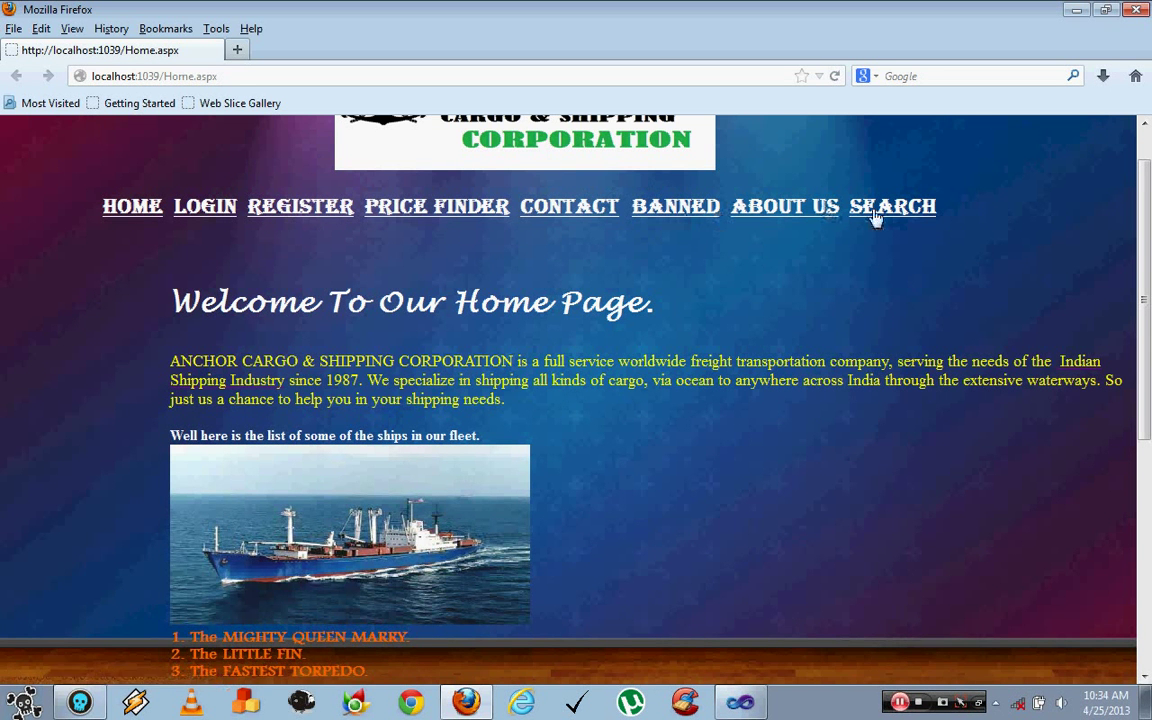
left_click(892, 206)
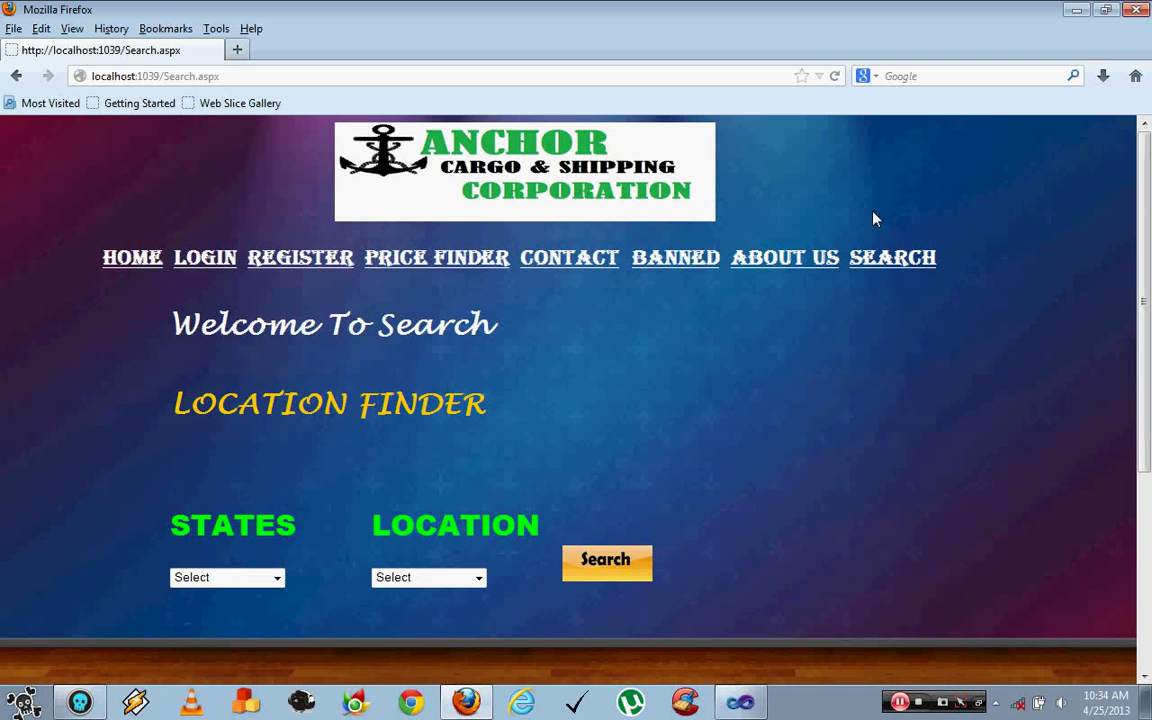
mouse_move(350, 468)
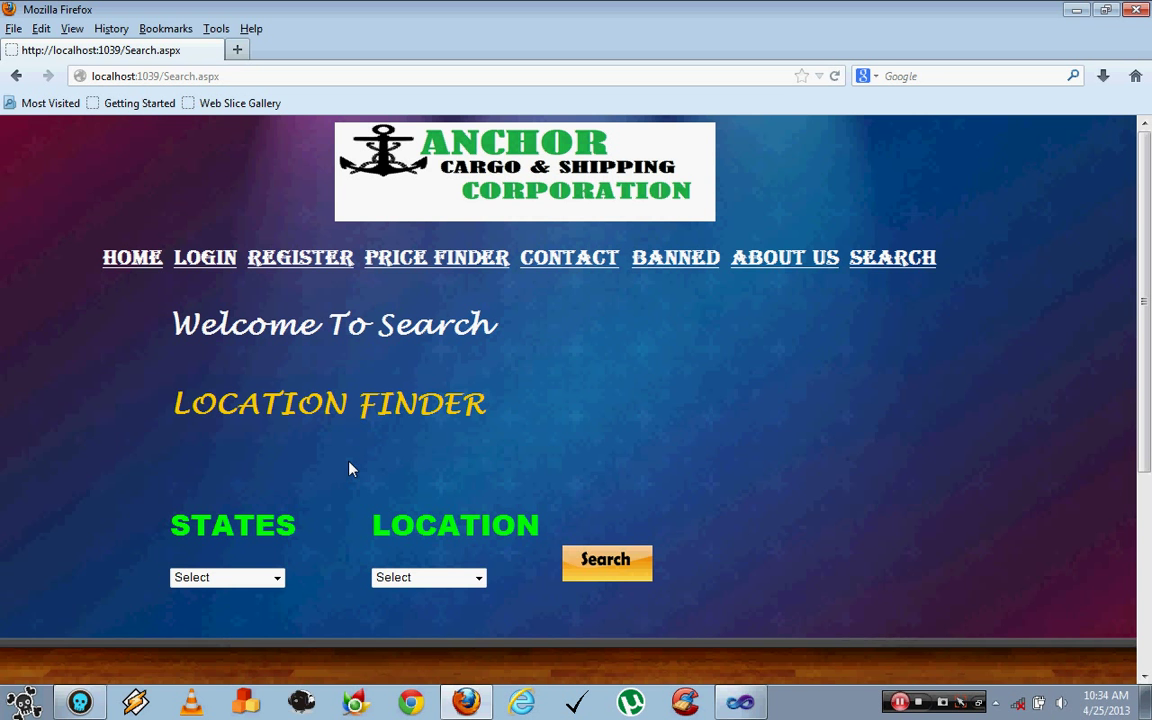
mouse_move(784, 256)
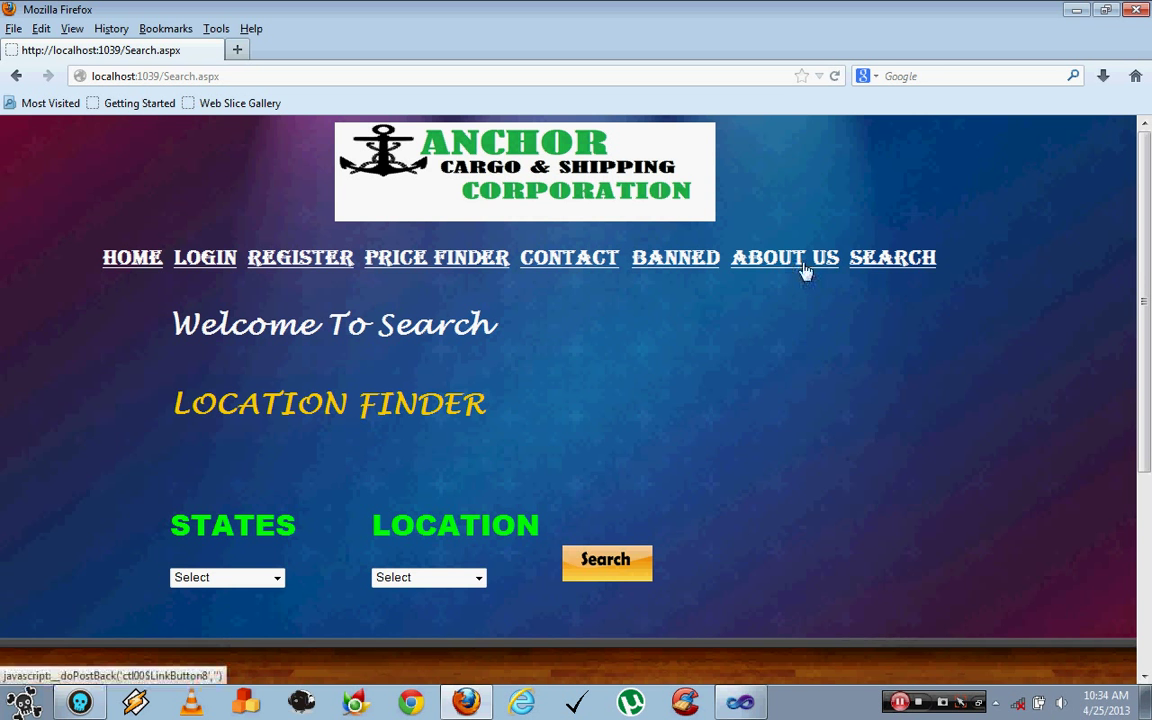
Step: Visit the About Us and Banned Products pages, then the Contact page's head office info
left_click(784, 256)
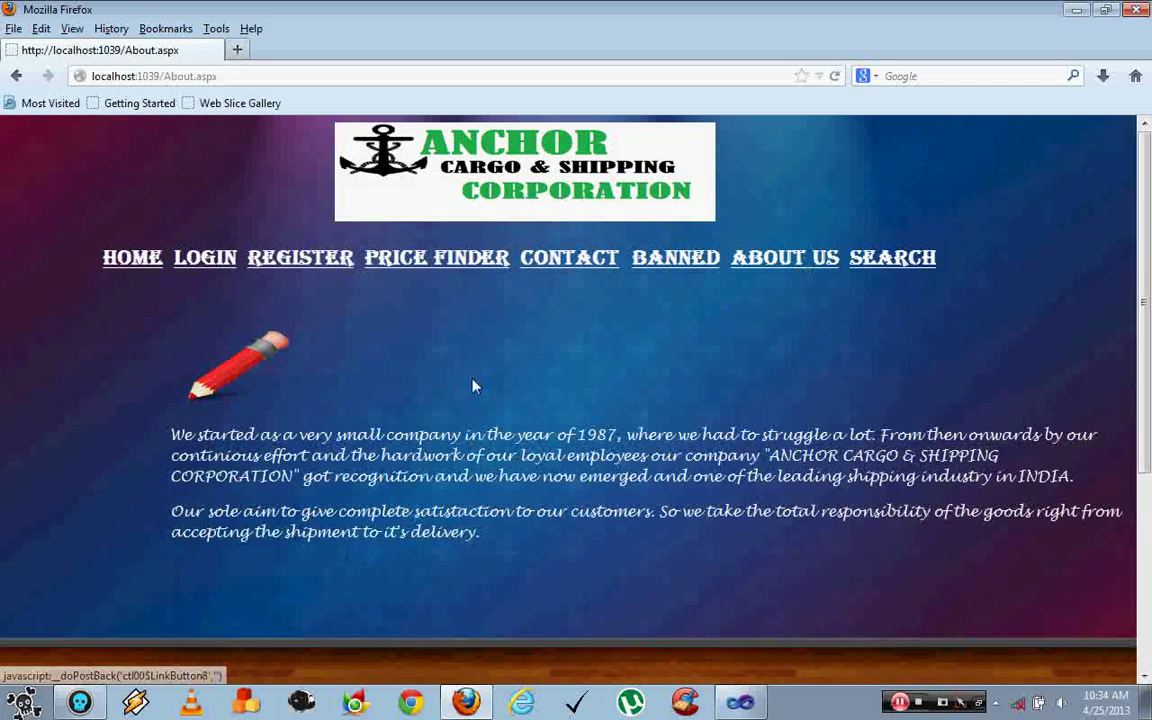
scroll("down", 3)
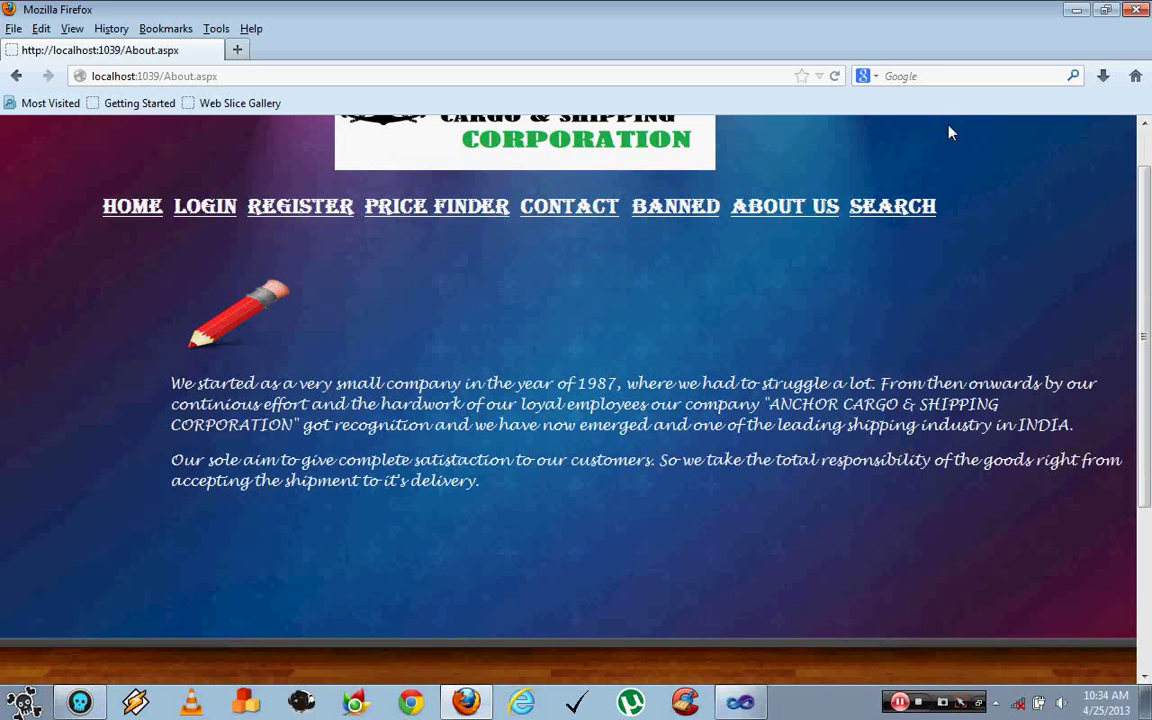
mouse_move(676, 206)
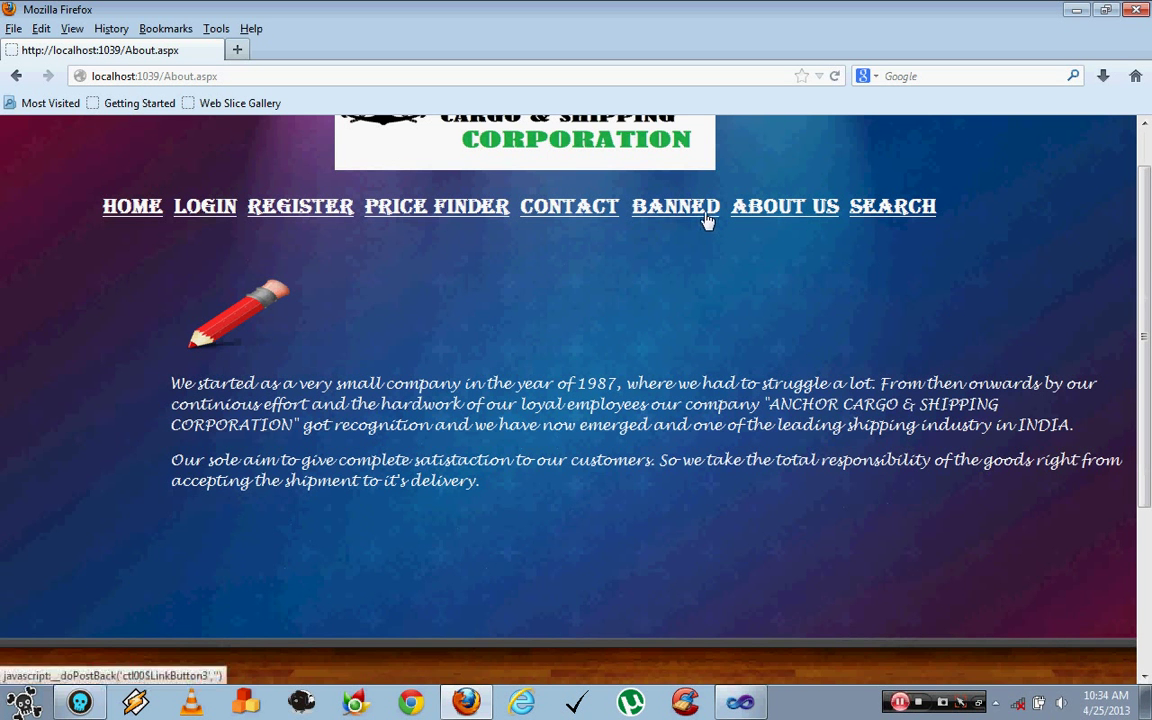
left_click(676, 206)
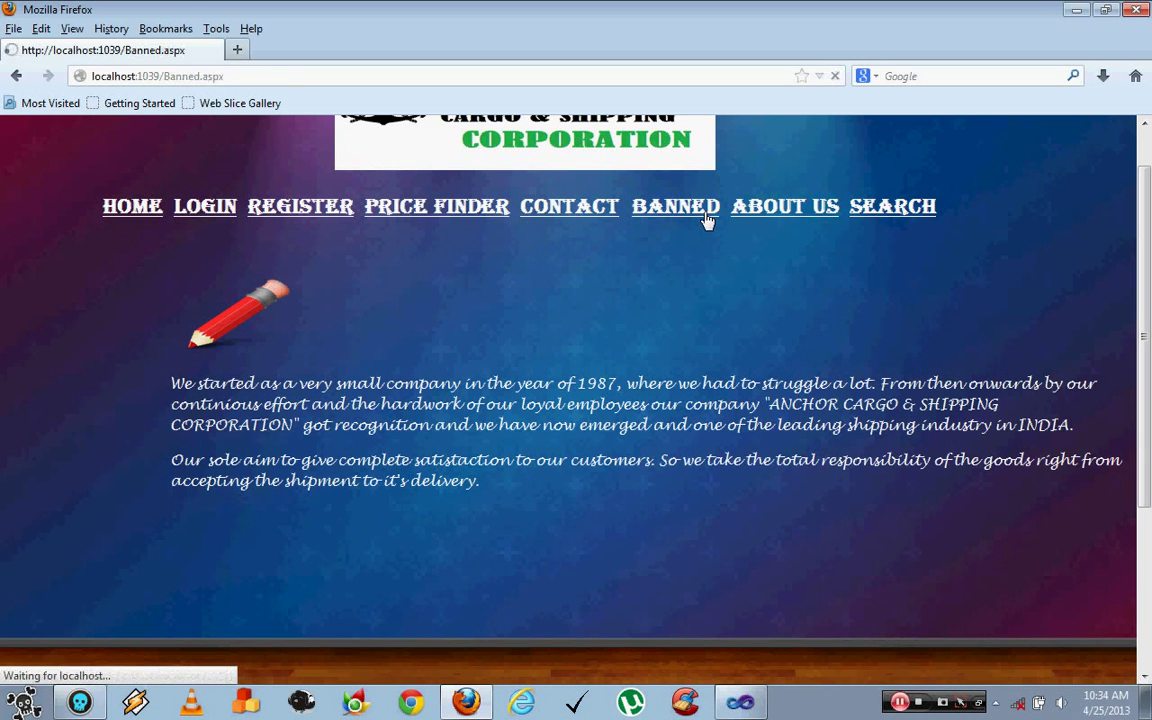
left_click(676, 206)
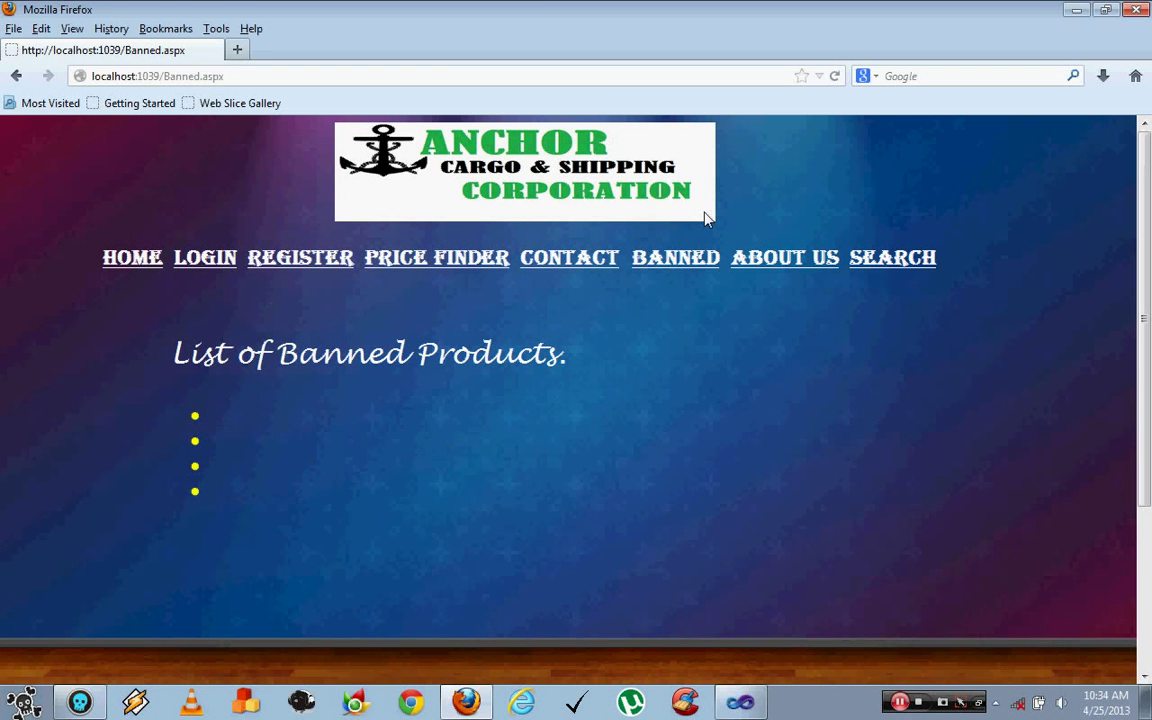
mouse_move(568, 256)
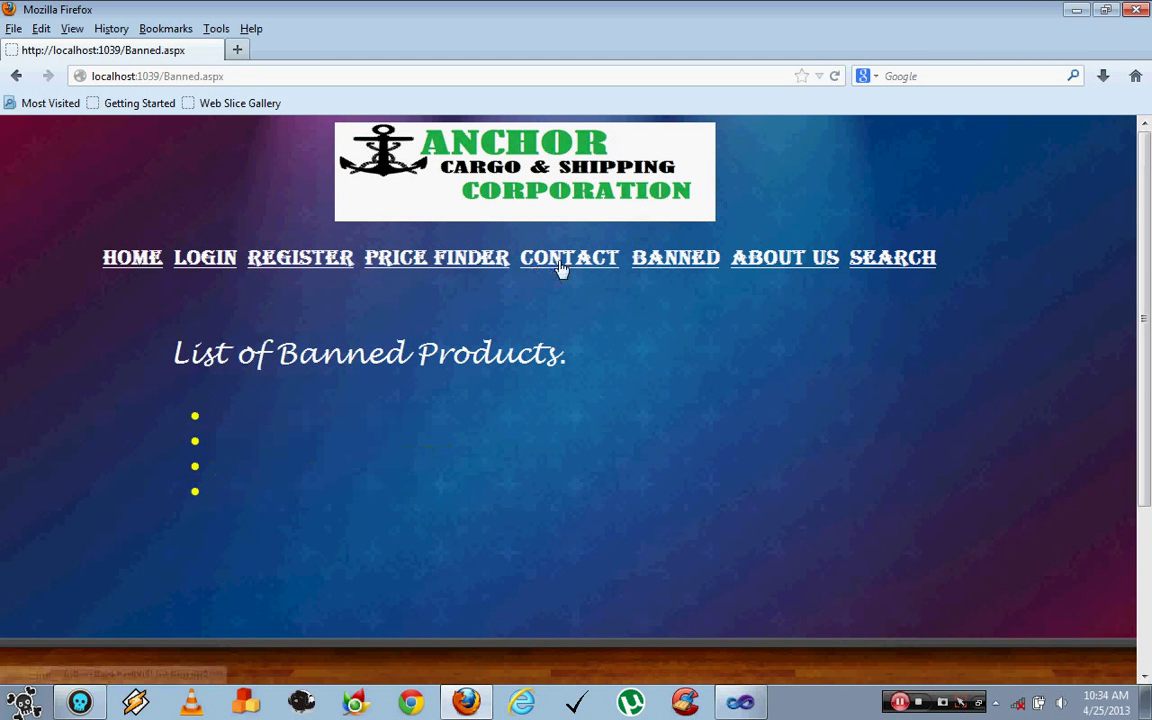
left_click(568, 256)
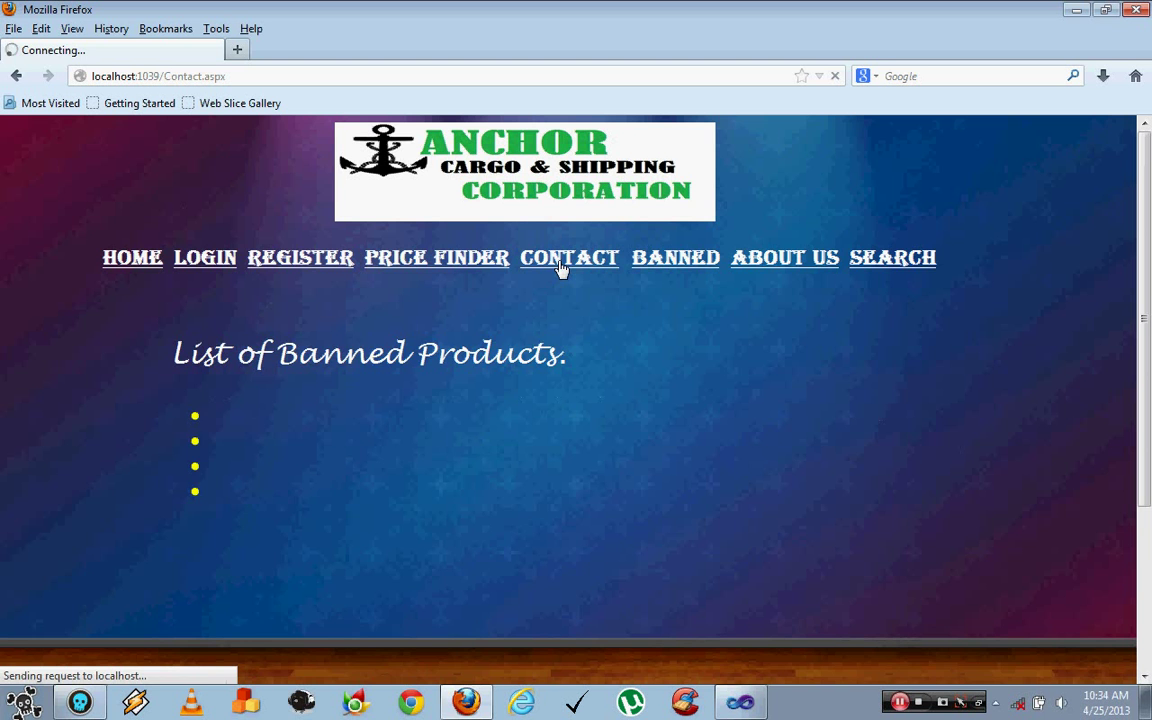
left_click(568, 256)
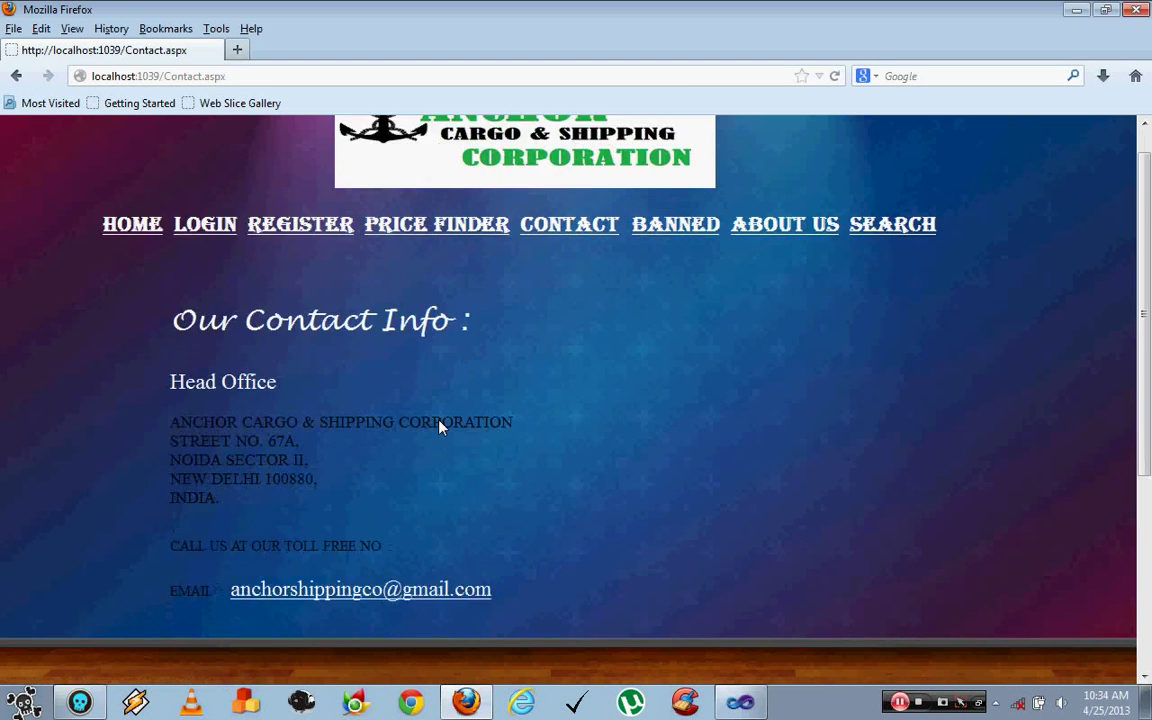
scroll("up", 3)
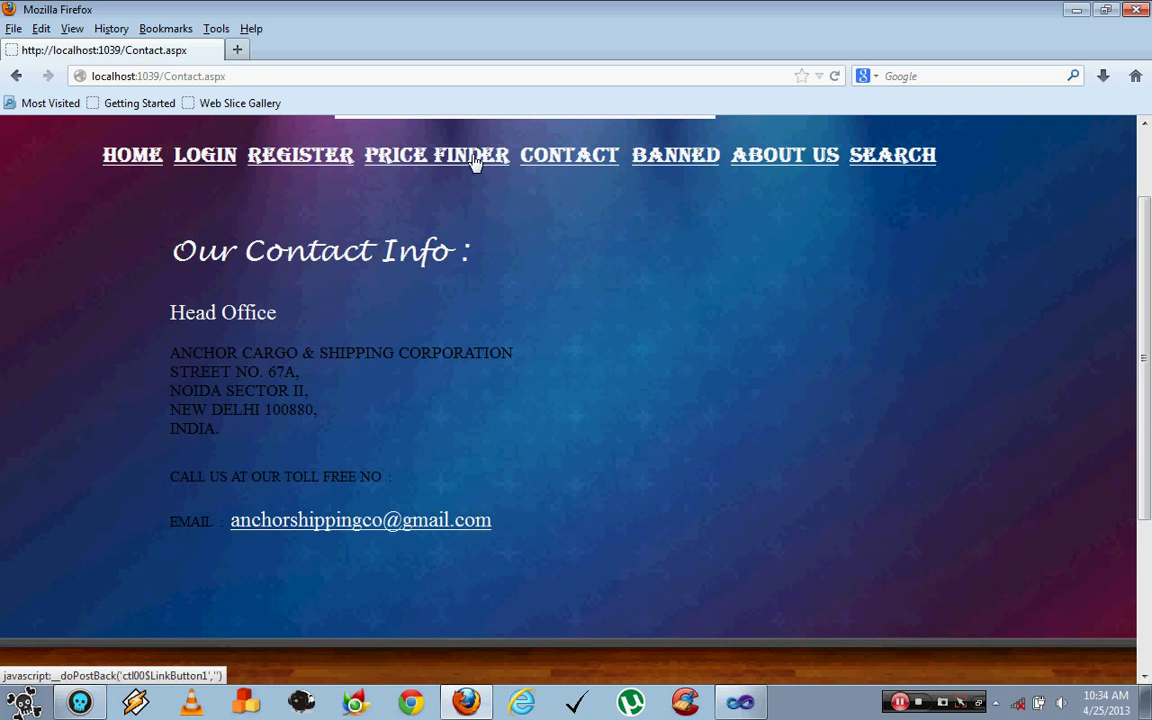
Step: Bring up the Price Finder form with origin New Delhi, destination city and weight choices
left_click(436, 156)
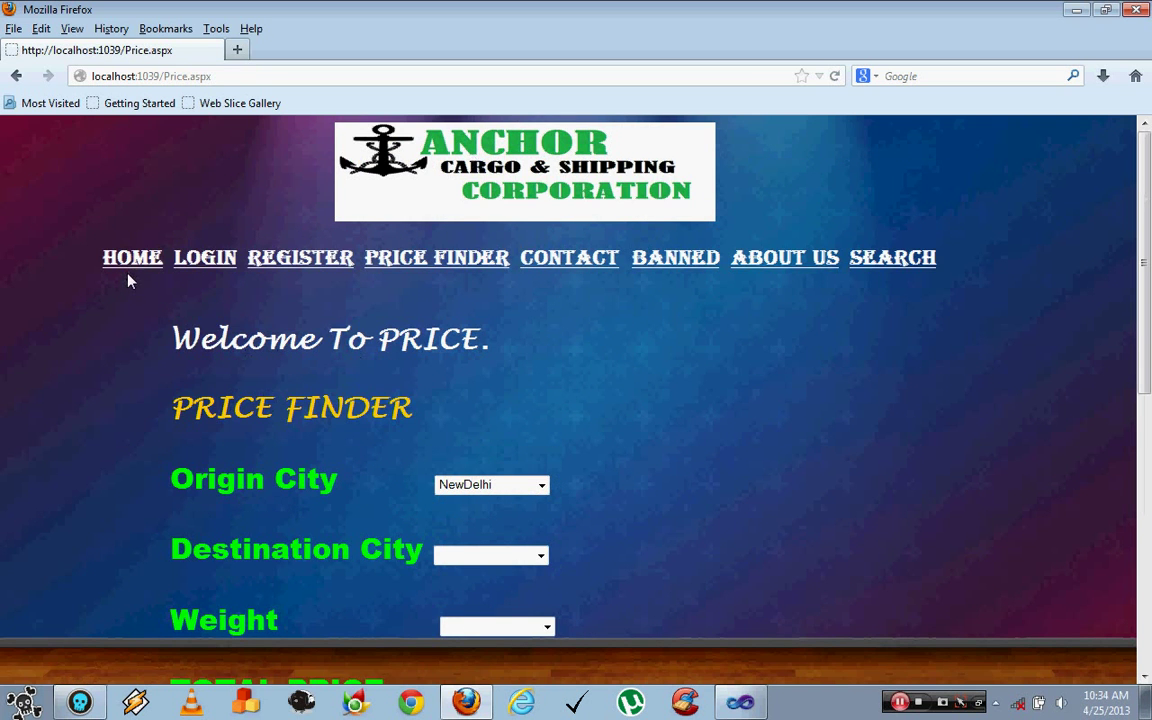
scroll("down", 3)
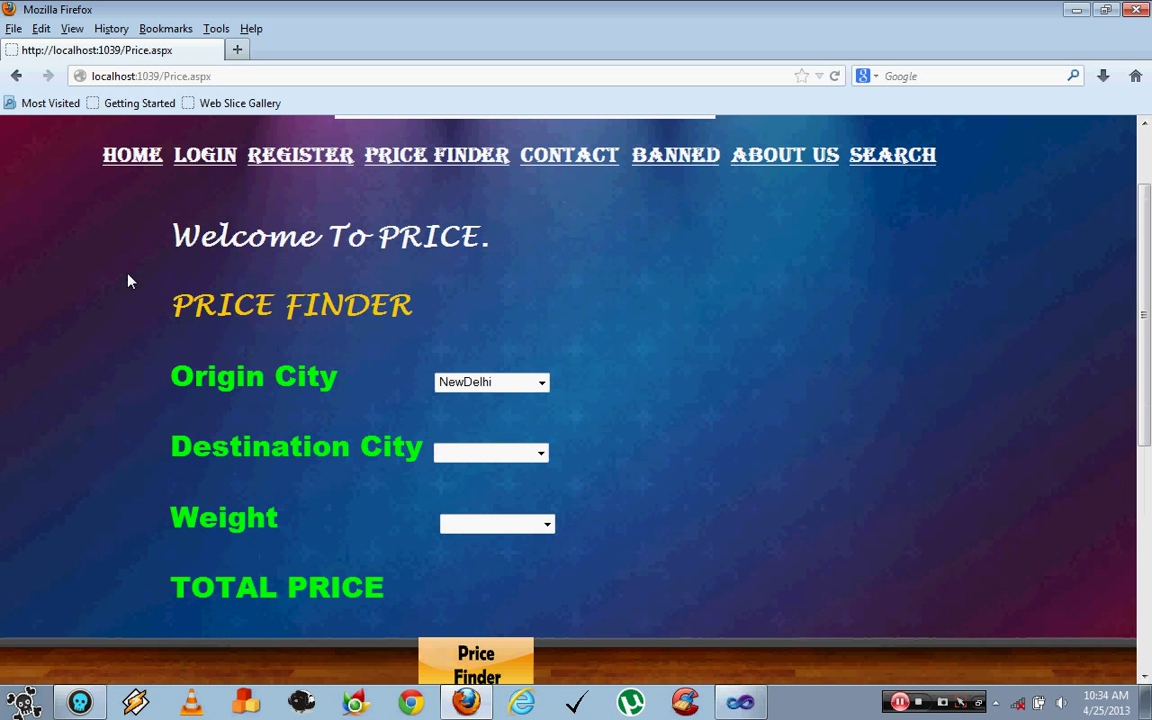
mouse_move(300, 156)
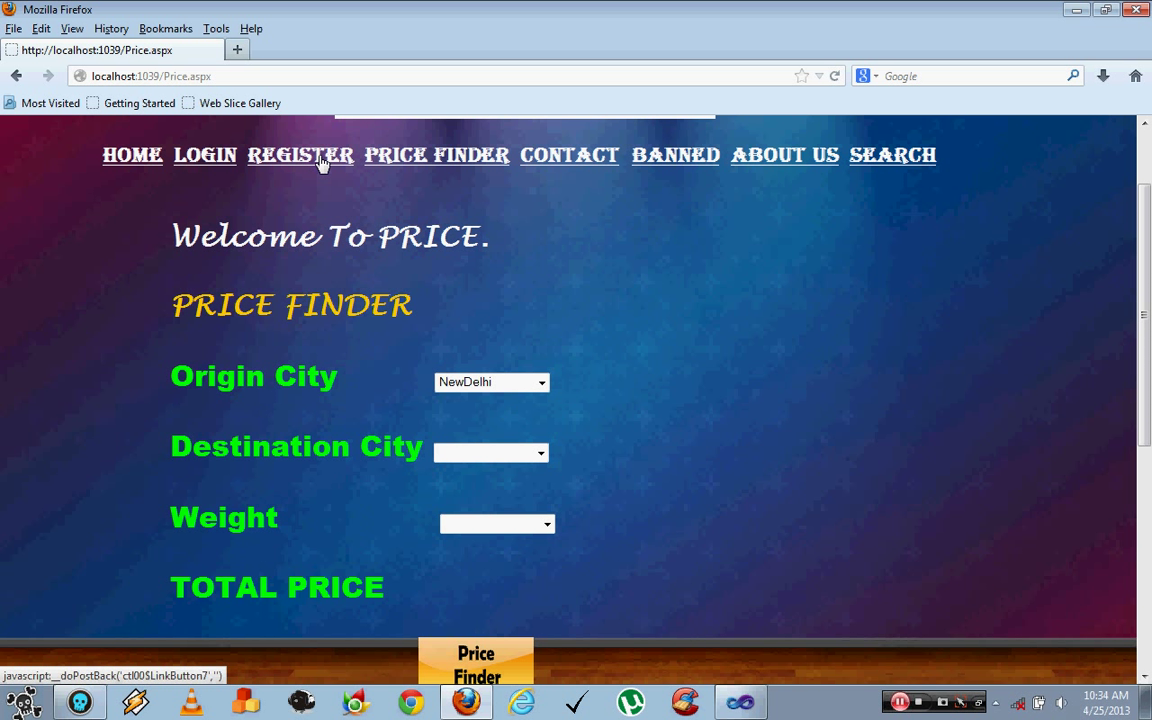
Step: On the Register form, enter username javed and the account password
left_click(300, 156)
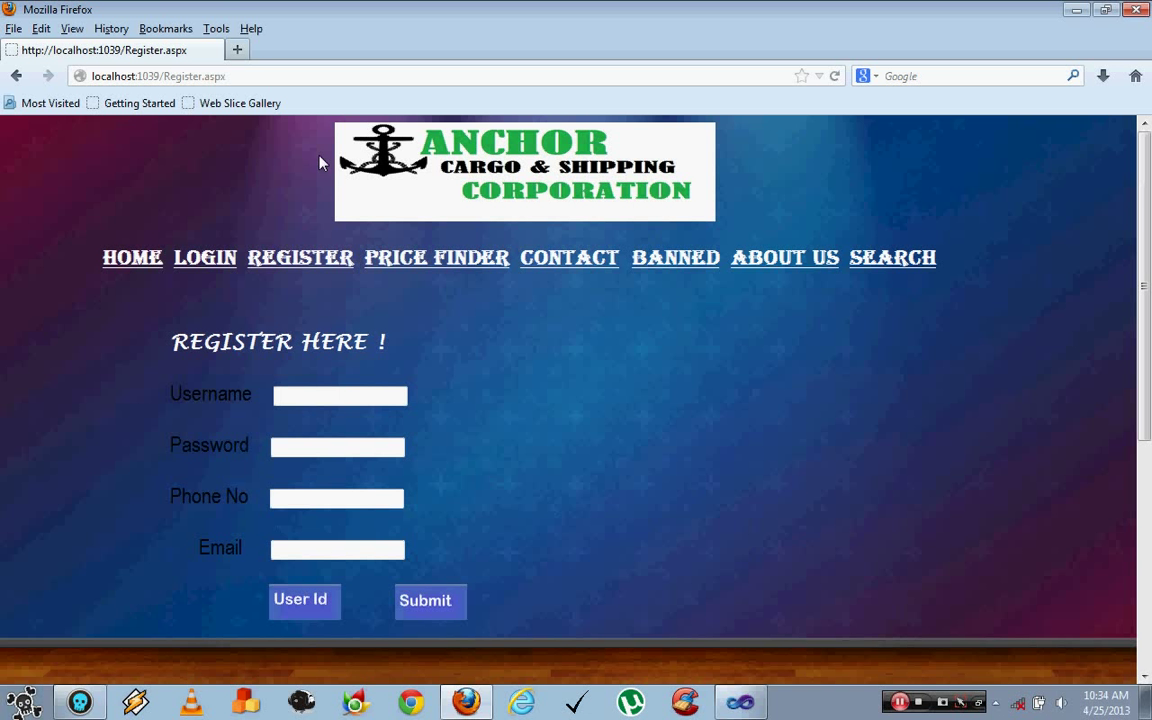
left_click(340, 396)
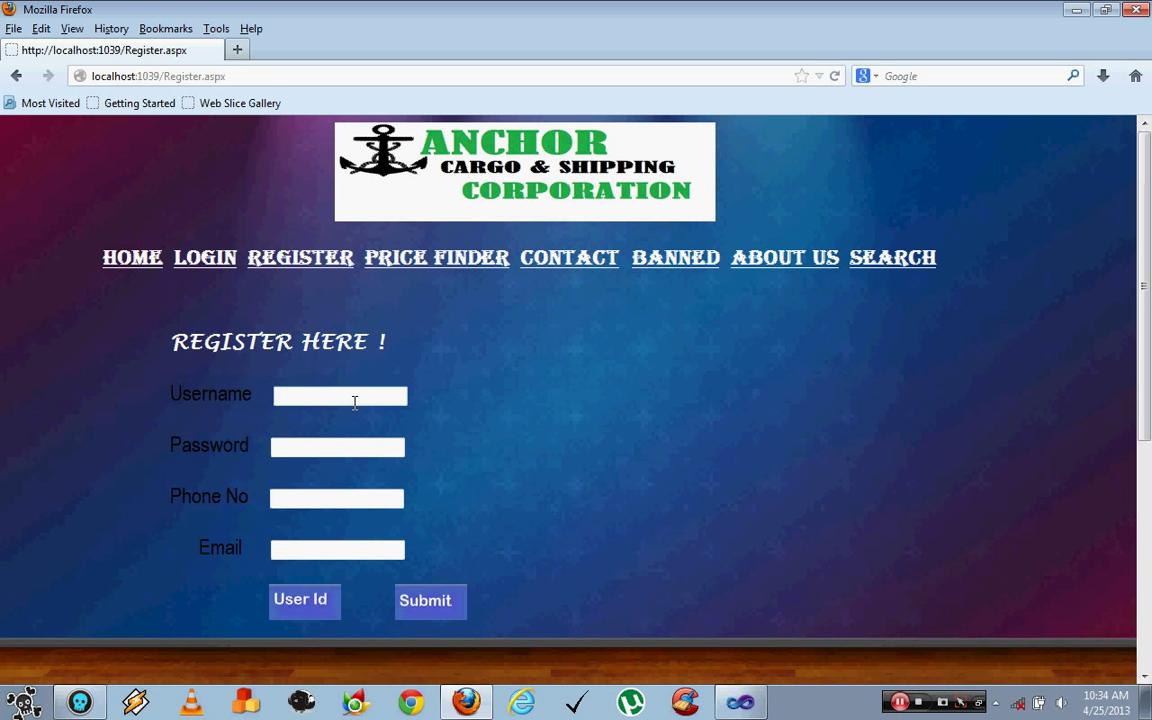
left_click(340, 396)
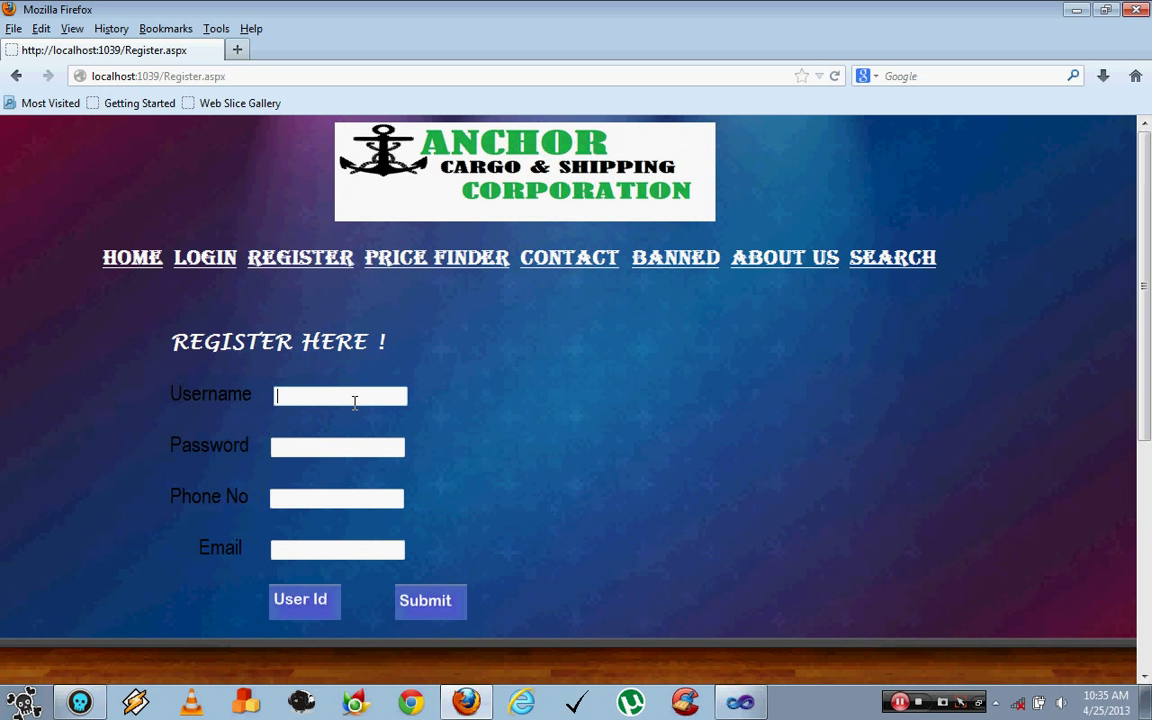
type("jav")
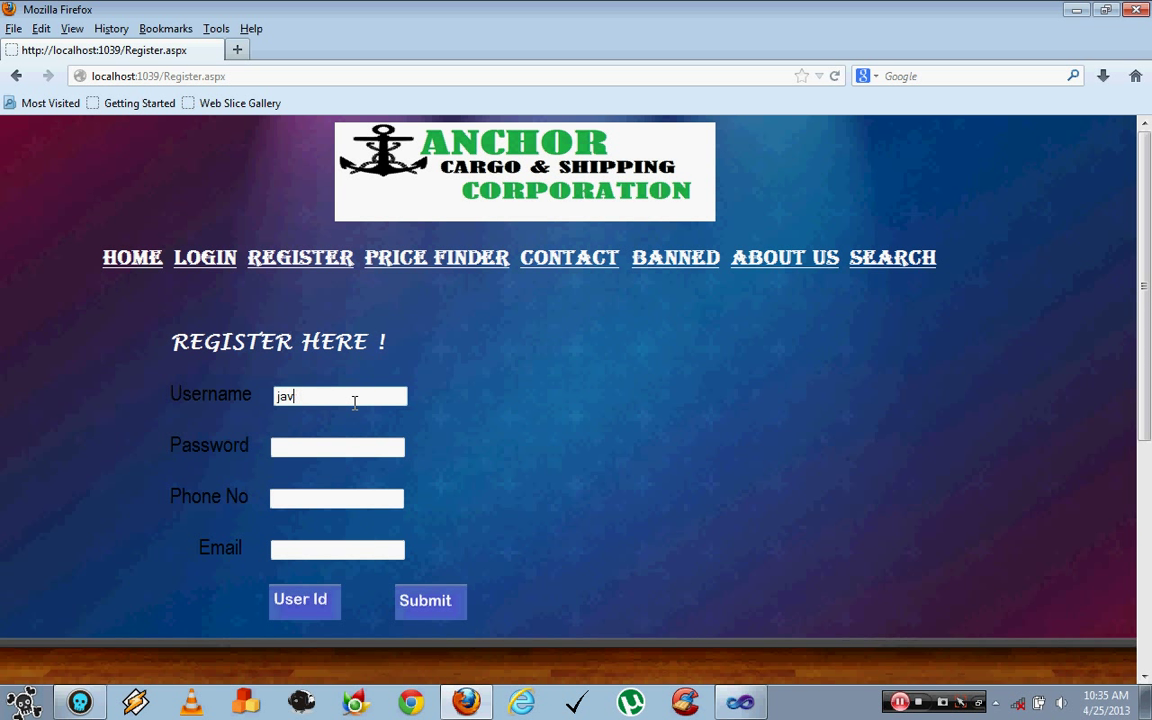
type("ed")
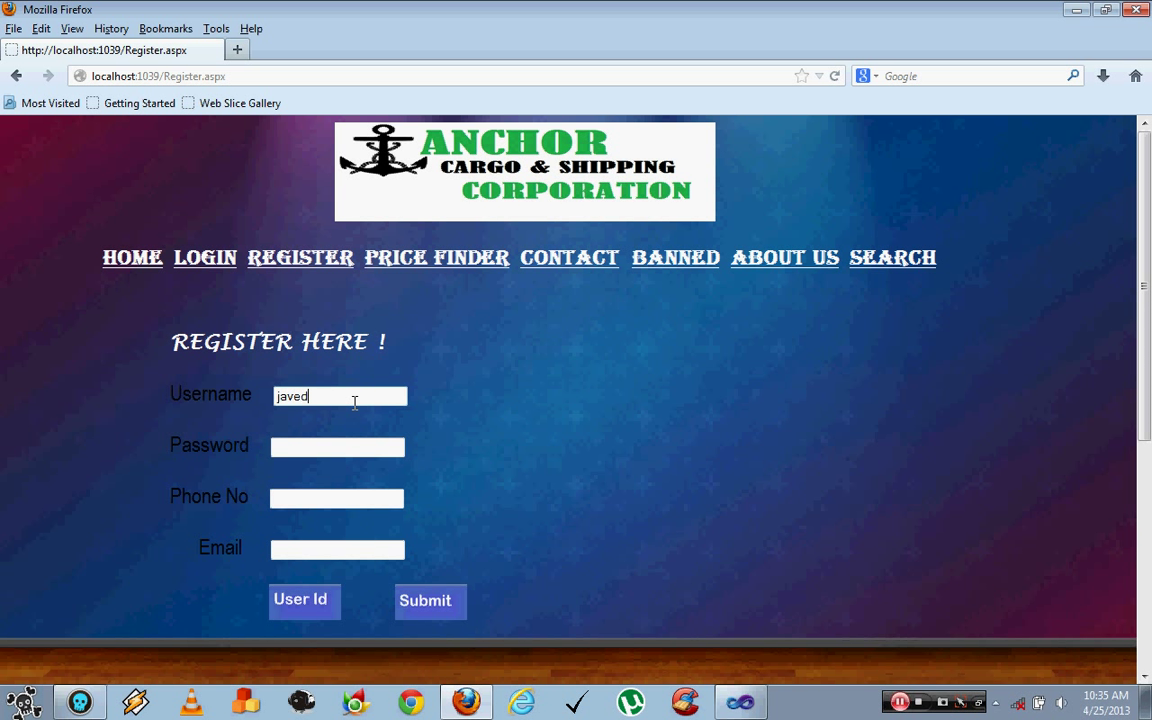
left_click(336, 448)
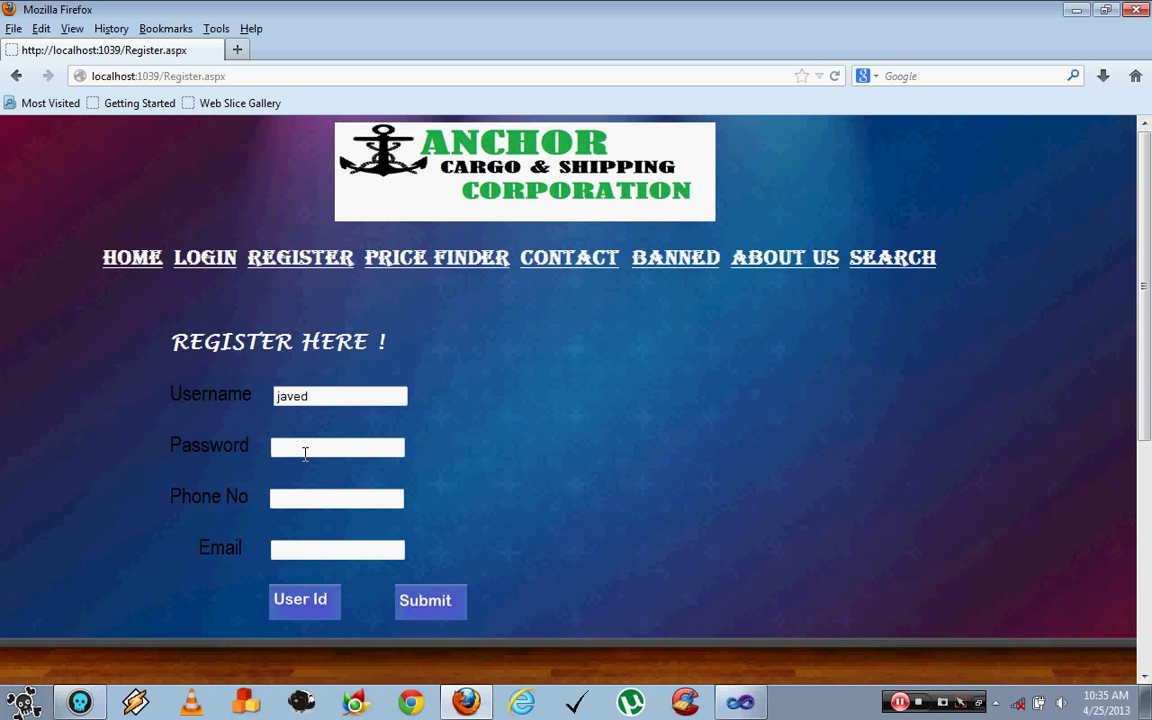
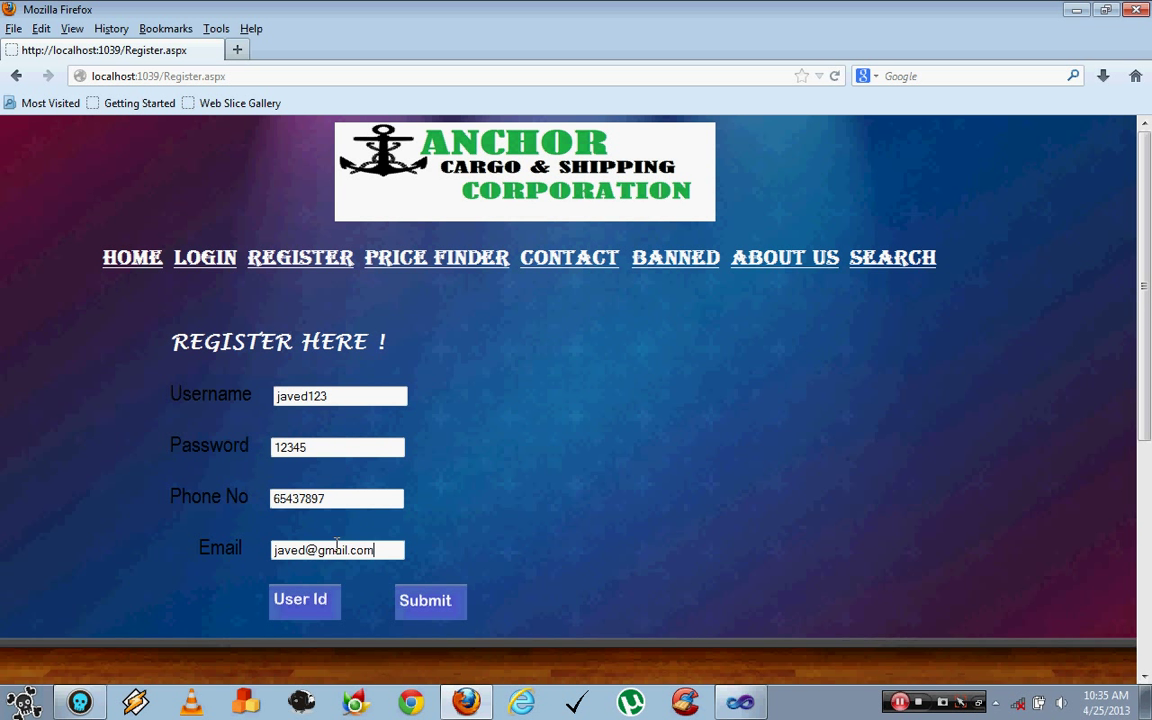
mouse_move(430, 600)
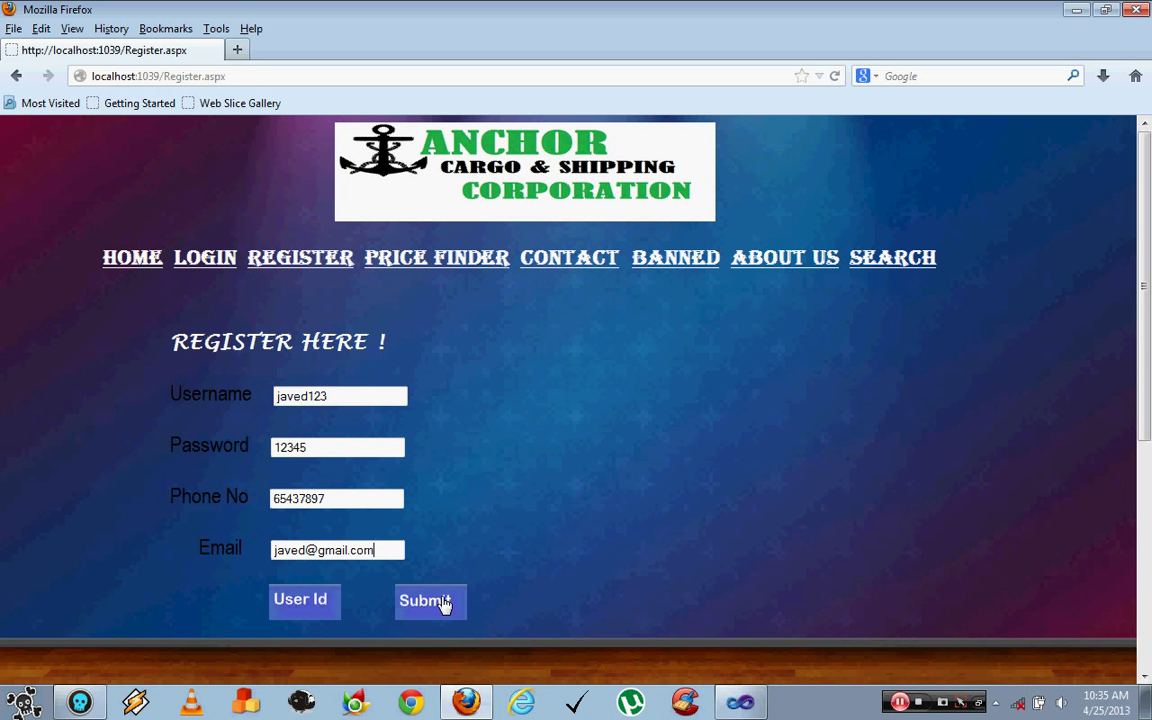
left_click(430, 600)
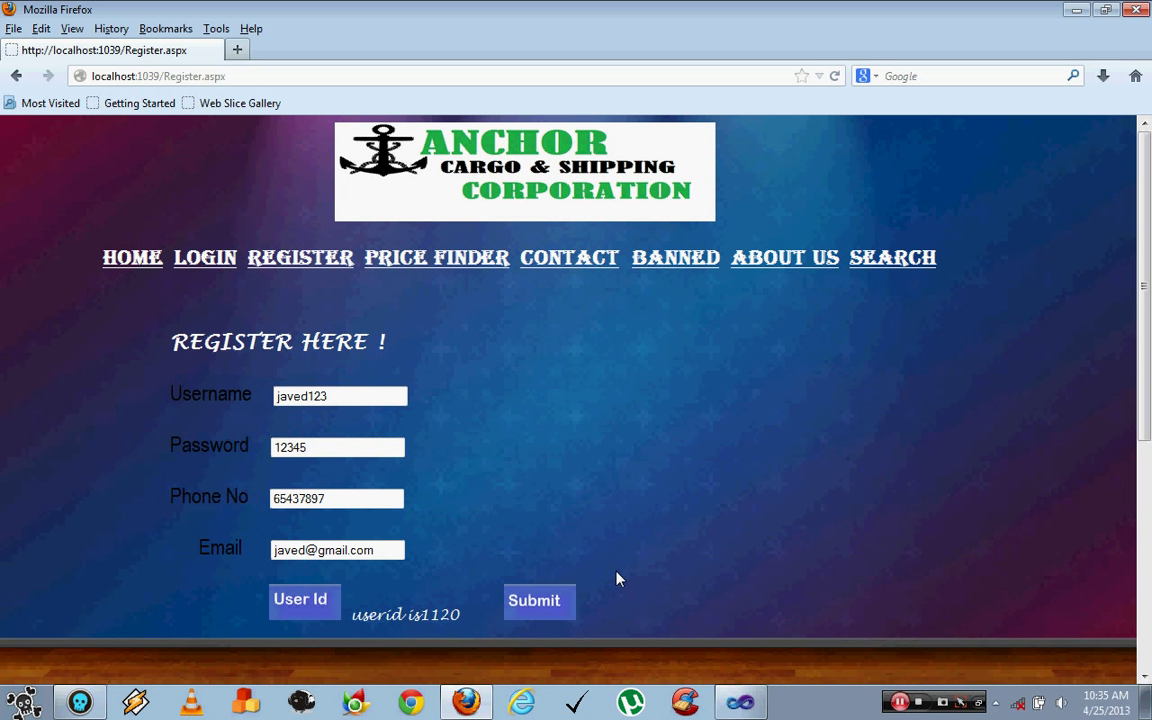
mouse_move(252, 300)
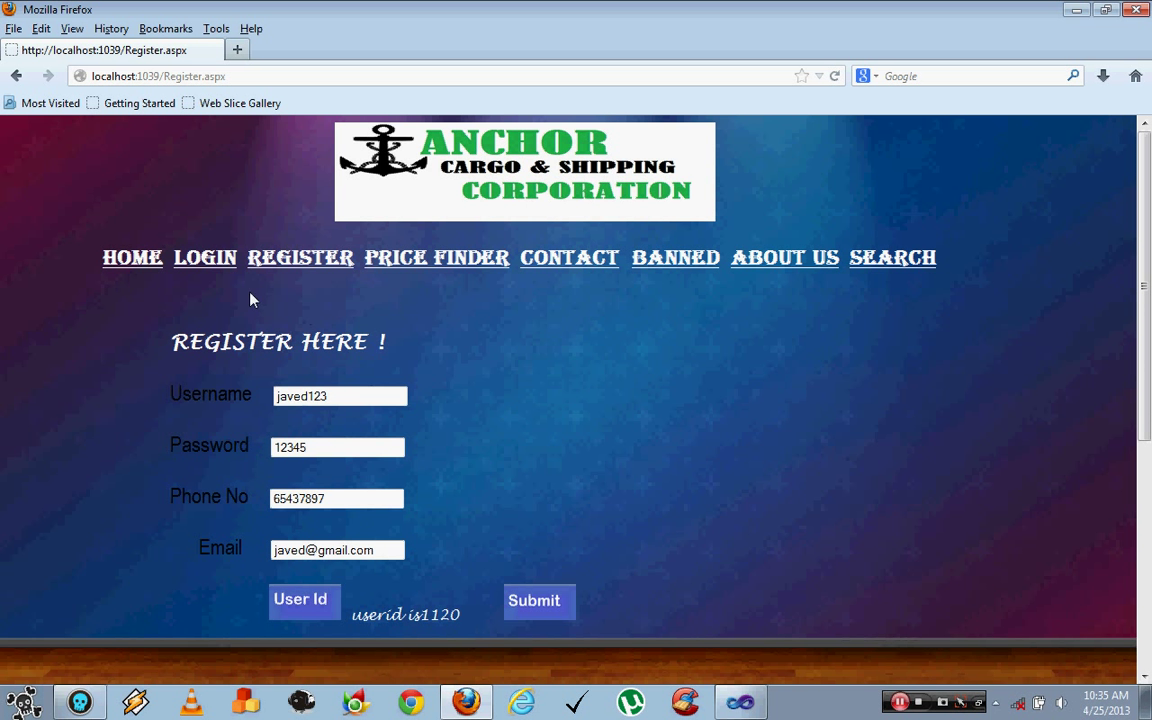
mouse_move(284, 336)
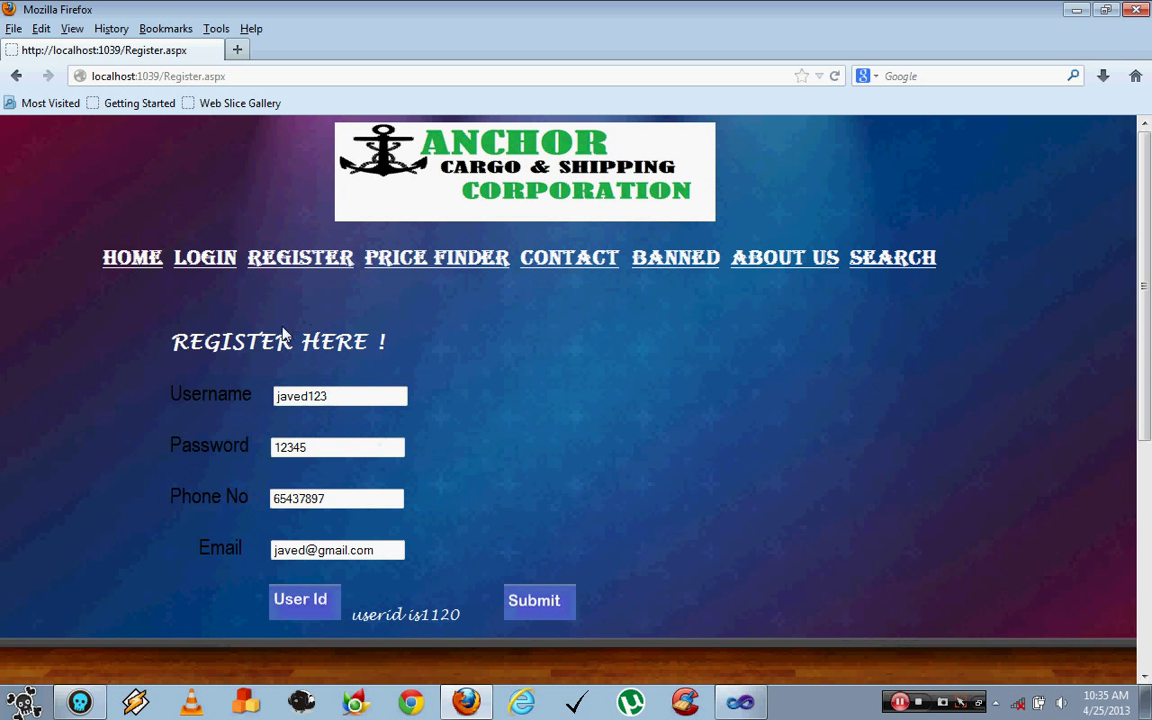
left_click(204, 256)
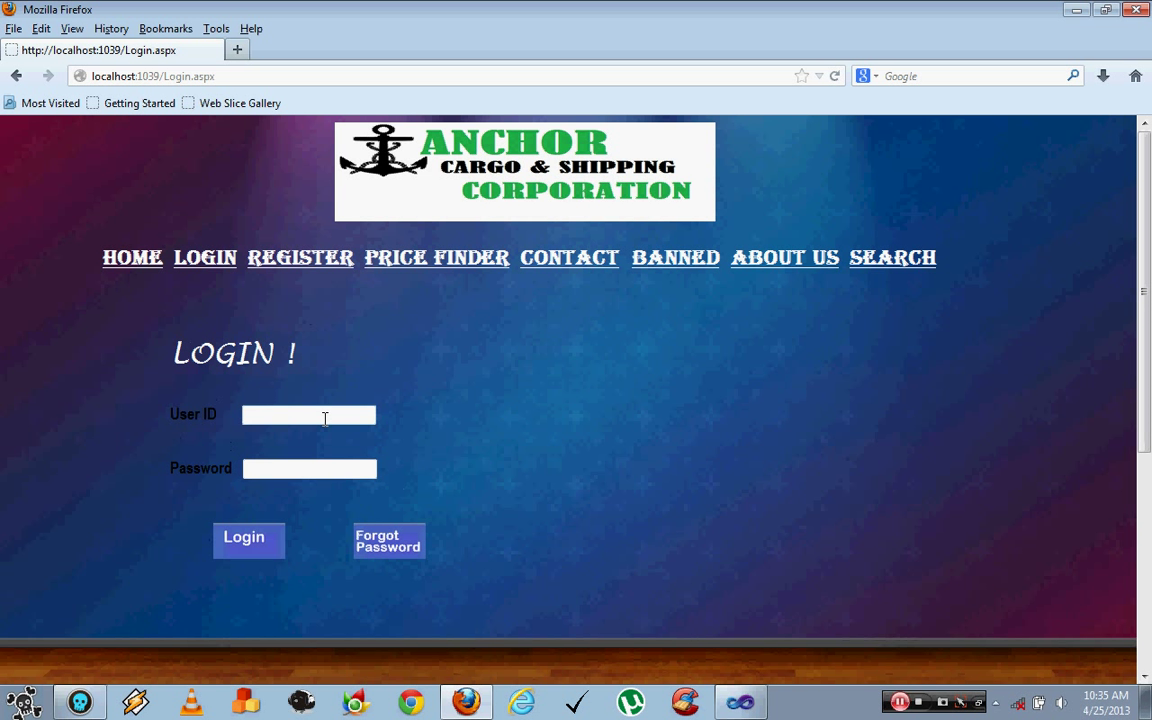
type("1120")
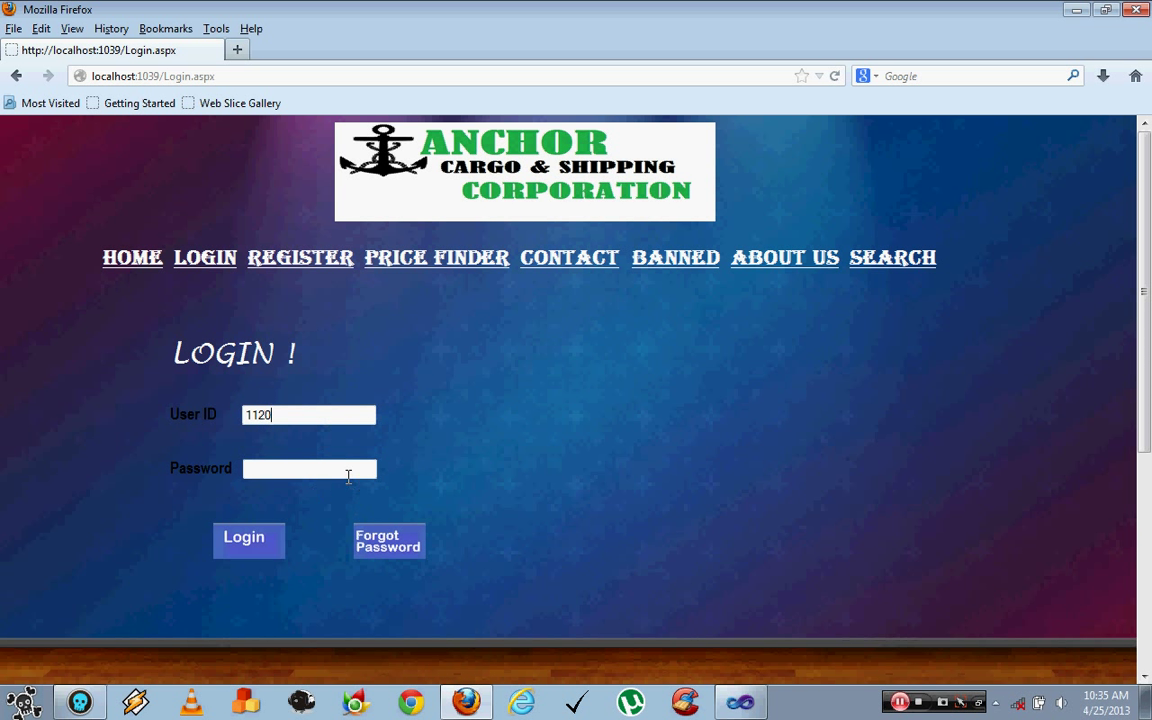
left_click(310, 468)
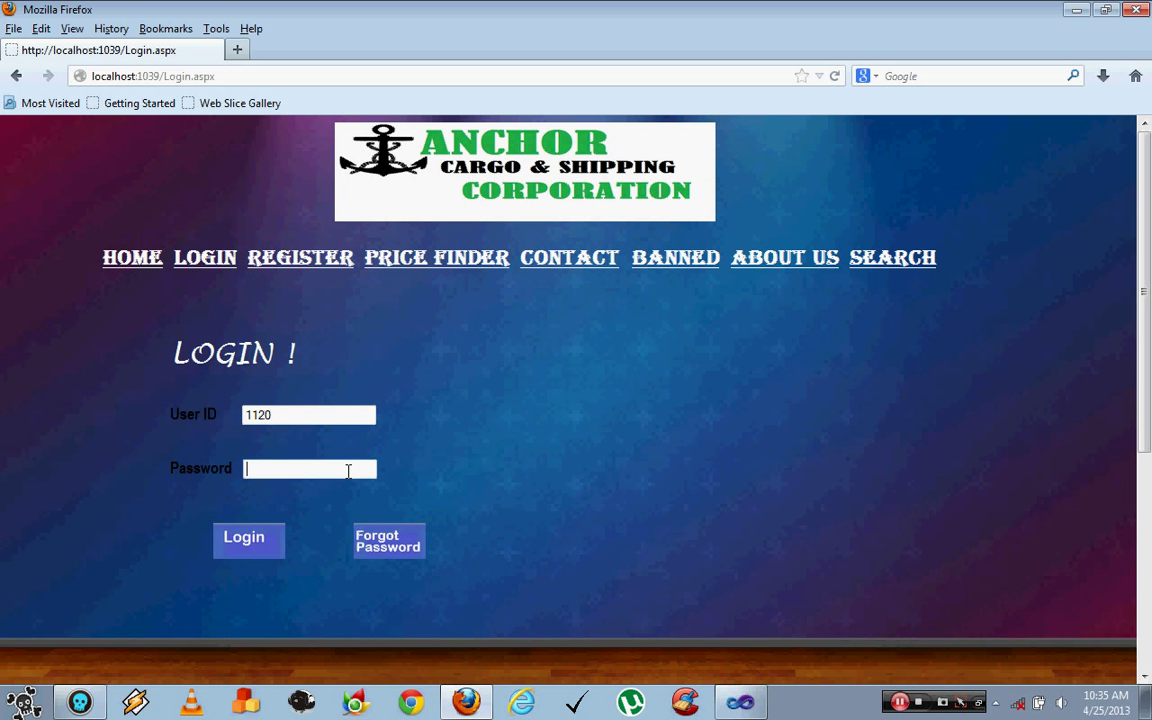
type("12345")
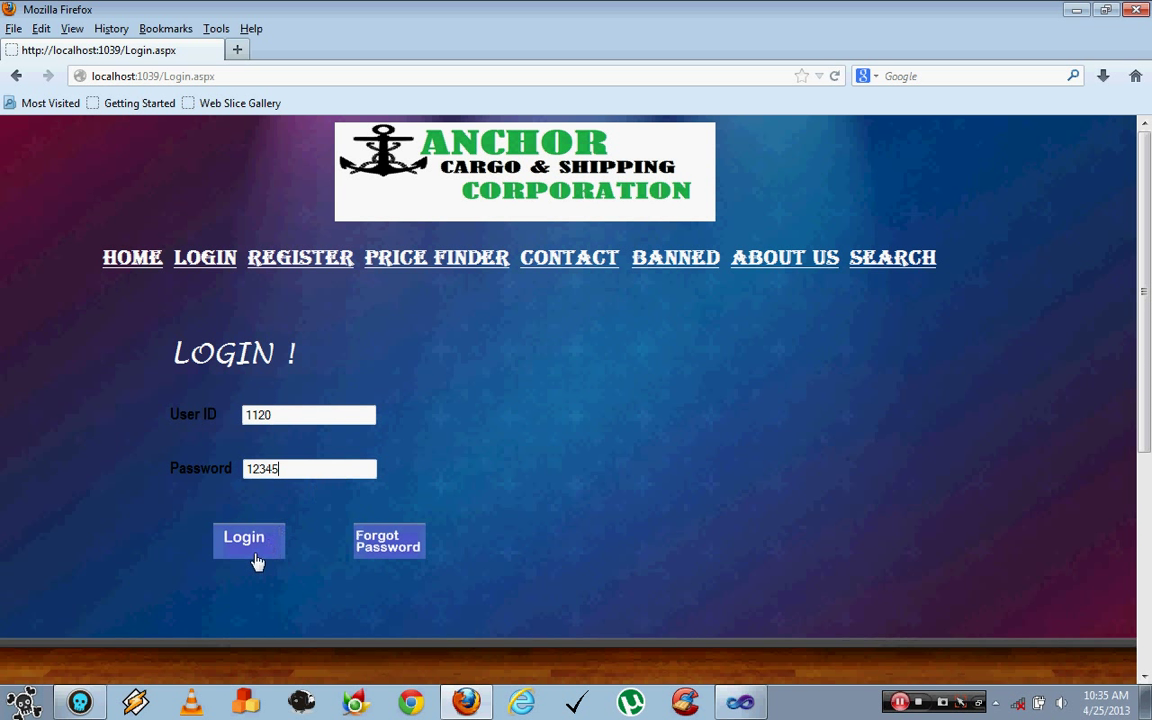
left_click(244, 536)
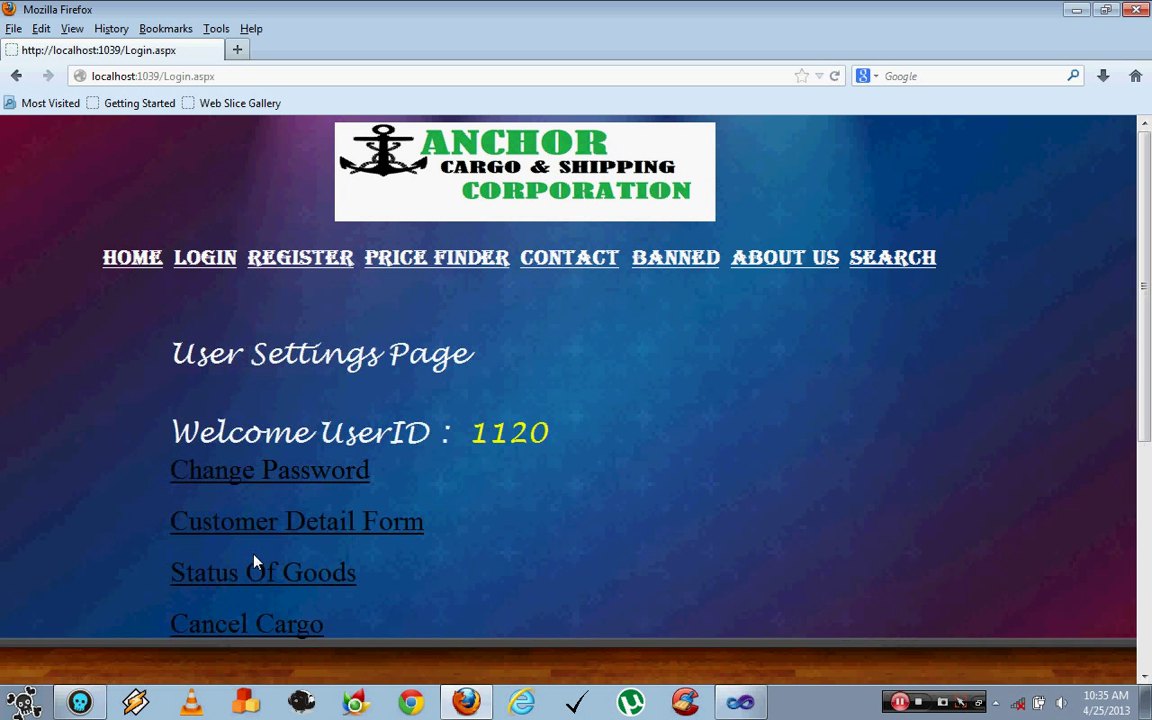
scroll("up", 3)
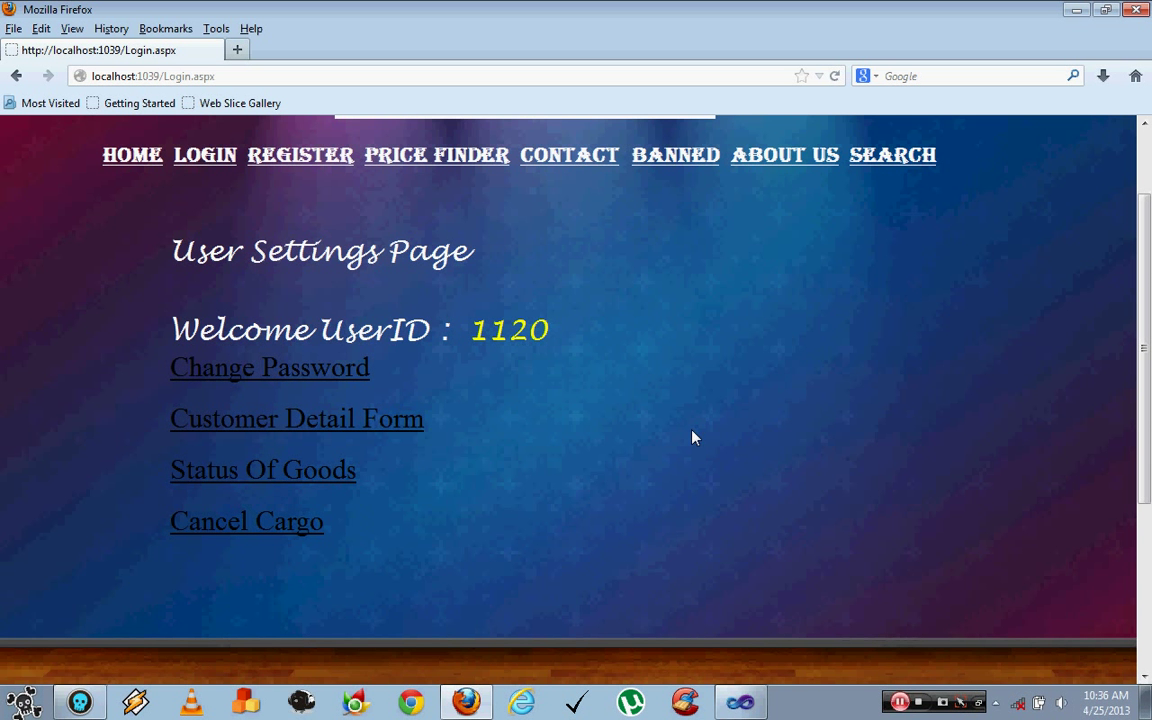
left_click(268, 368)
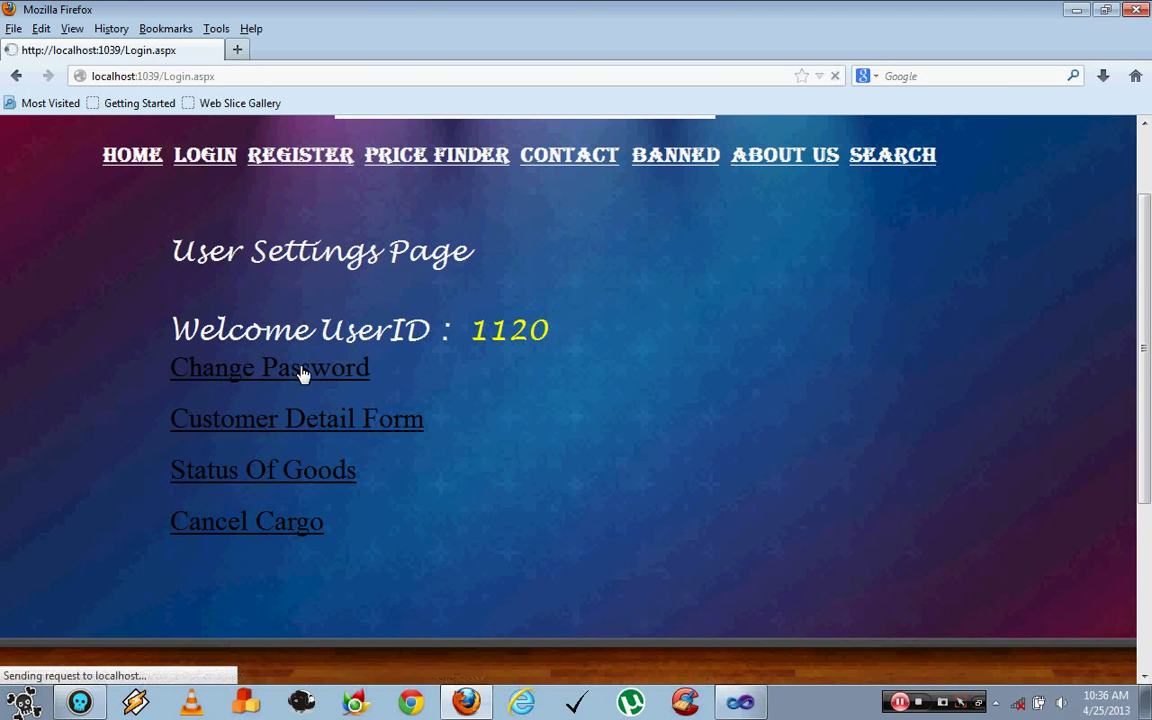
left_click(268, 368)
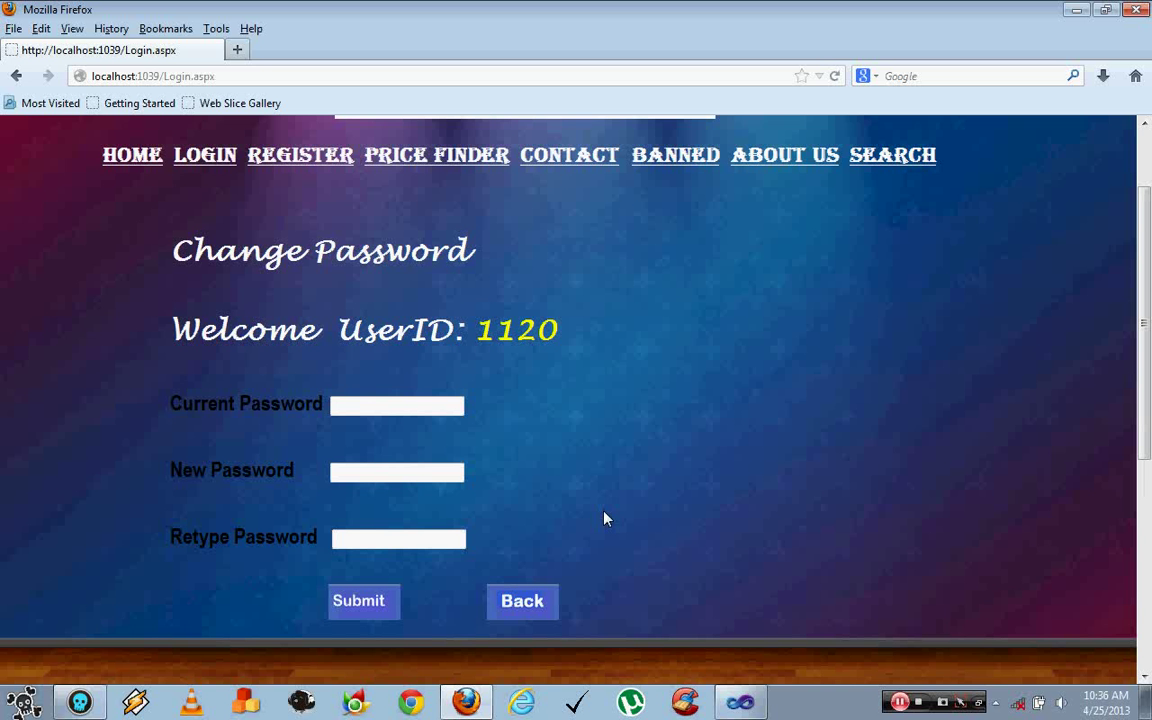
left_click(396, 404)
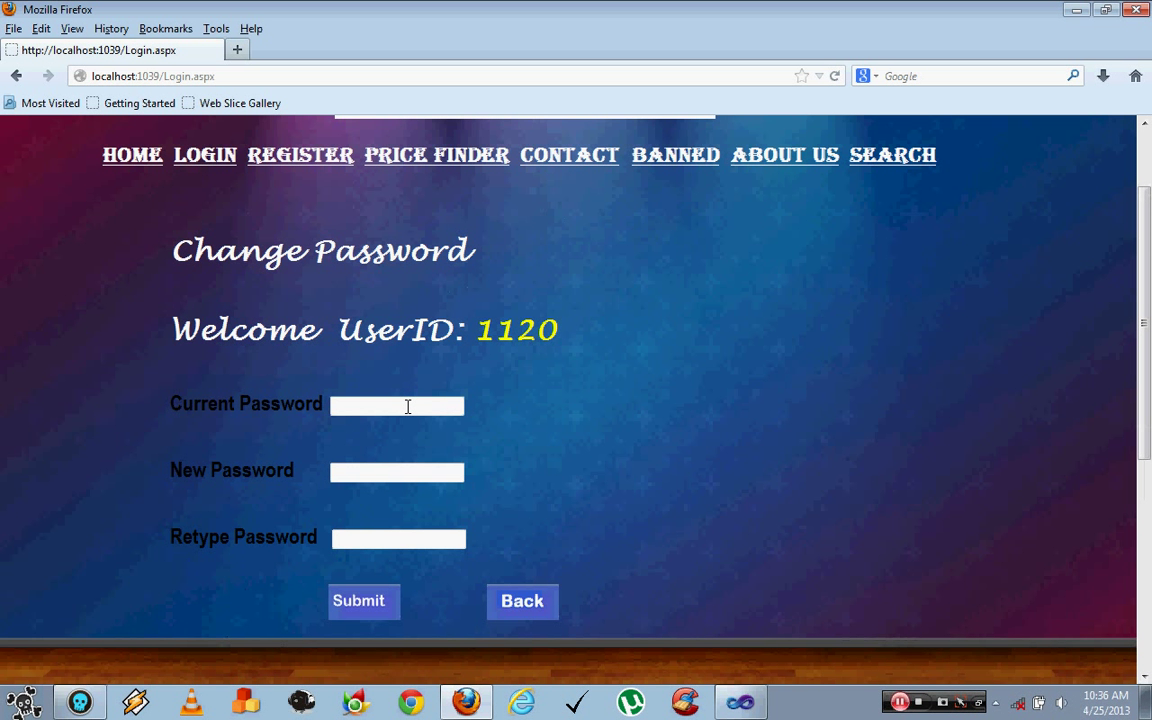
left_click(396, 404)
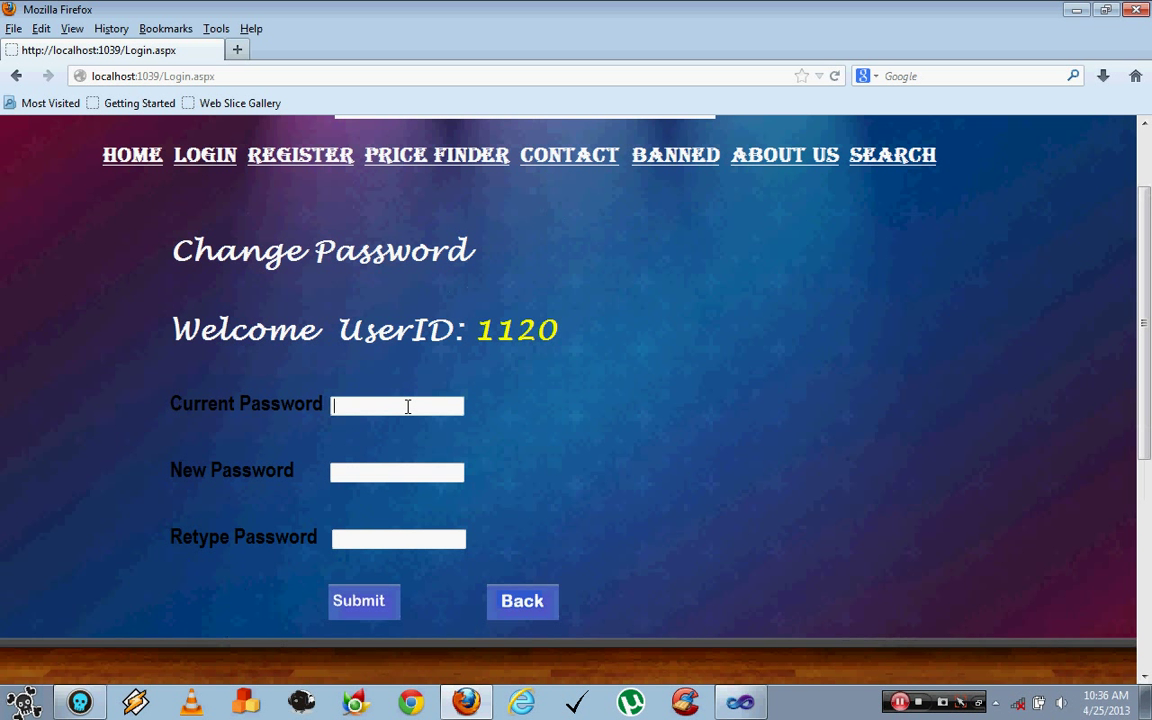
type("jav")
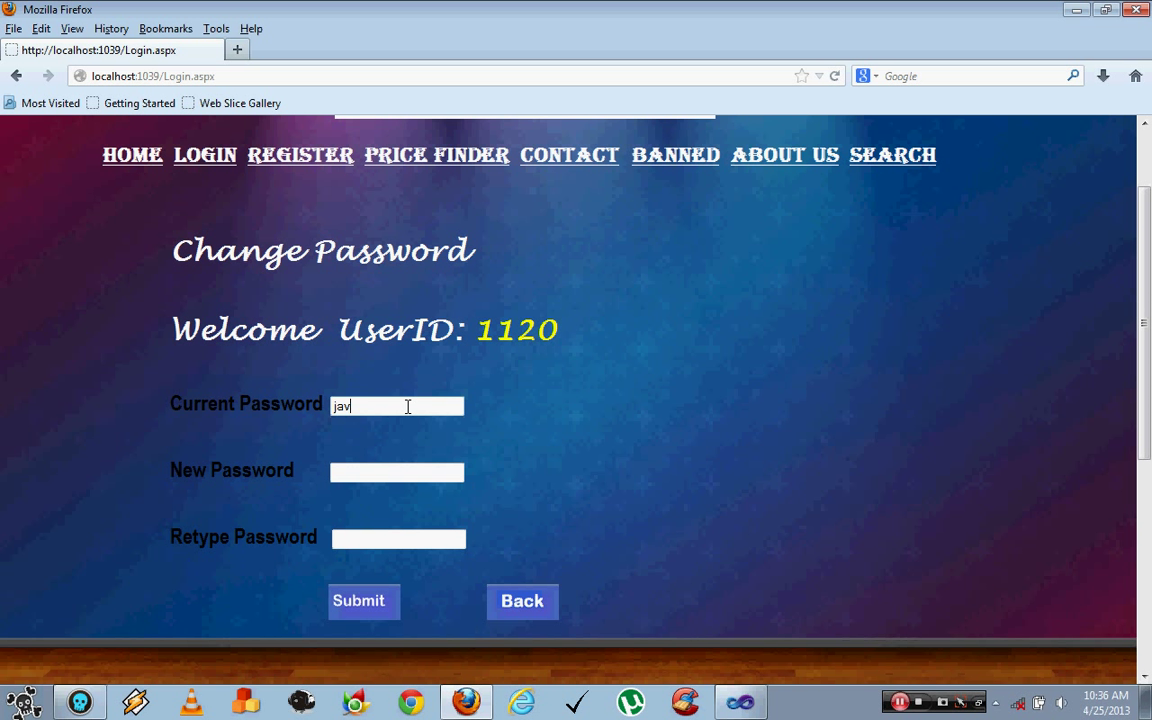
type("ed")
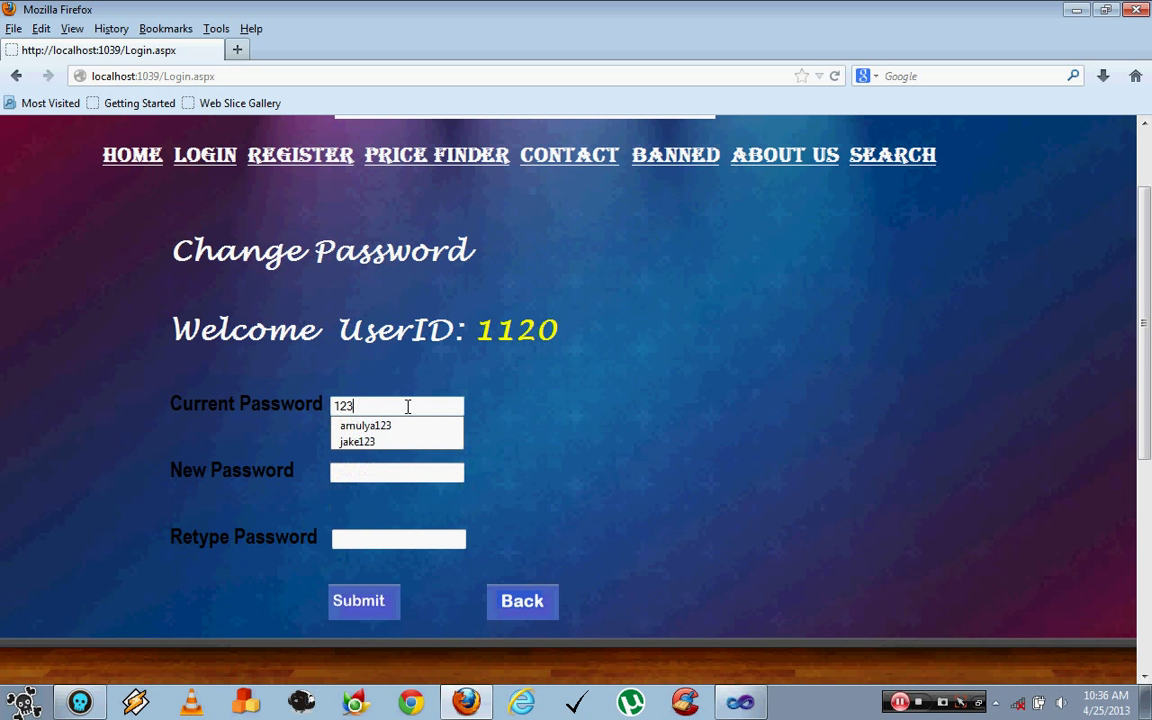
type("45")
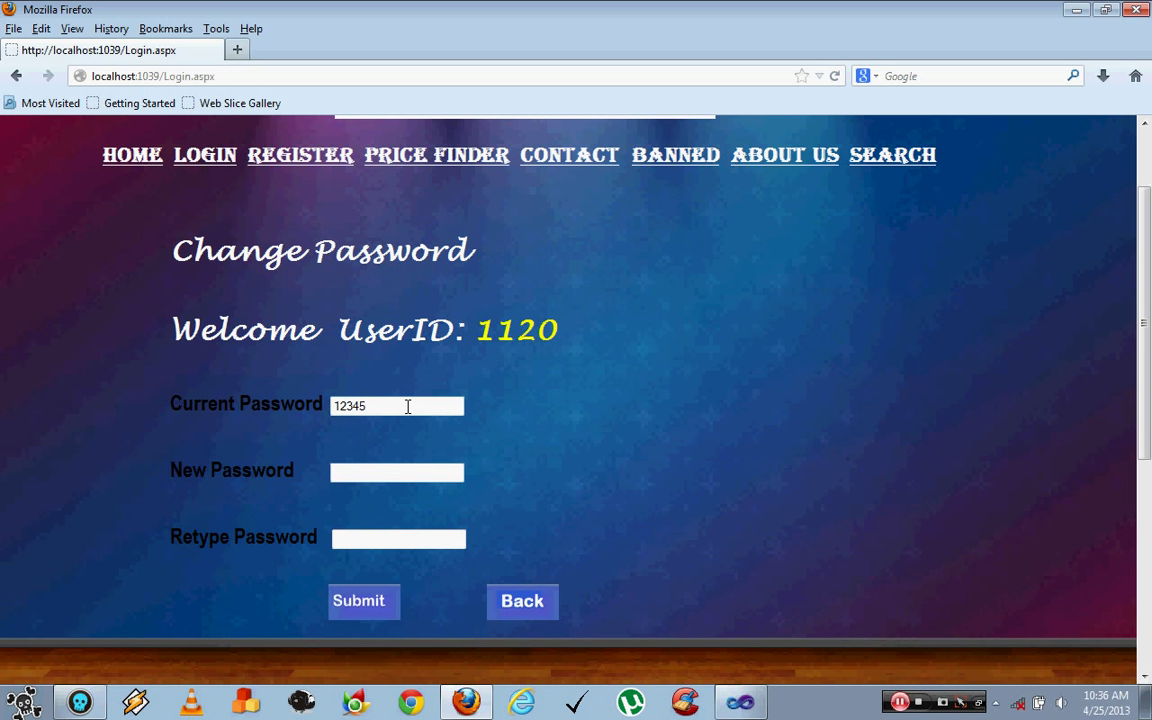
type("9")
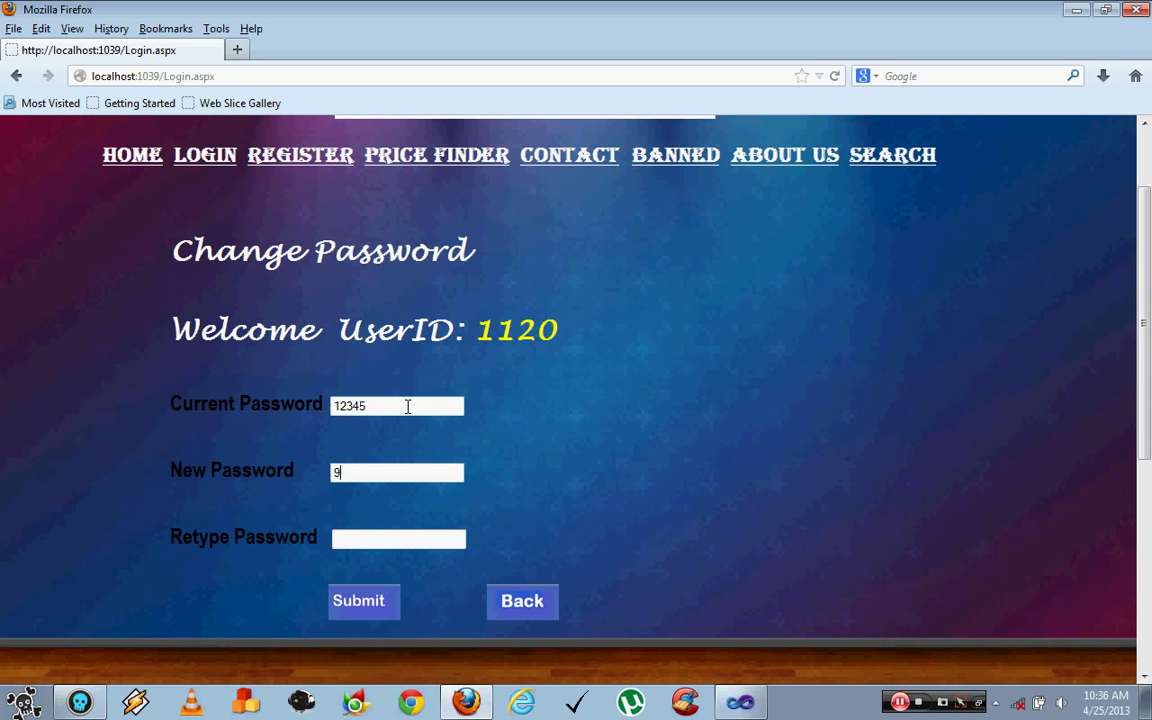
type("9999")
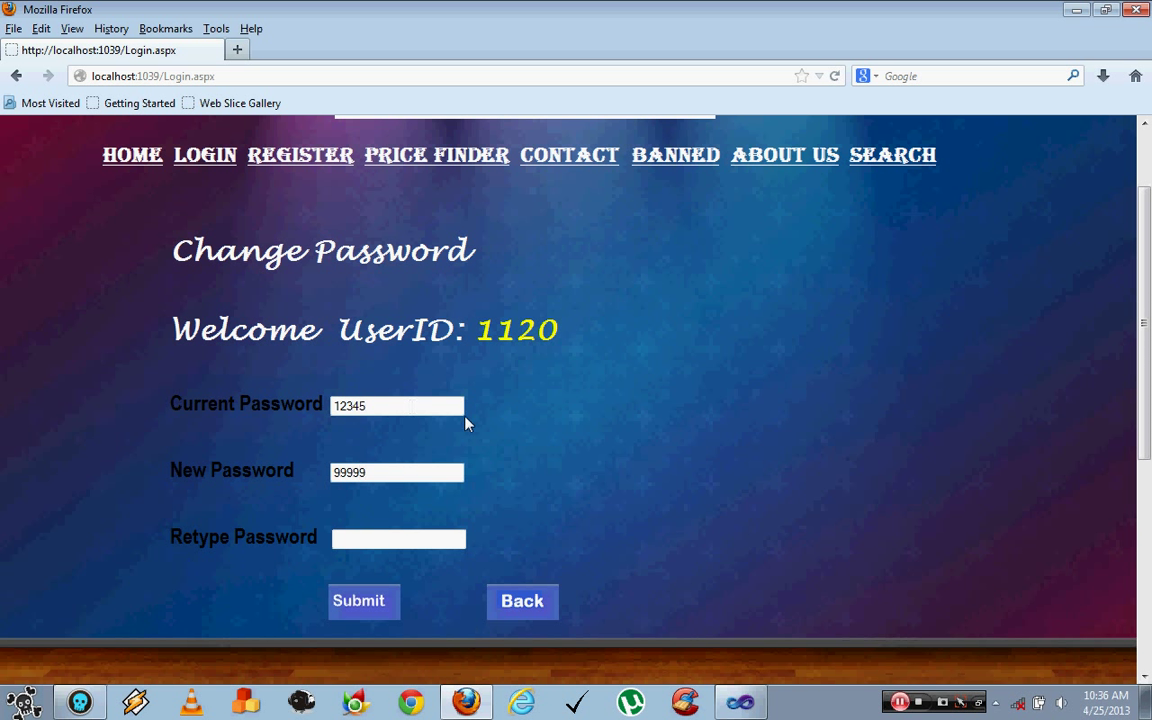
left_click(398, 538)
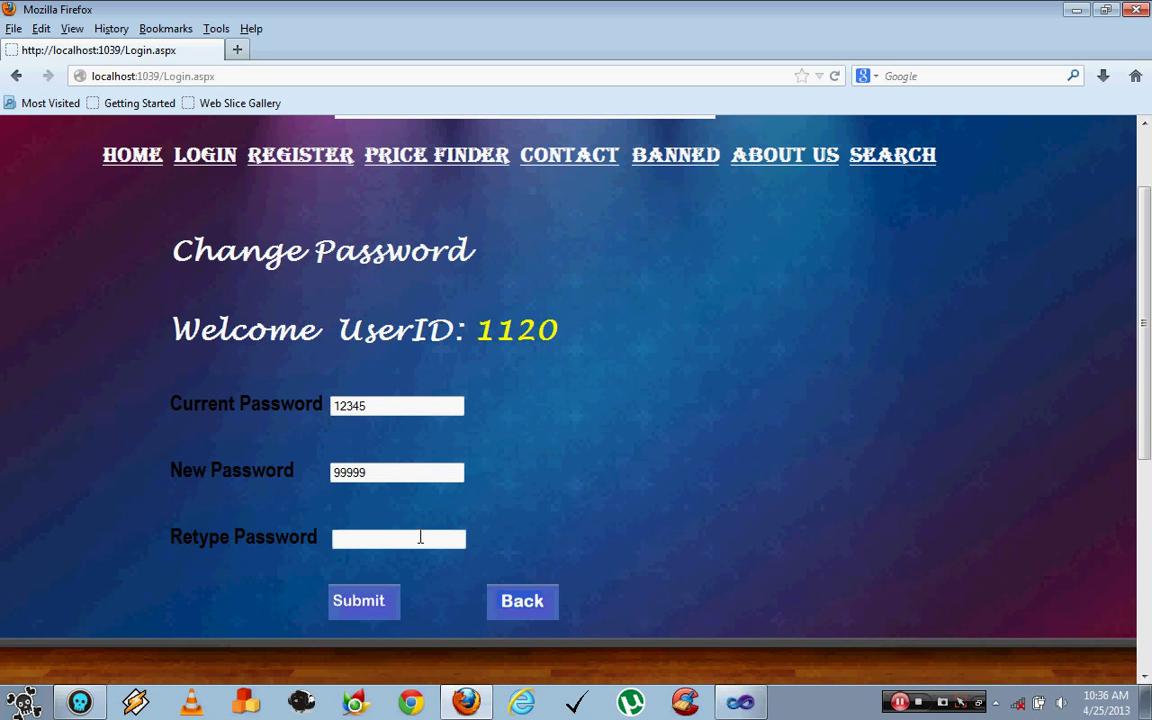
type("99999")
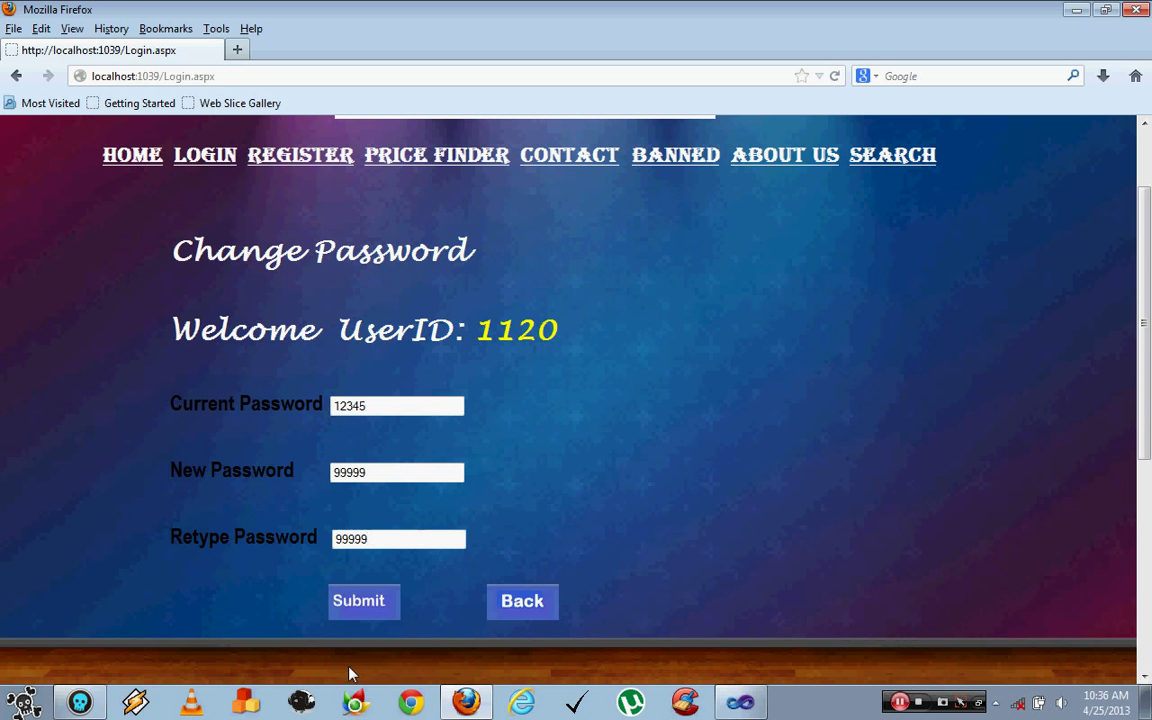
scroll("up", 3)
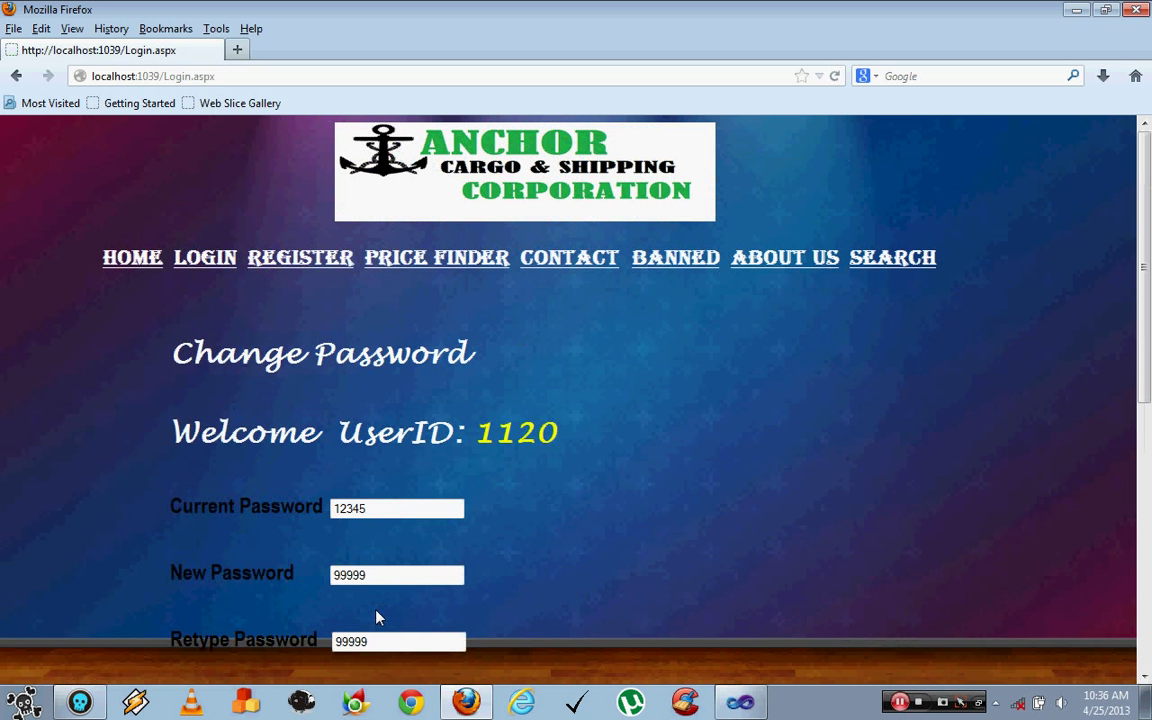
left_click(358, 446)
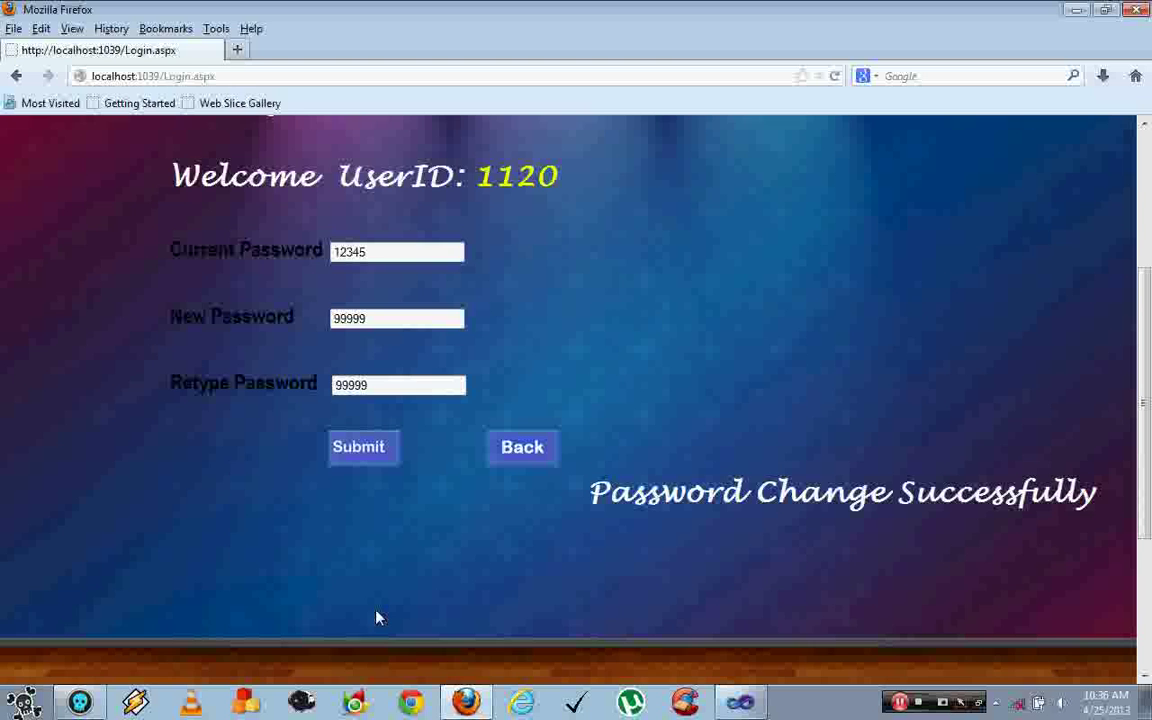
mouse_move(522, 456)
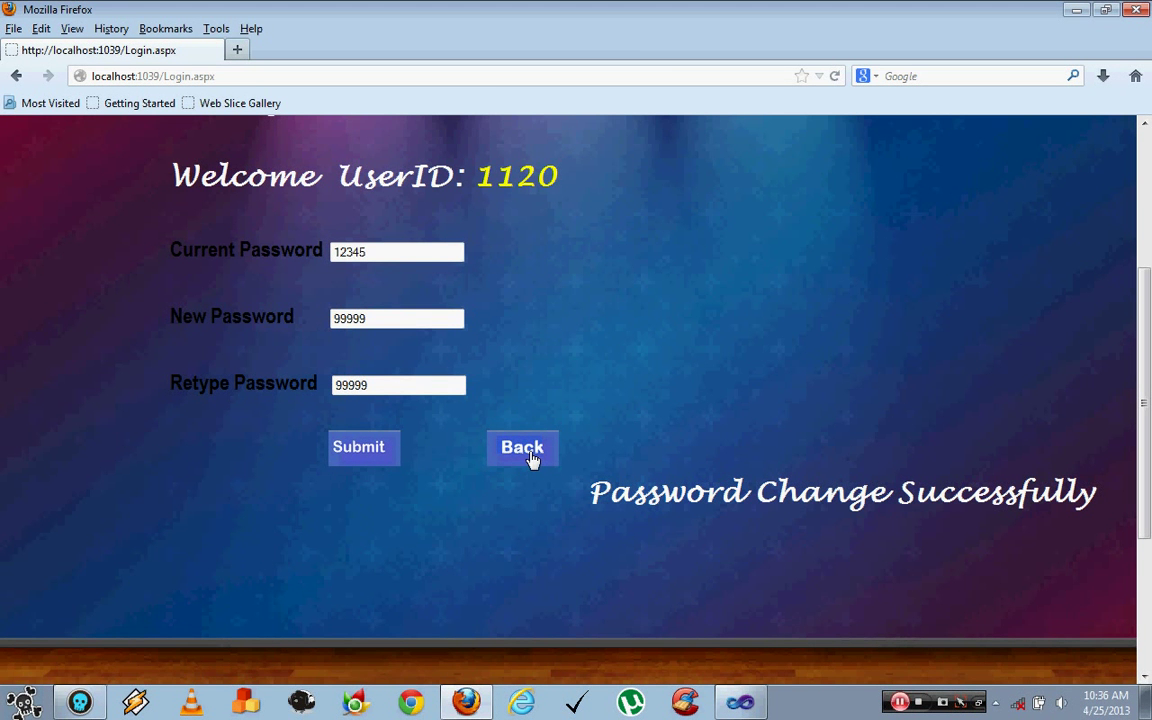
Step: Go back to the User Settings Page and choose the Customer Detail Form option
left_click(522, 448)
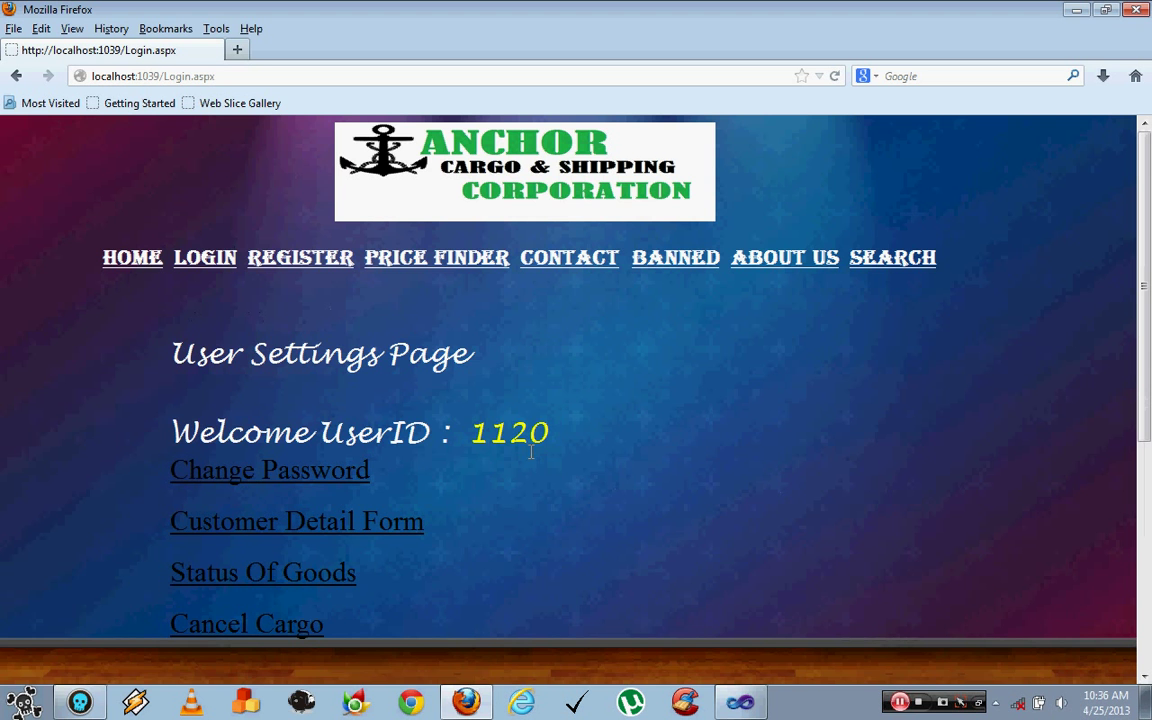
scroll("down", 3)
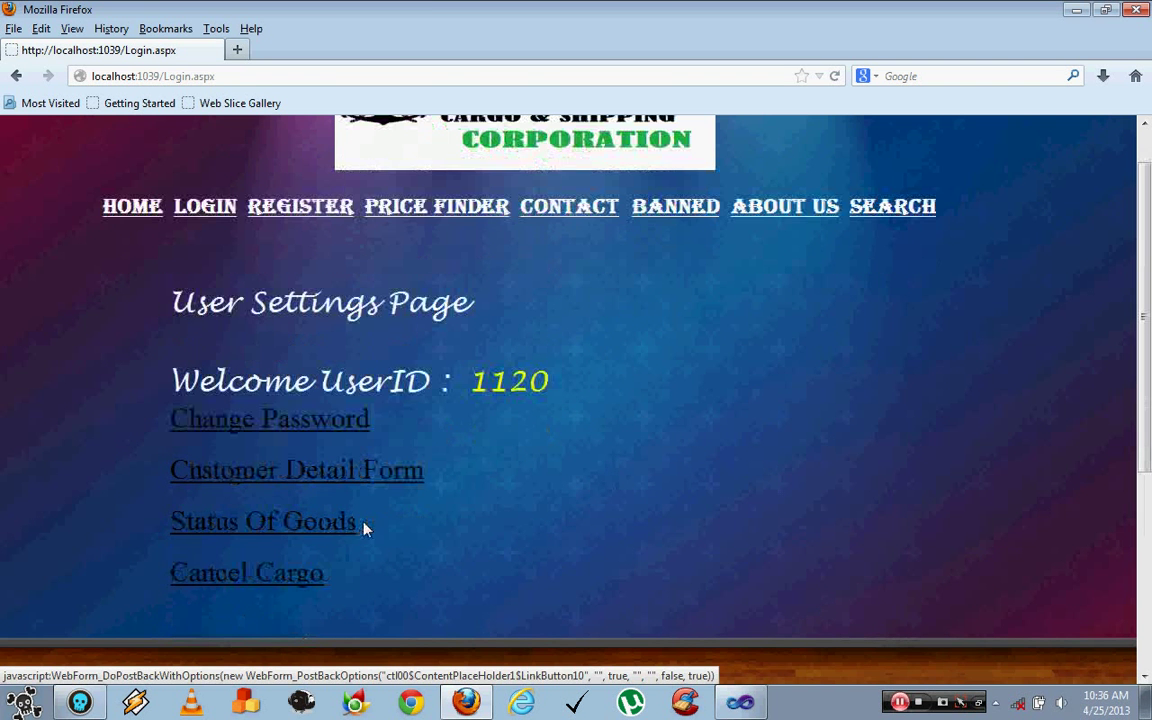
mouse_move(398, 480)
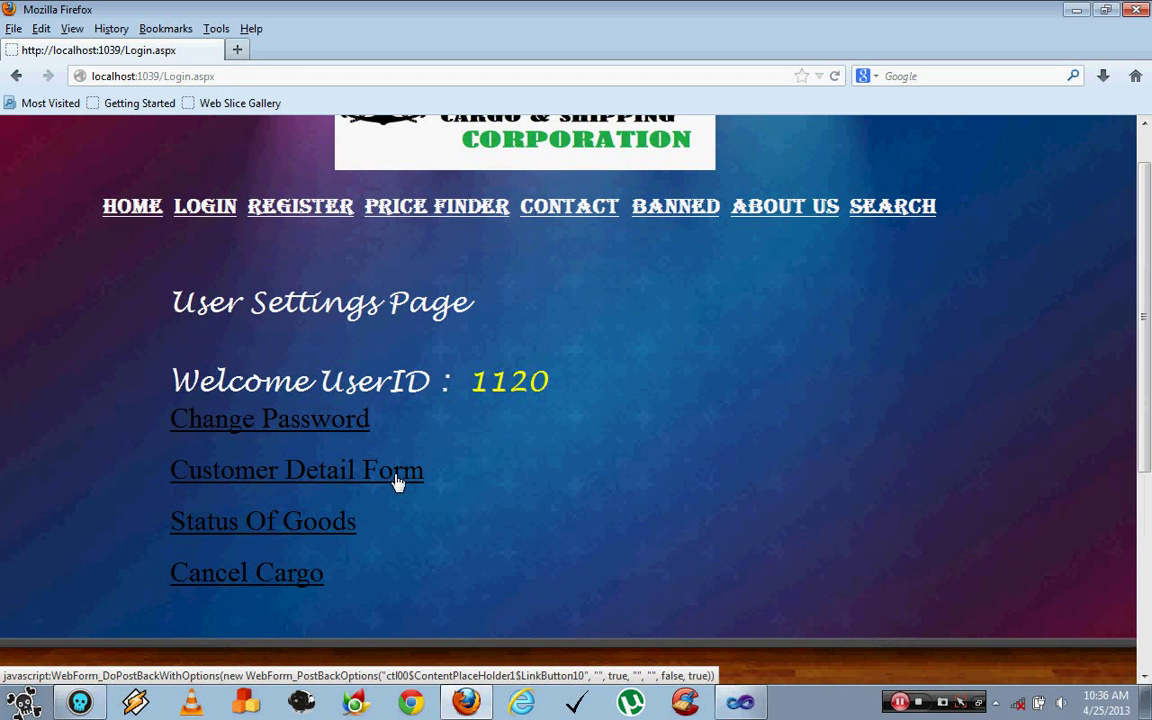
left_click(296, 470)
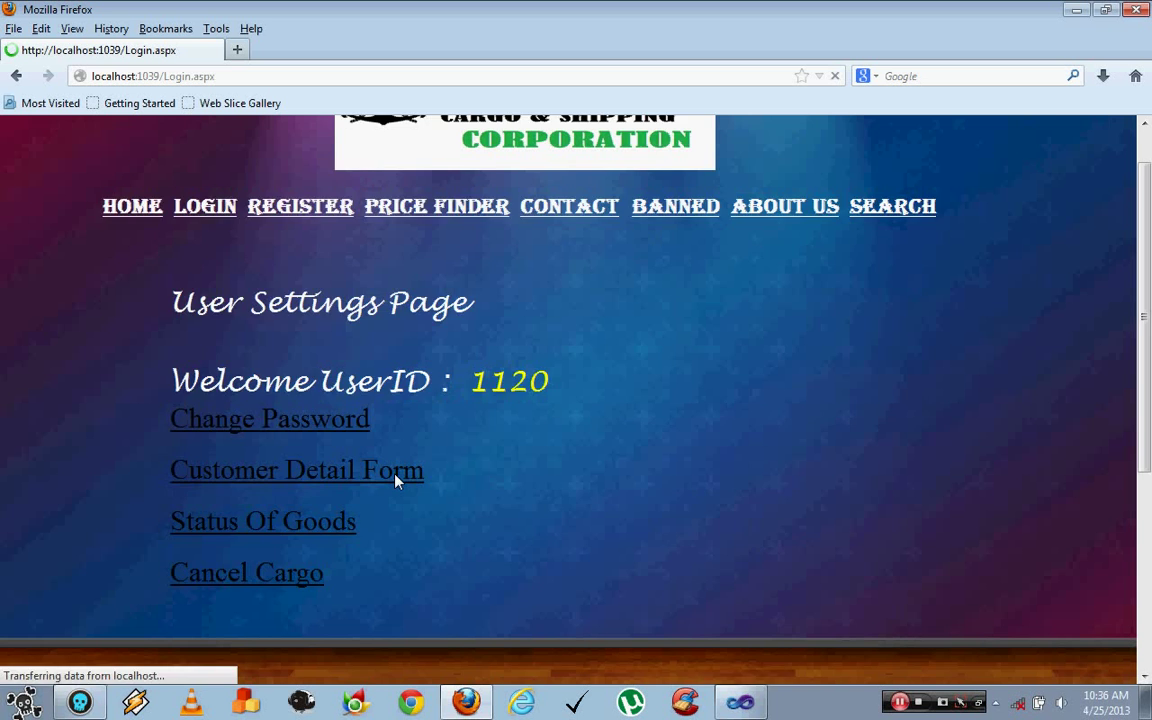
left_click(296, 470)
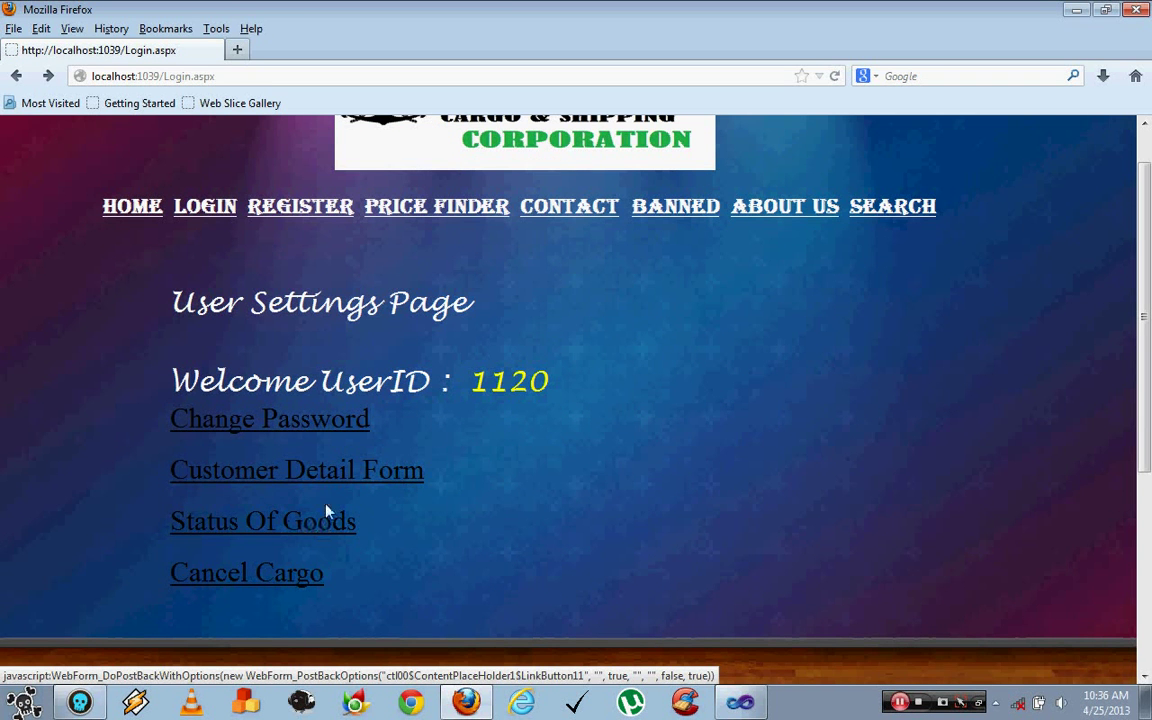
mouse_move(360, 476)
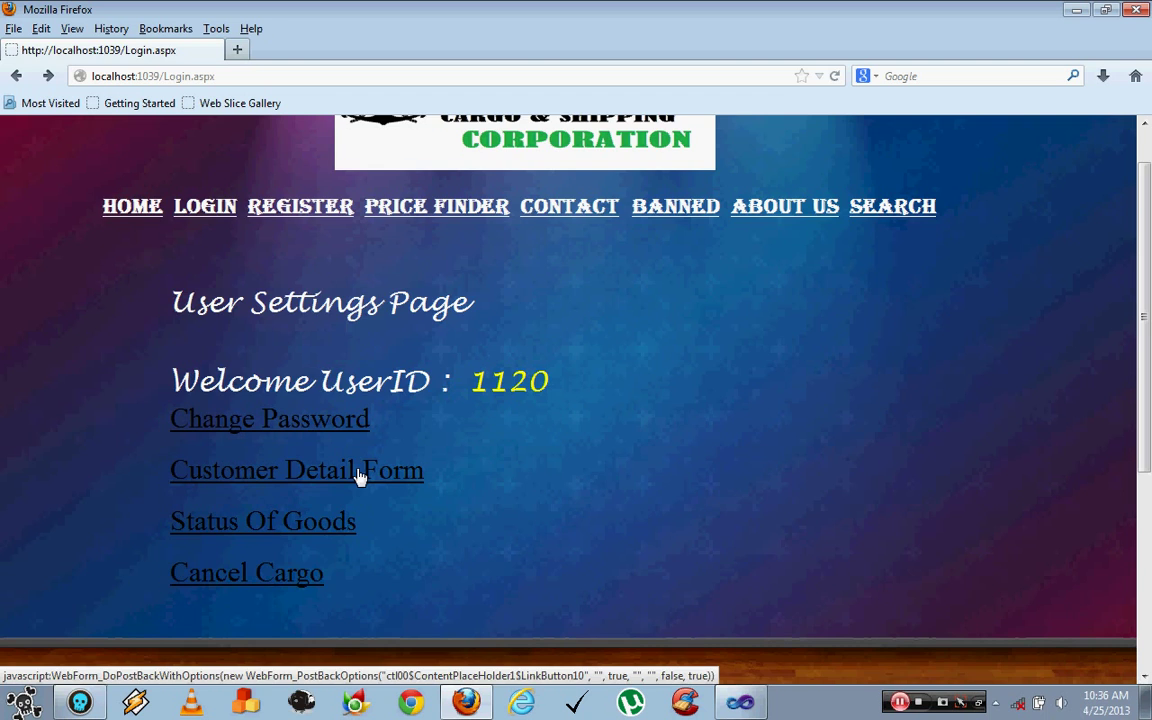
left_click(296, 470)
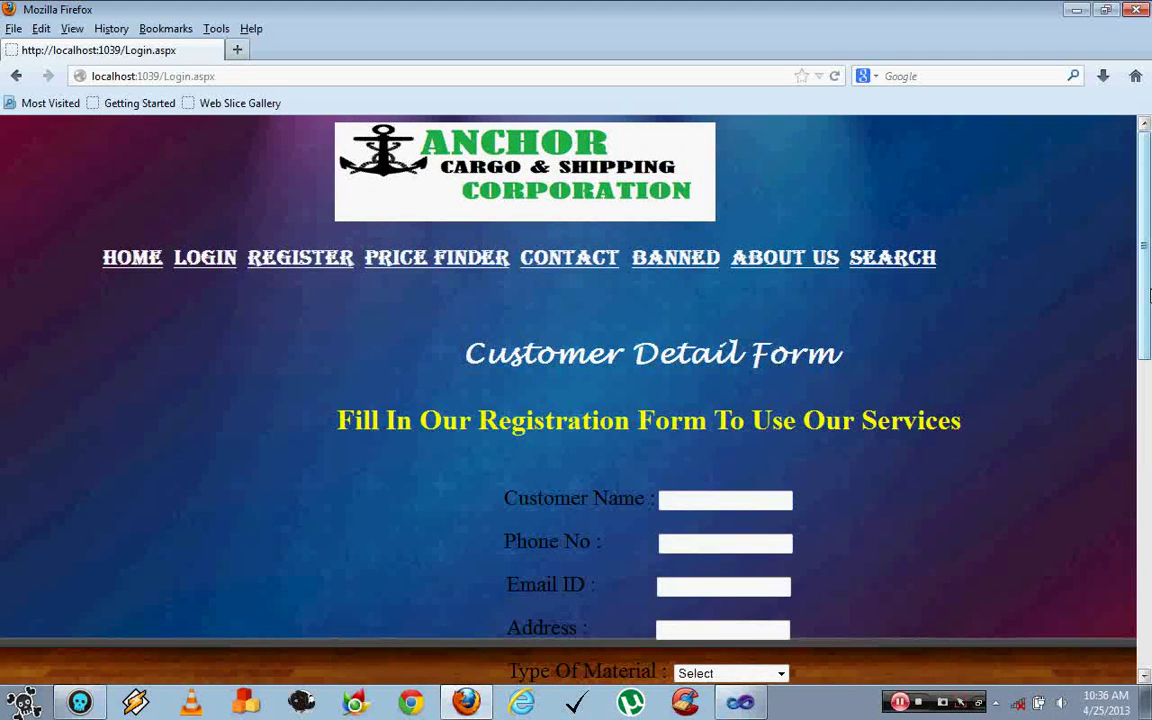
scroll("down", 3)
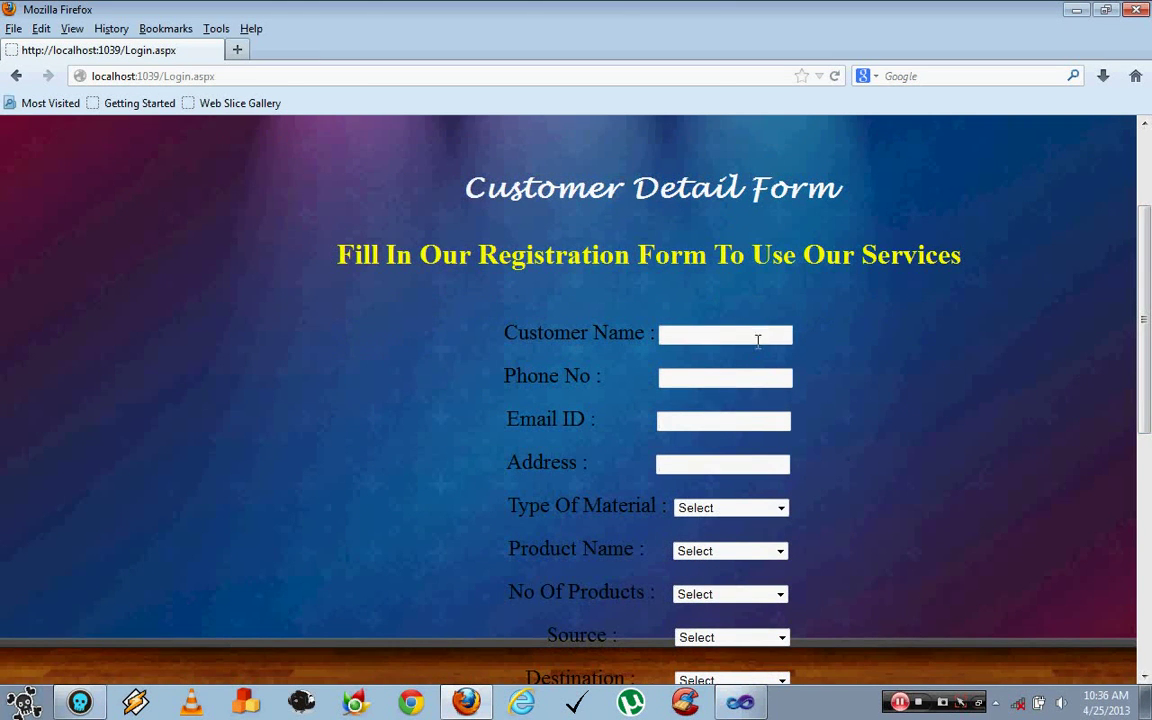
left_click(724, 332)
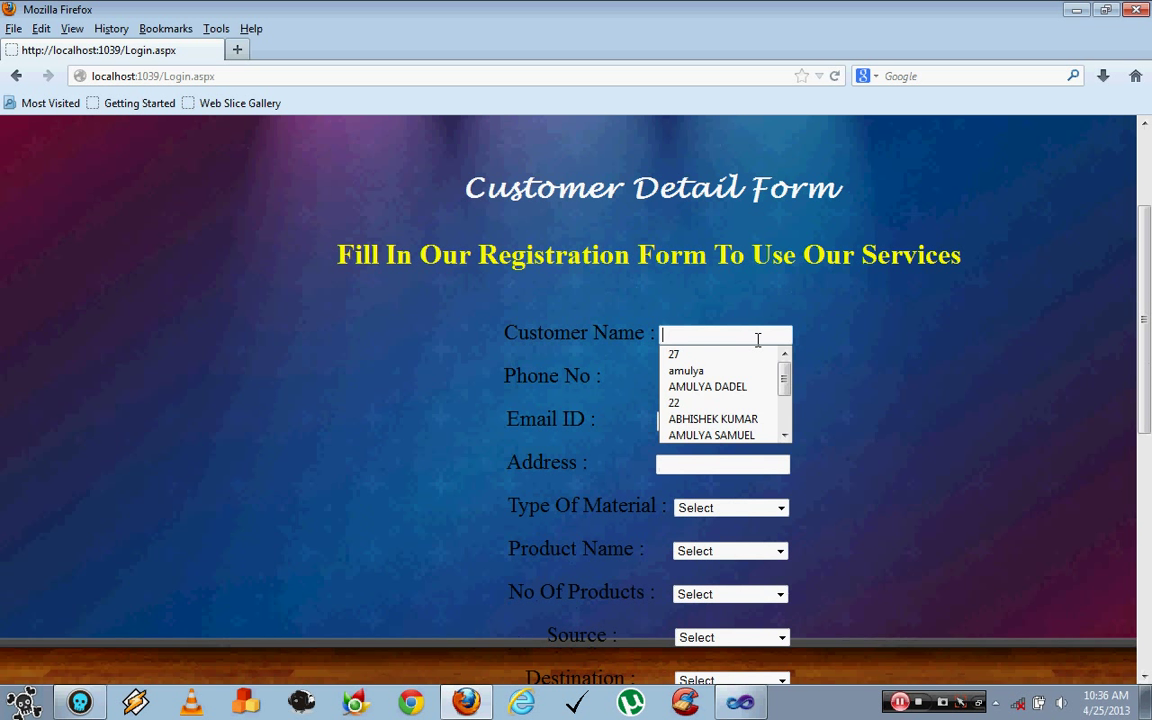
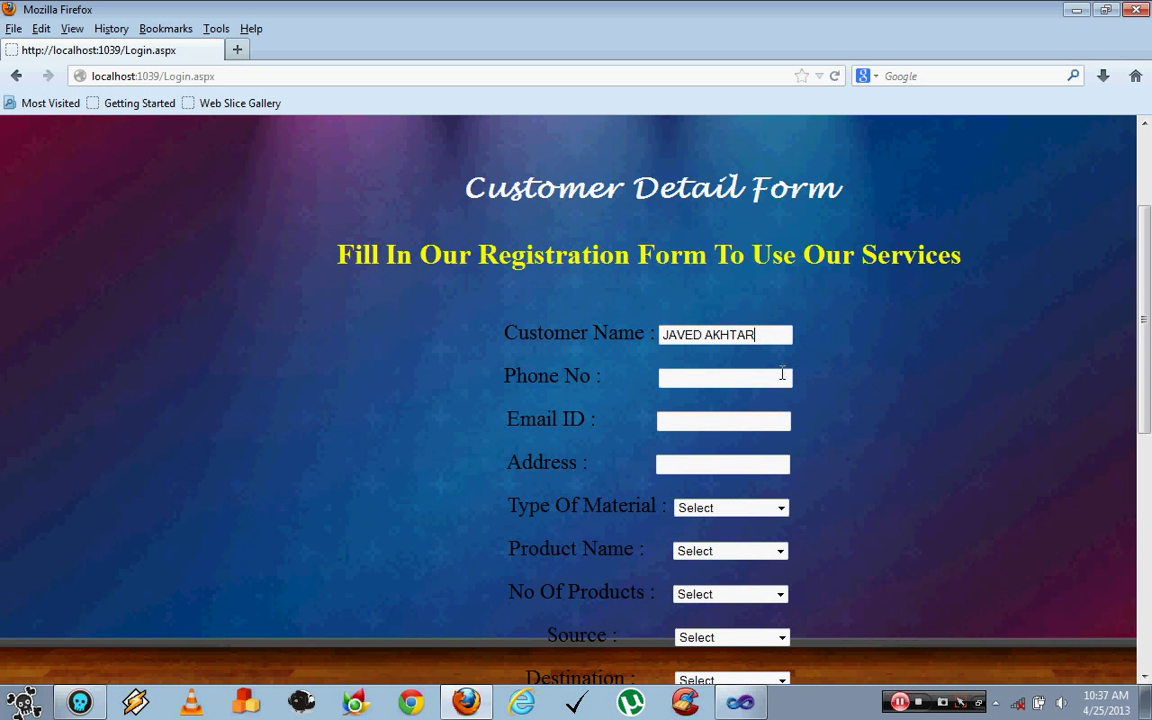
left_click(724, 376)
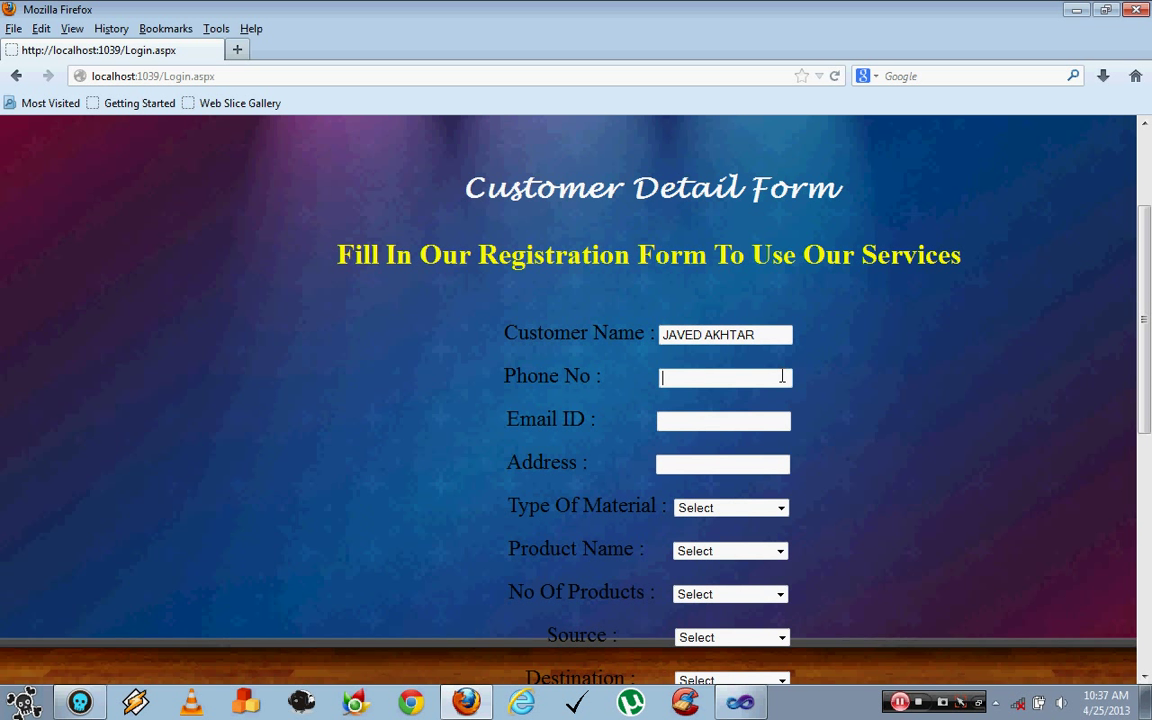
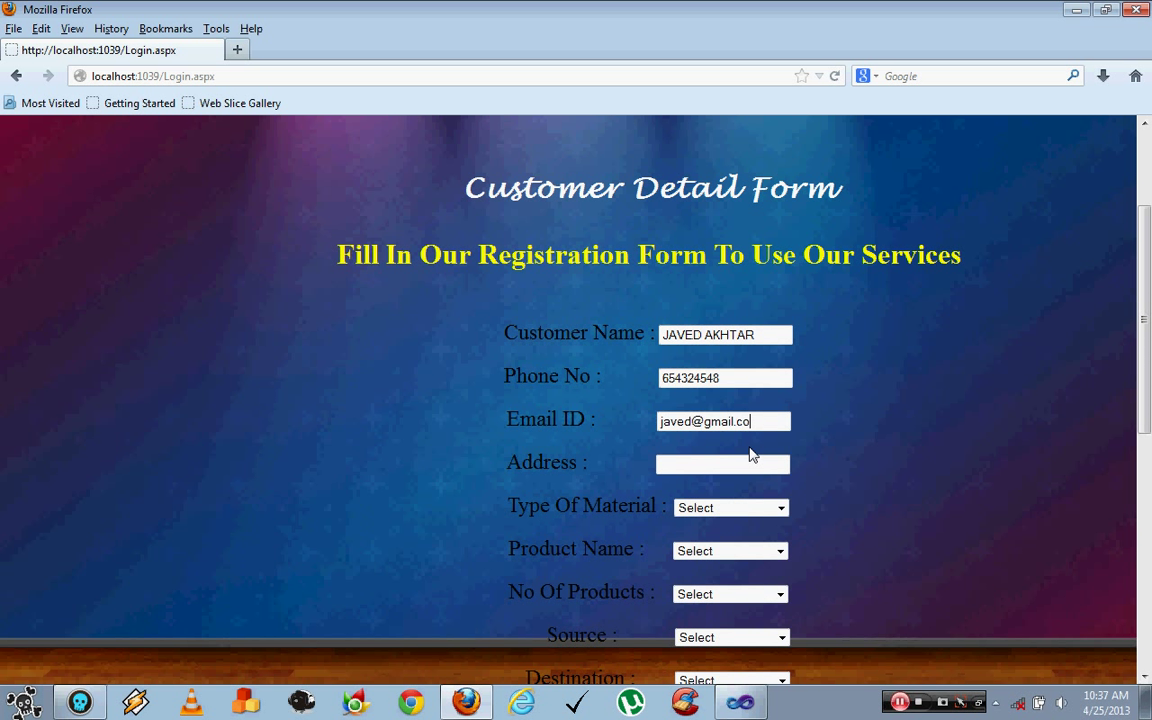
left_click(722, 464)
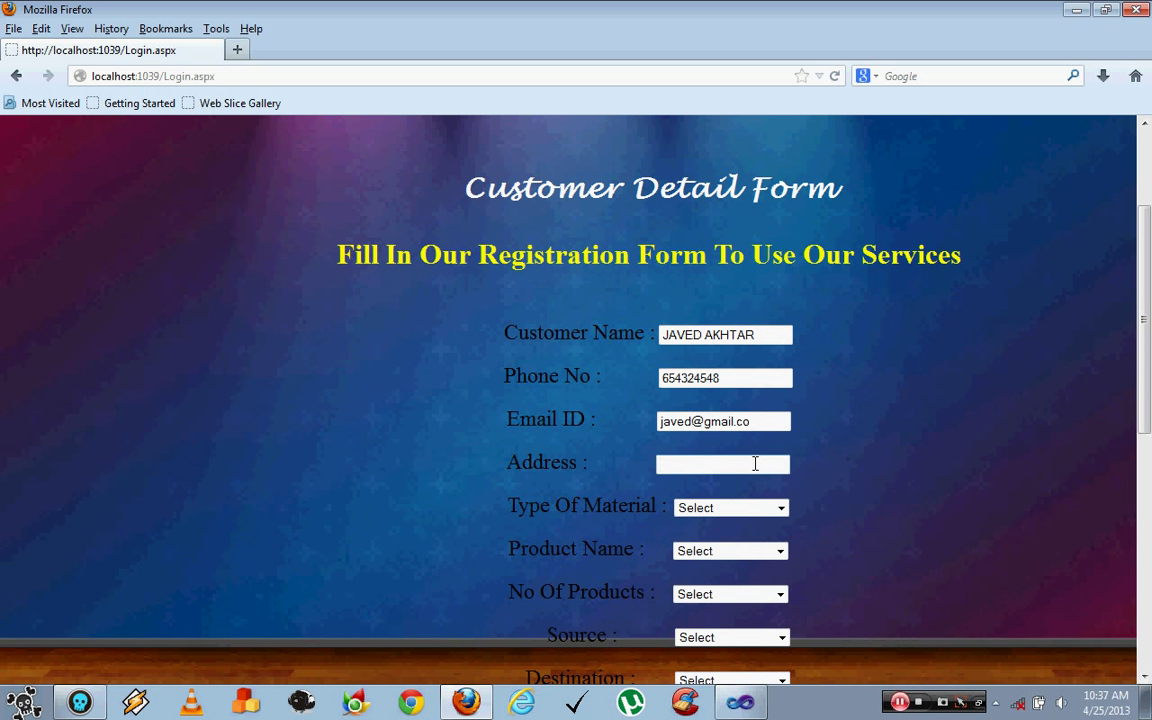
type("CHENAAI")
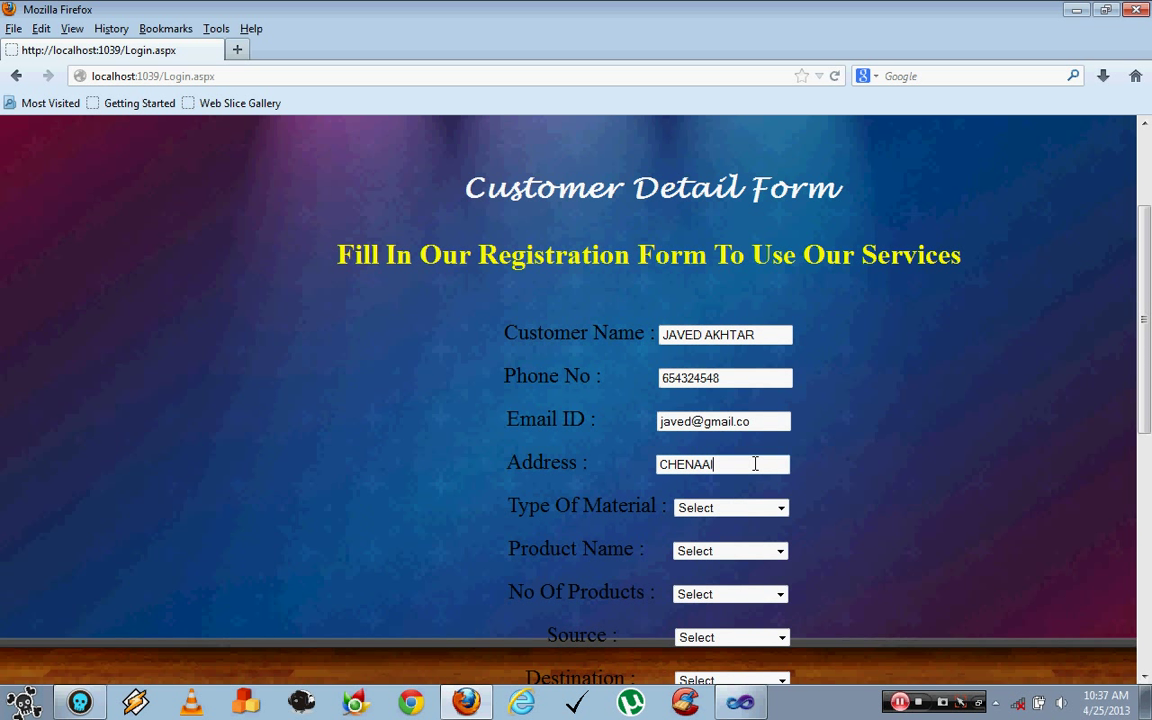
mouse_move(758, 508)
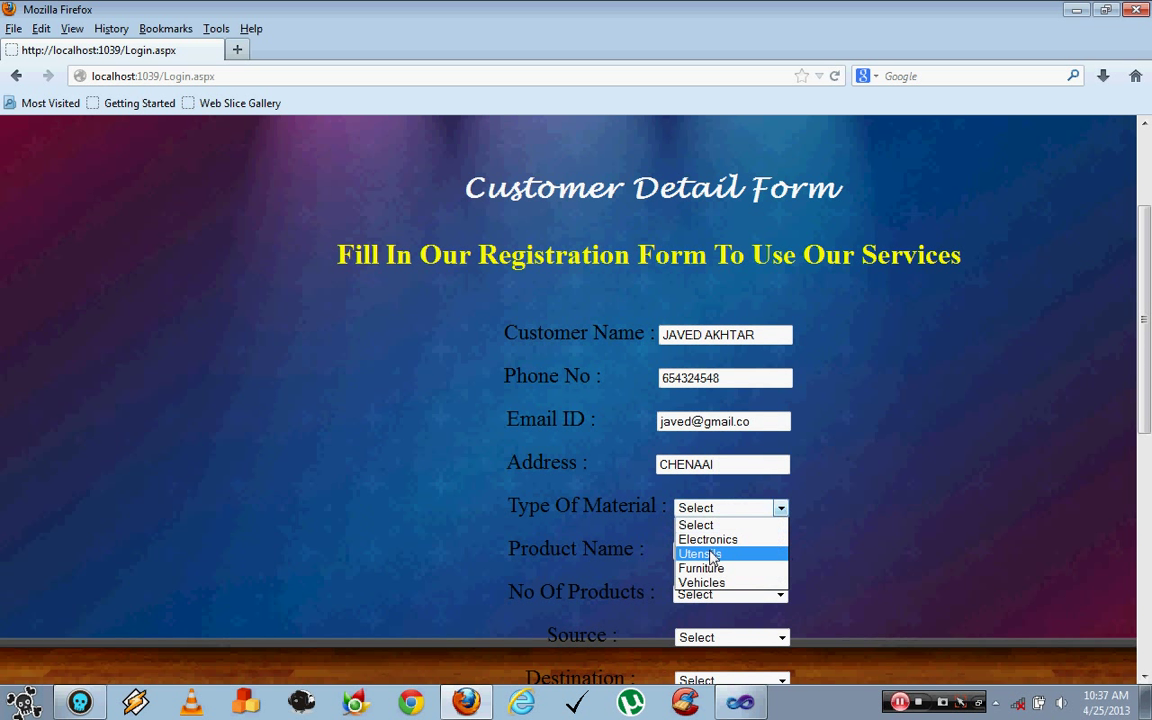
Step: Set material type Electronics and product PersonalComputer for the shipment
left_click(708, 540)
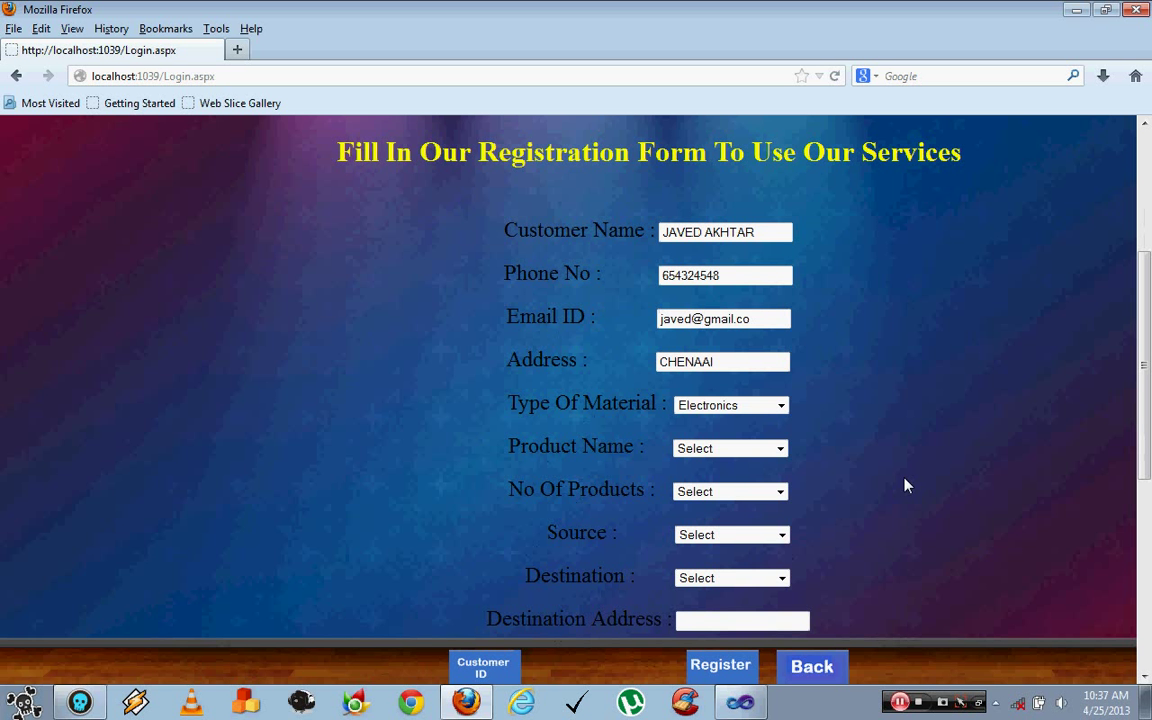
left_click(780, 448)
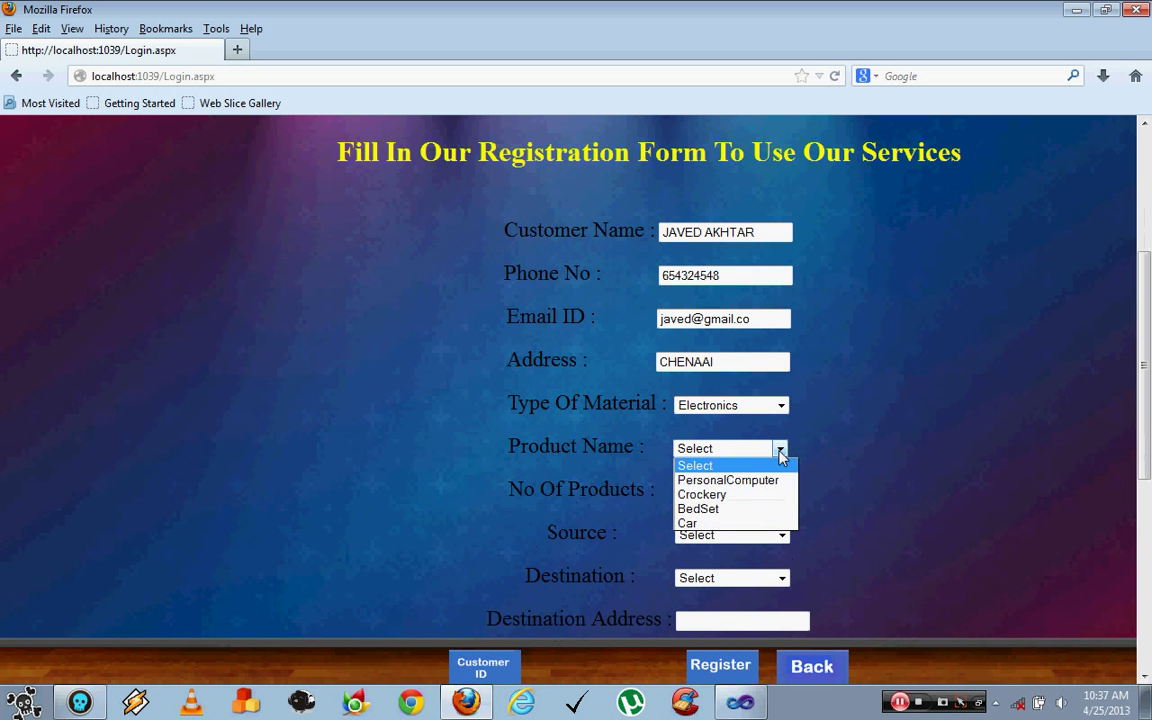
left_click(728, 480)
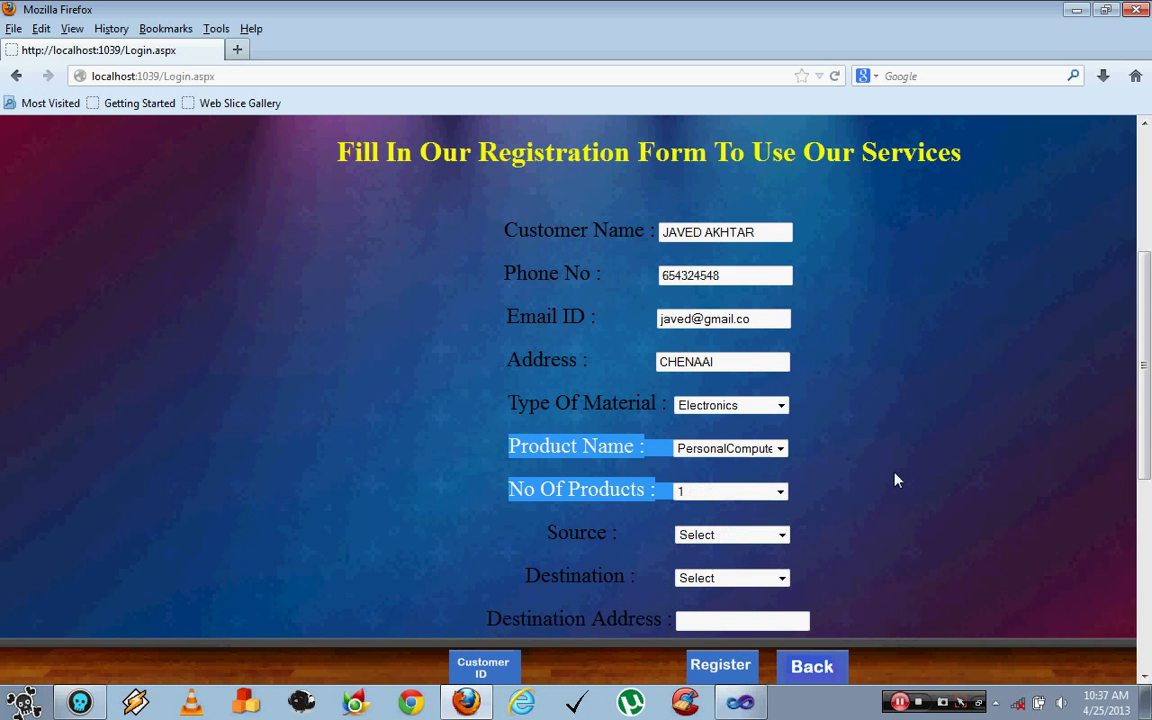
scroll("down", 3)
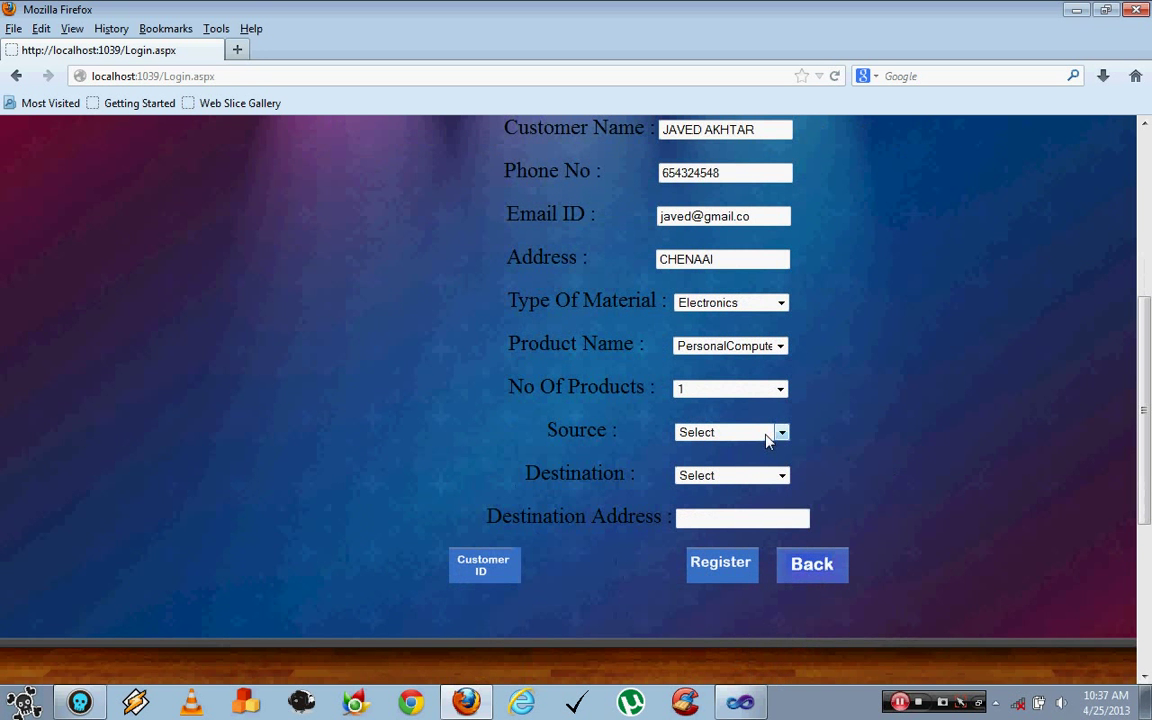
Step: Set source Chennai, destination New Delhi, address UTTAM NAGAR EAST and register, getting customer id 5020
left_click(780, 432)
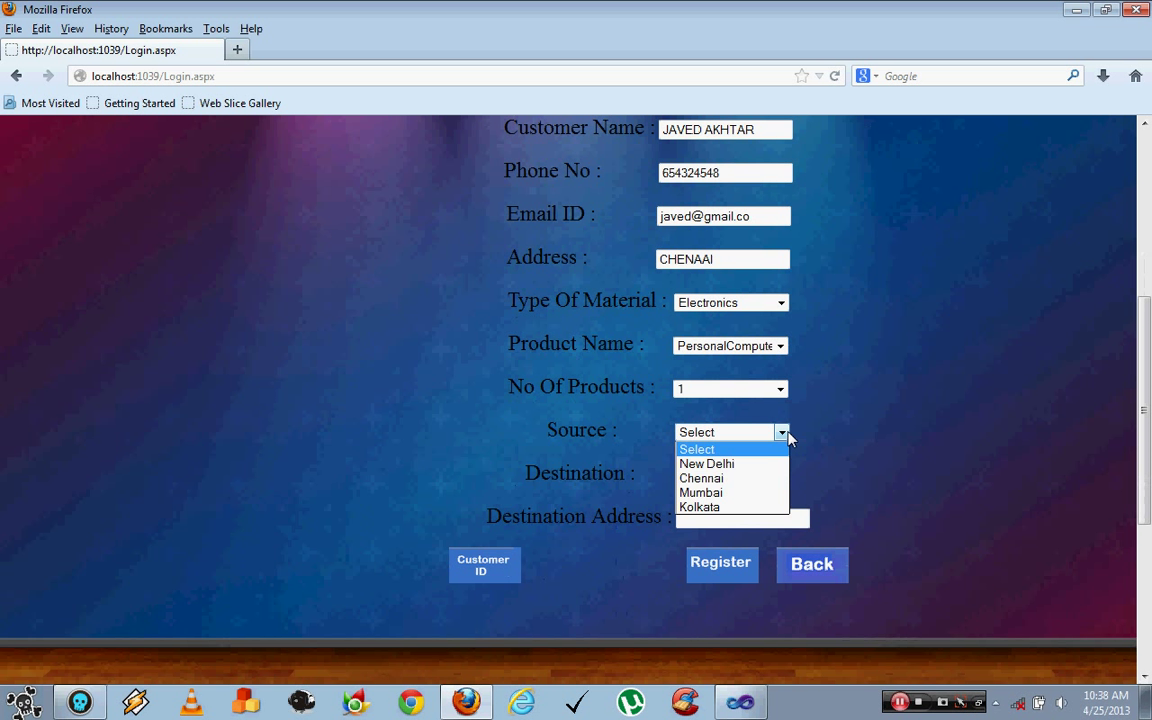
left_click(700, 476)
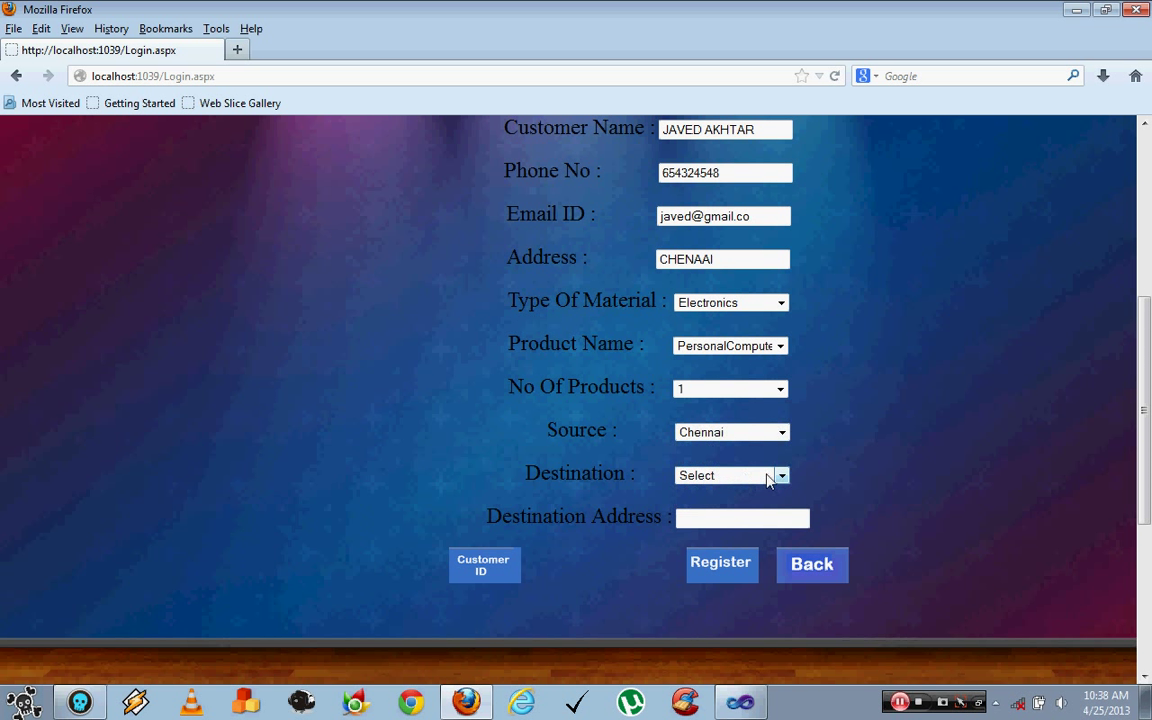
left_click(780, 476)
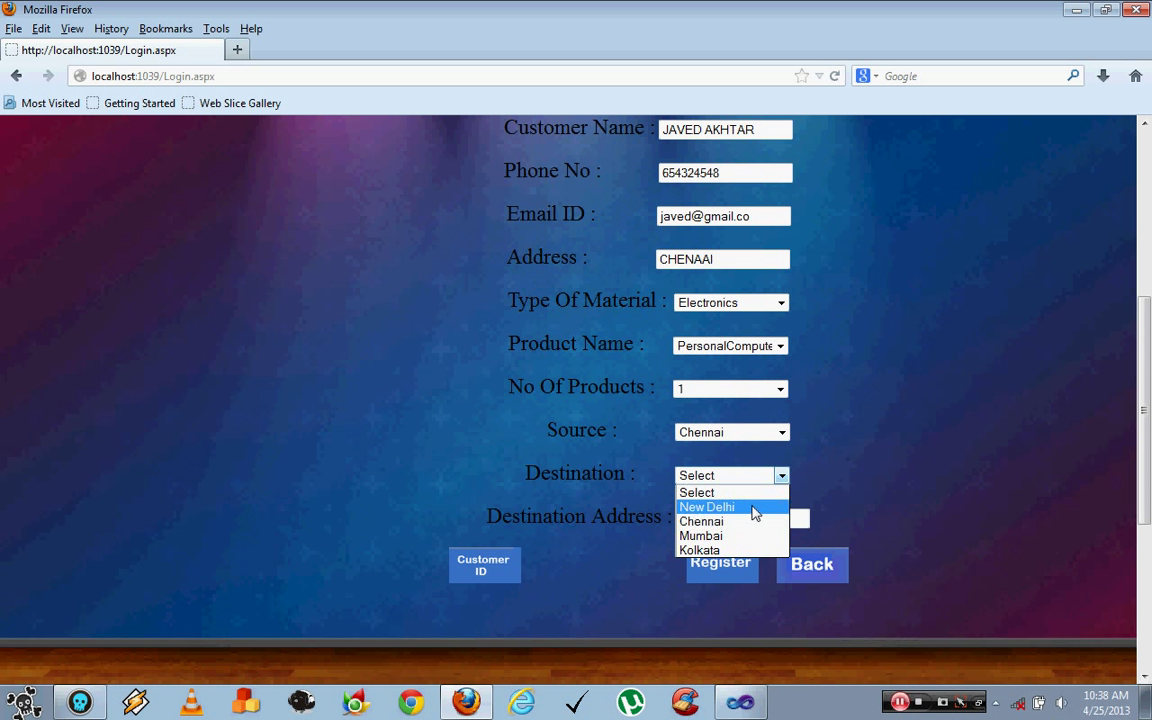
left_click(708, 508)
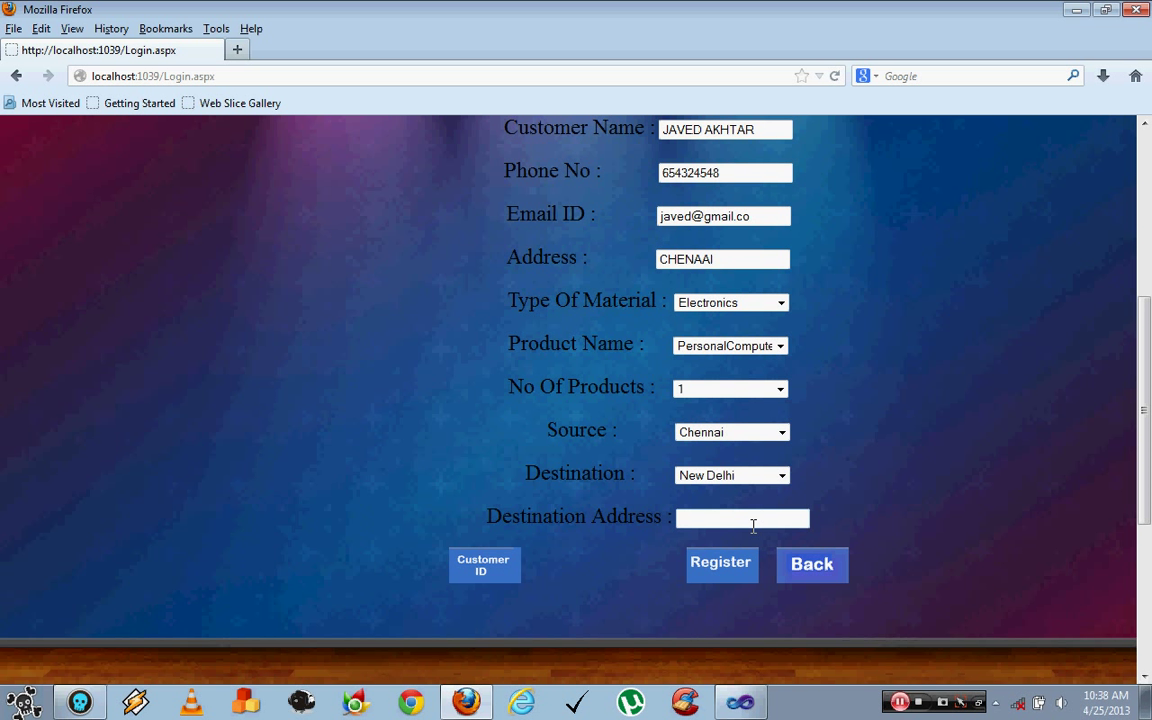
type("UTT")
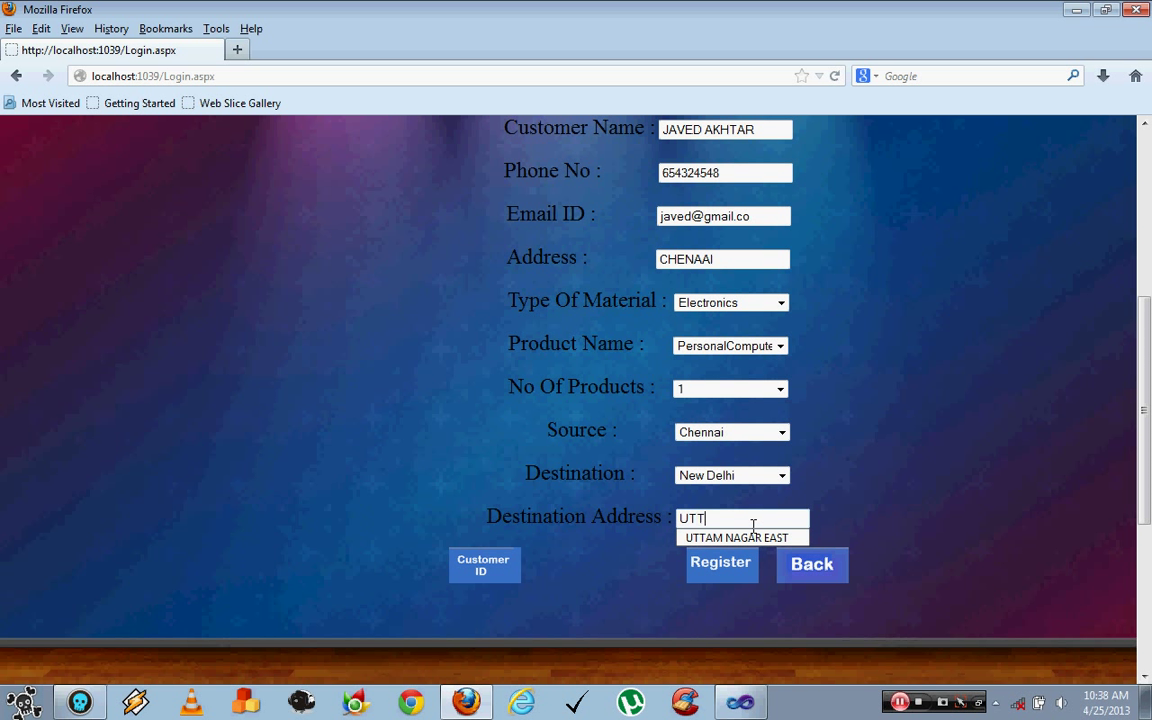
left_click(736, 536)
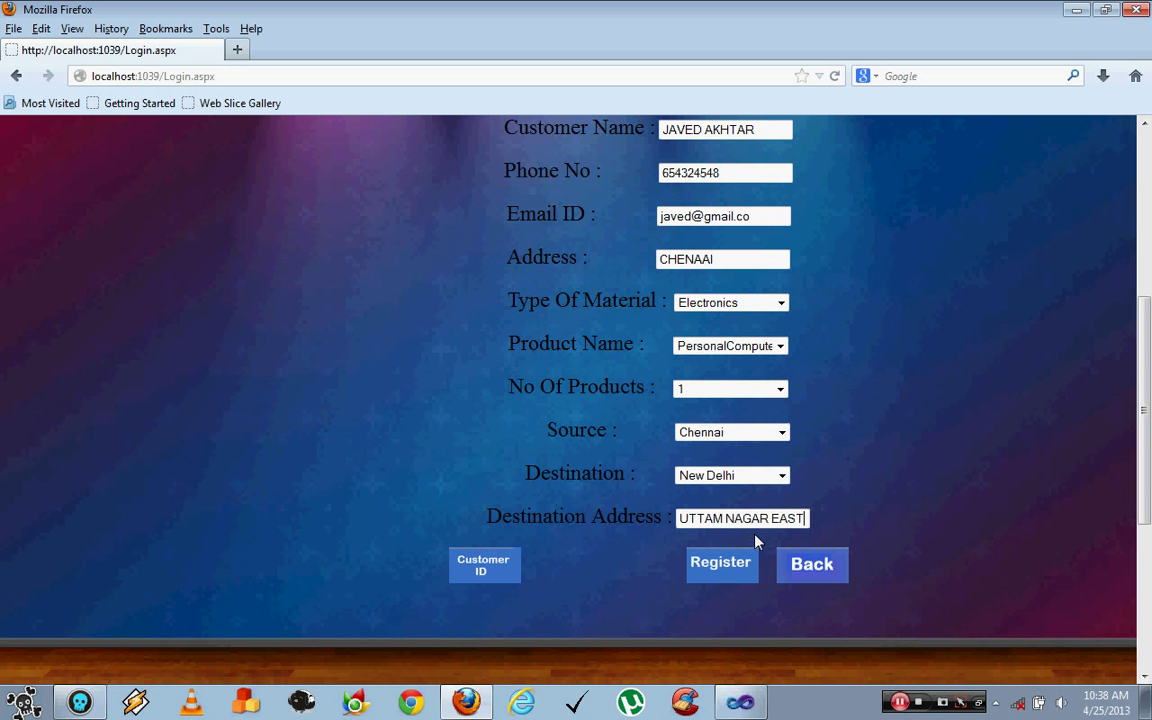
mouse_move(720, 564)
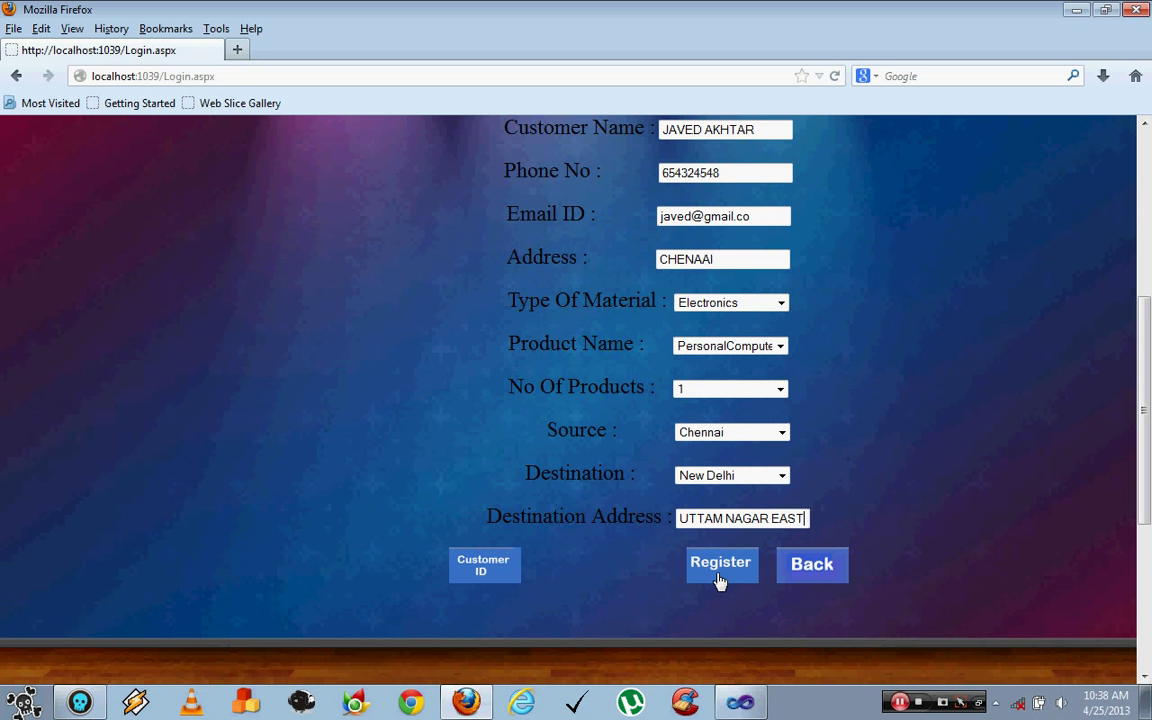
scroll("up", 3)
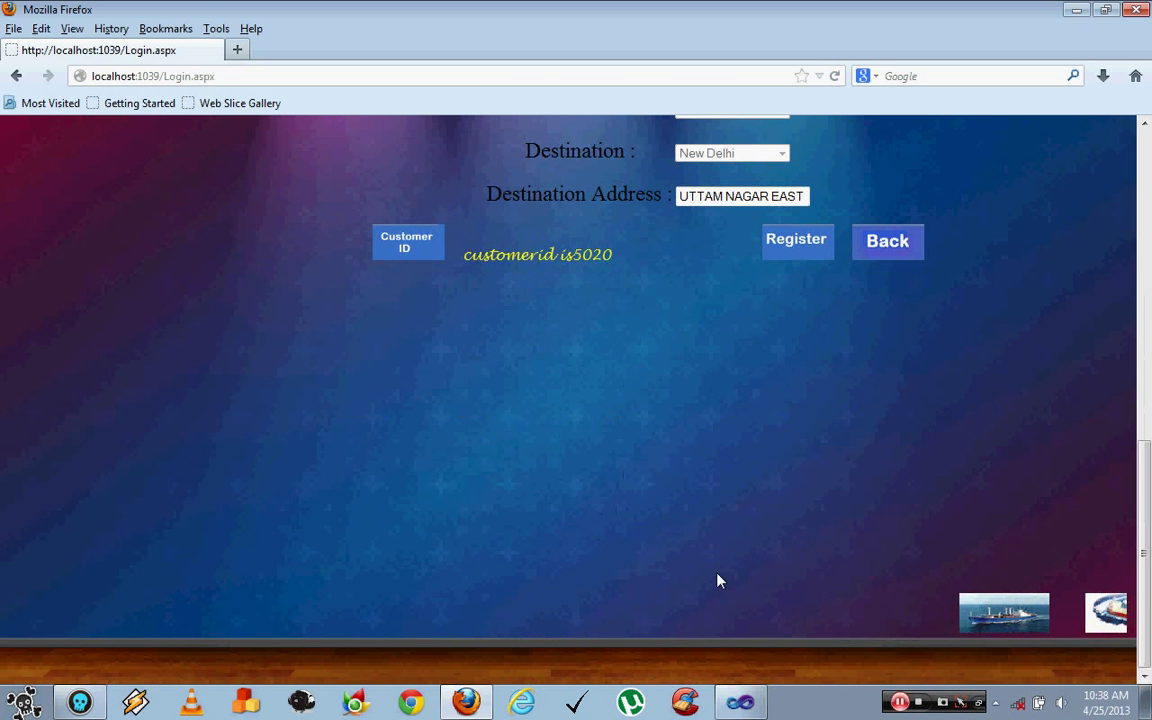
scroll("up", 3)
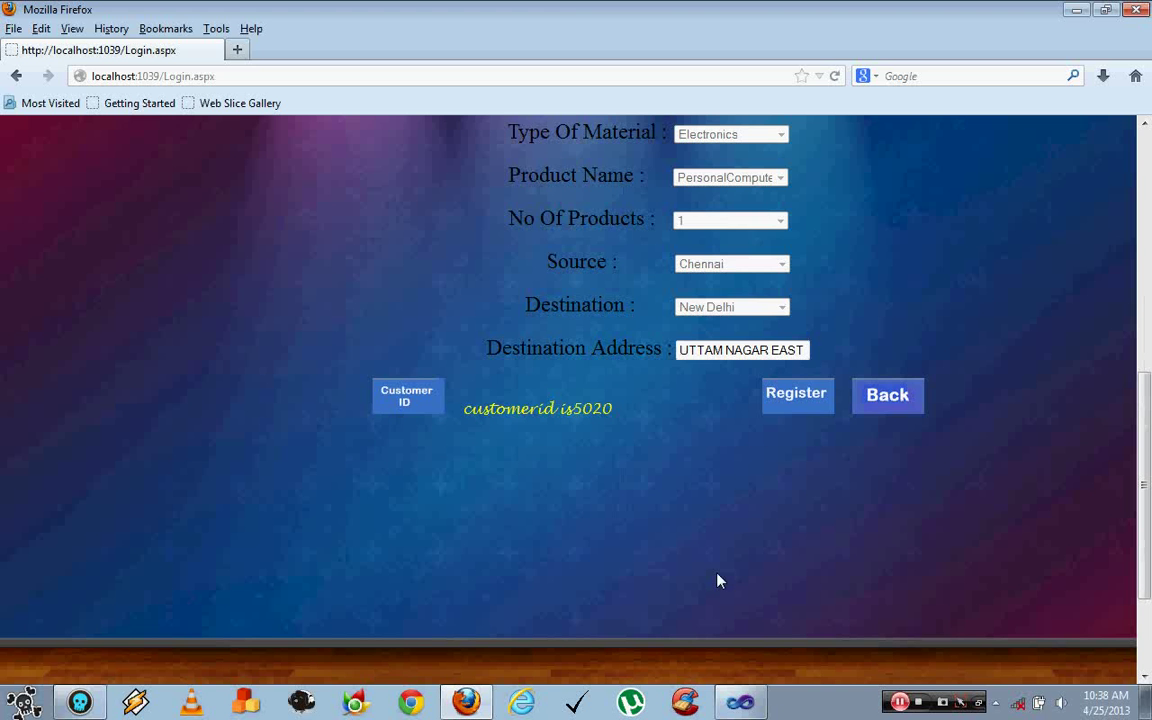
scroll("up", 3)
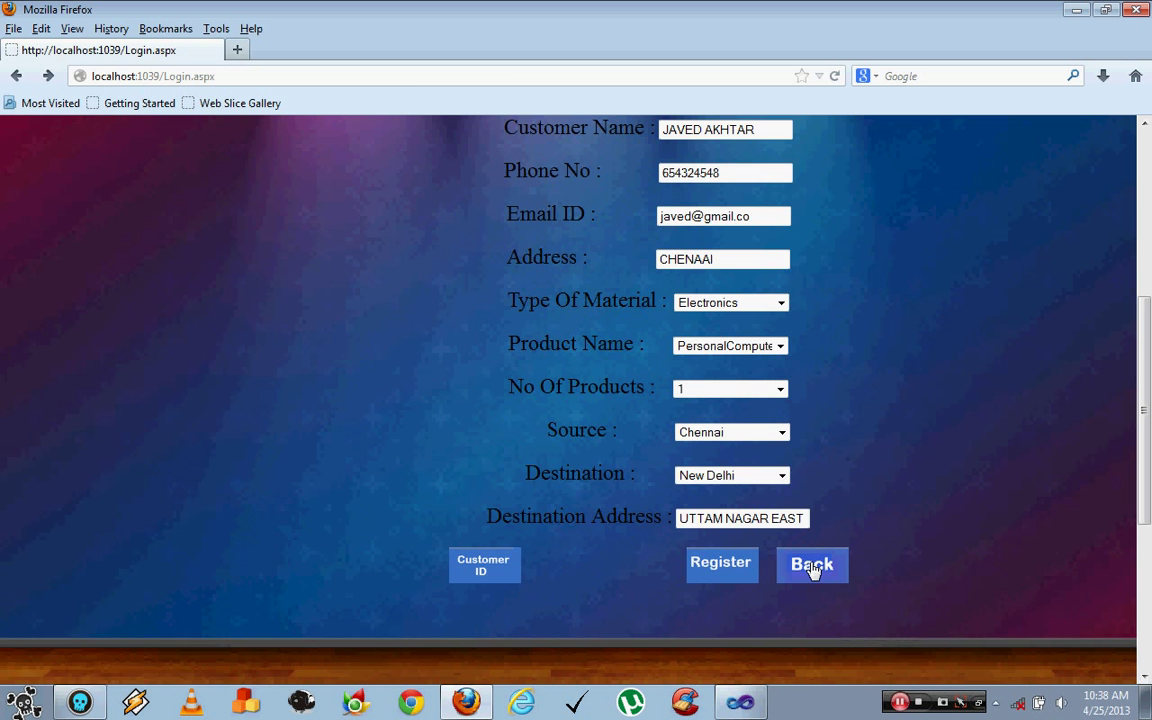
Step: Return to User Settings and go to the Status Of Goods page
left_click(812, 564)
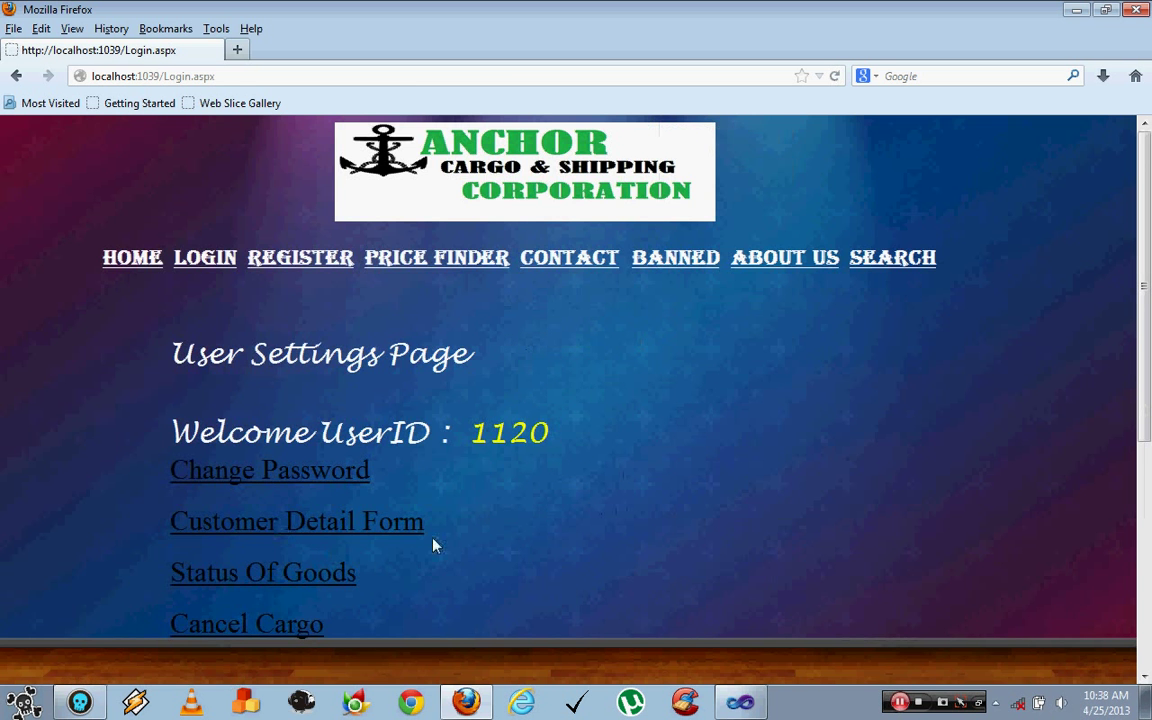
scroll("down", 3)
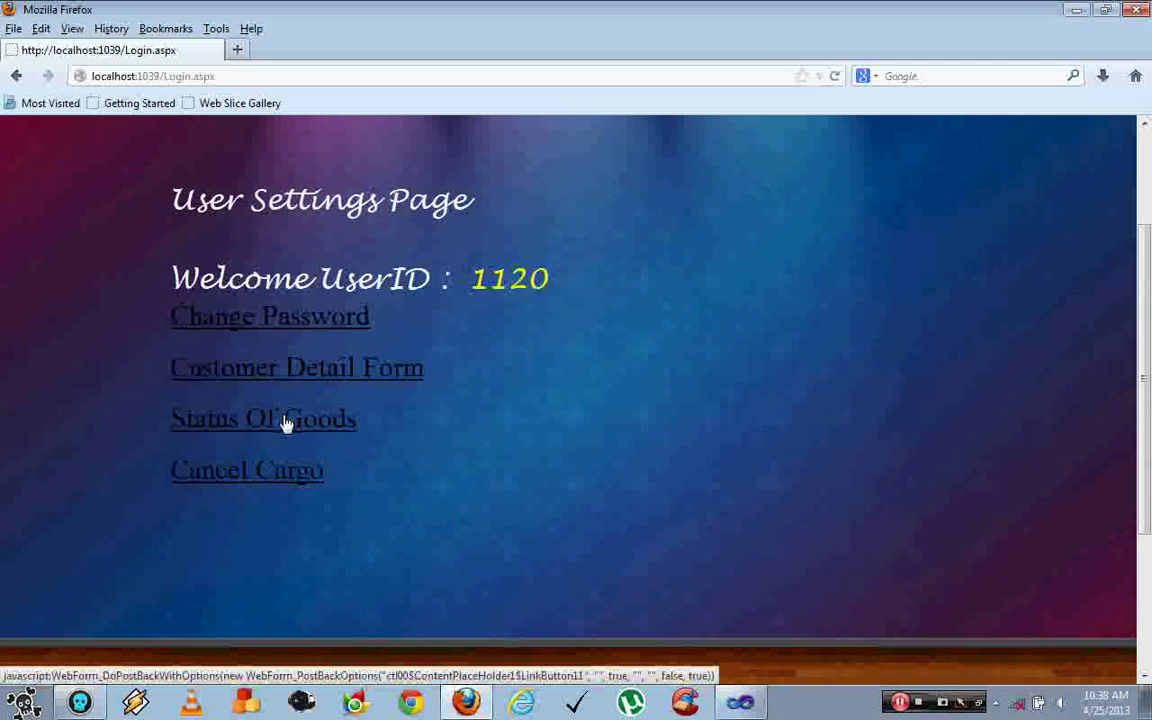
left_click(264, 418)
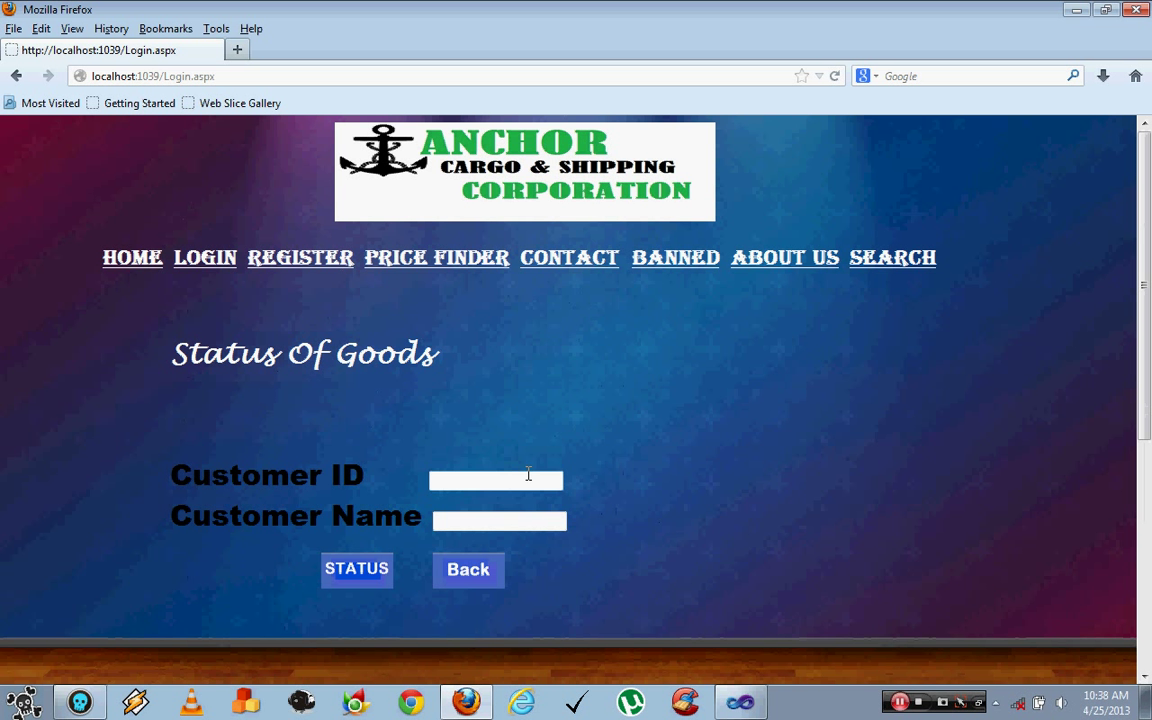
left_click(496, 480)
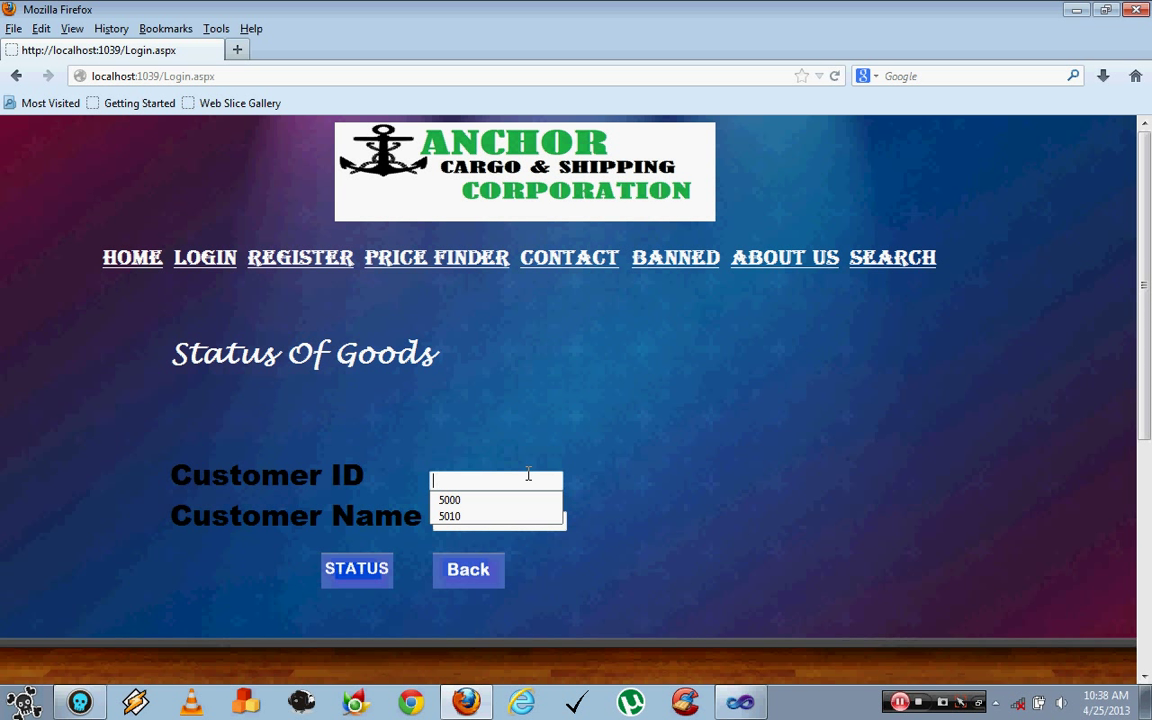
type("5020")
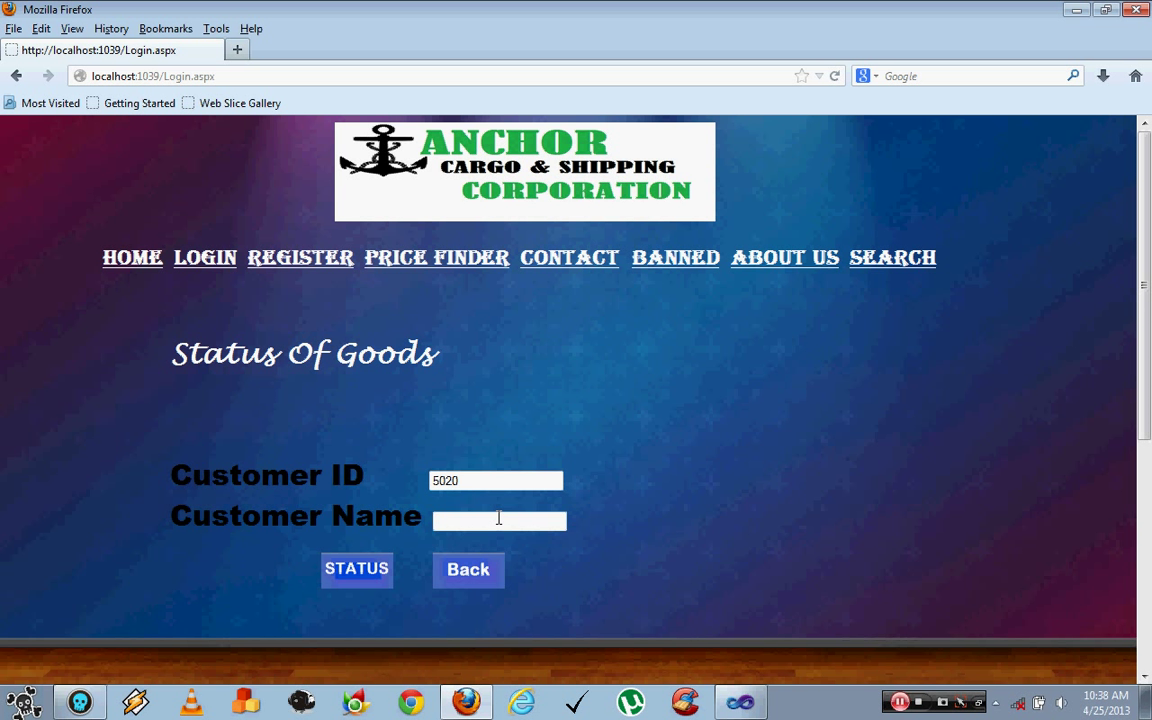
left_click(498, 520)
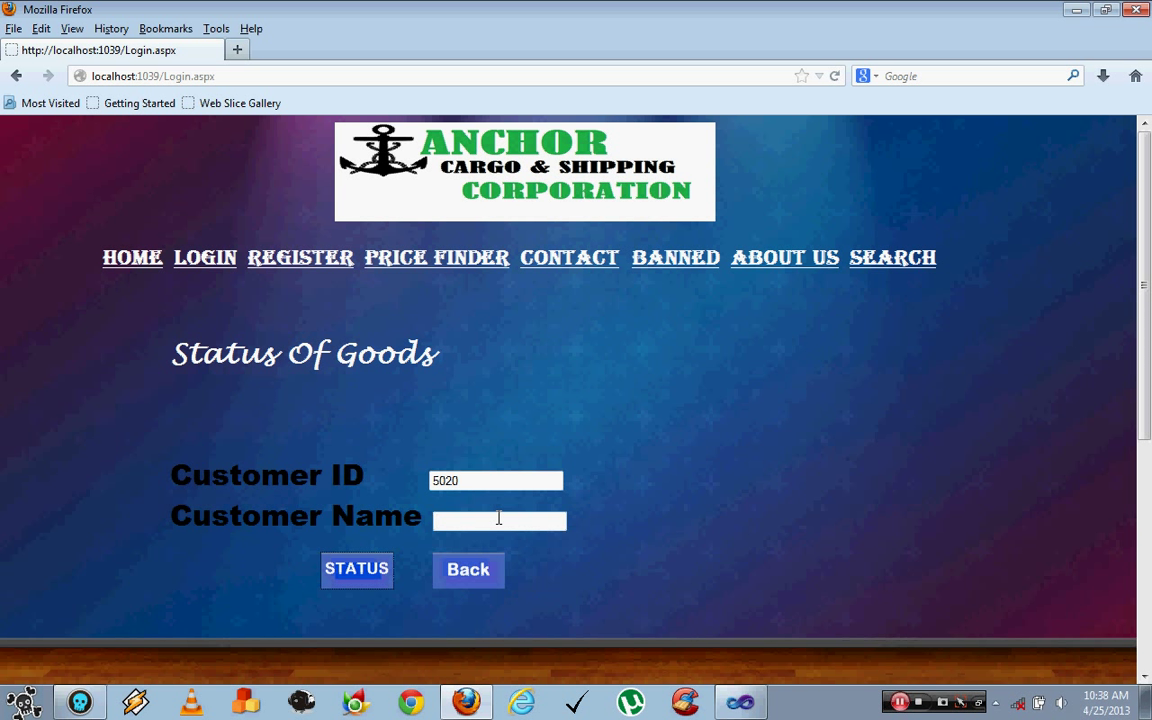
left_click(498, 520)
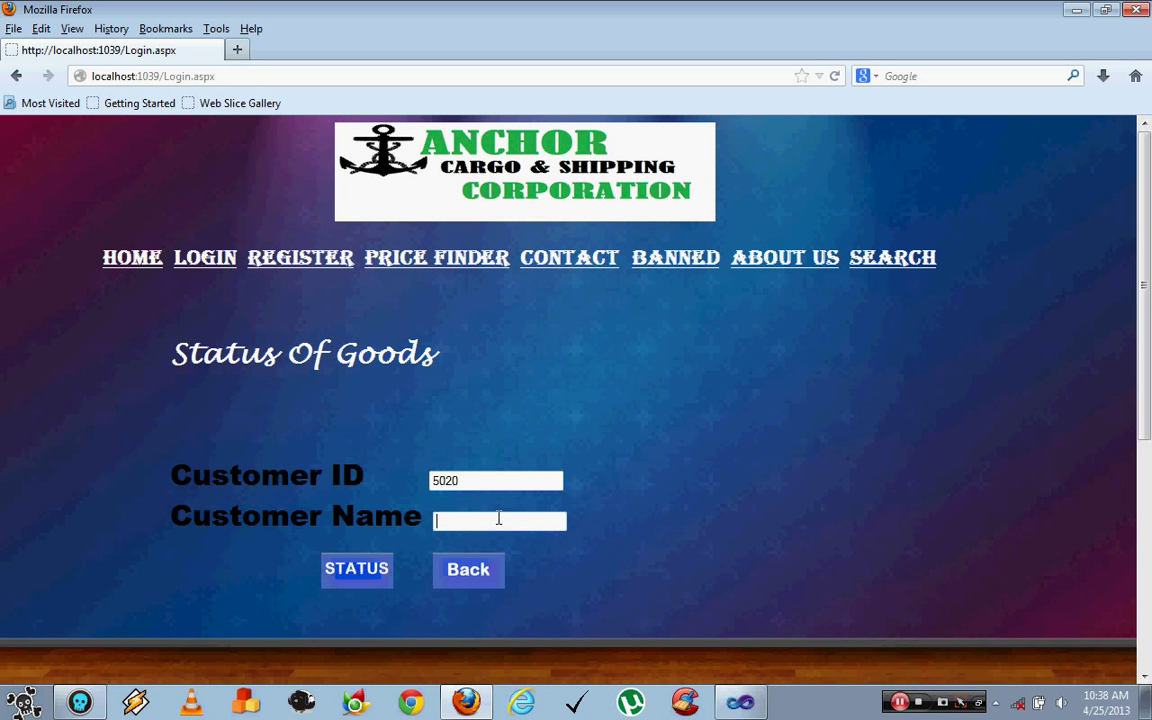
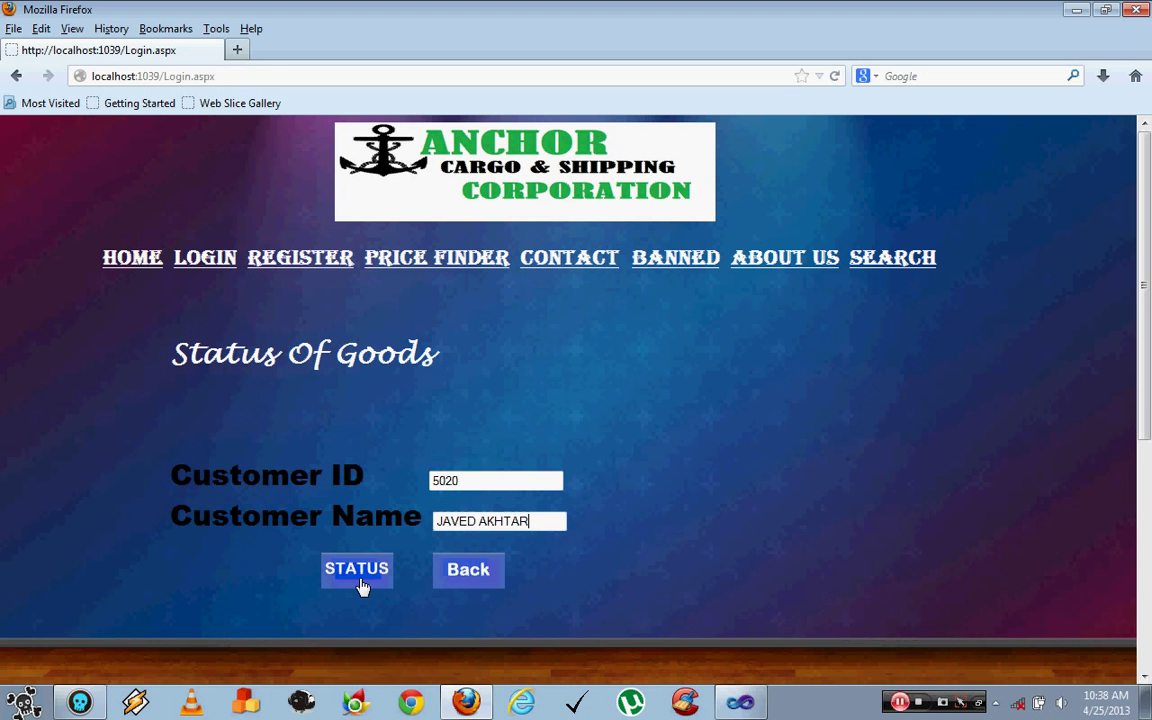
left_click(356, 568)
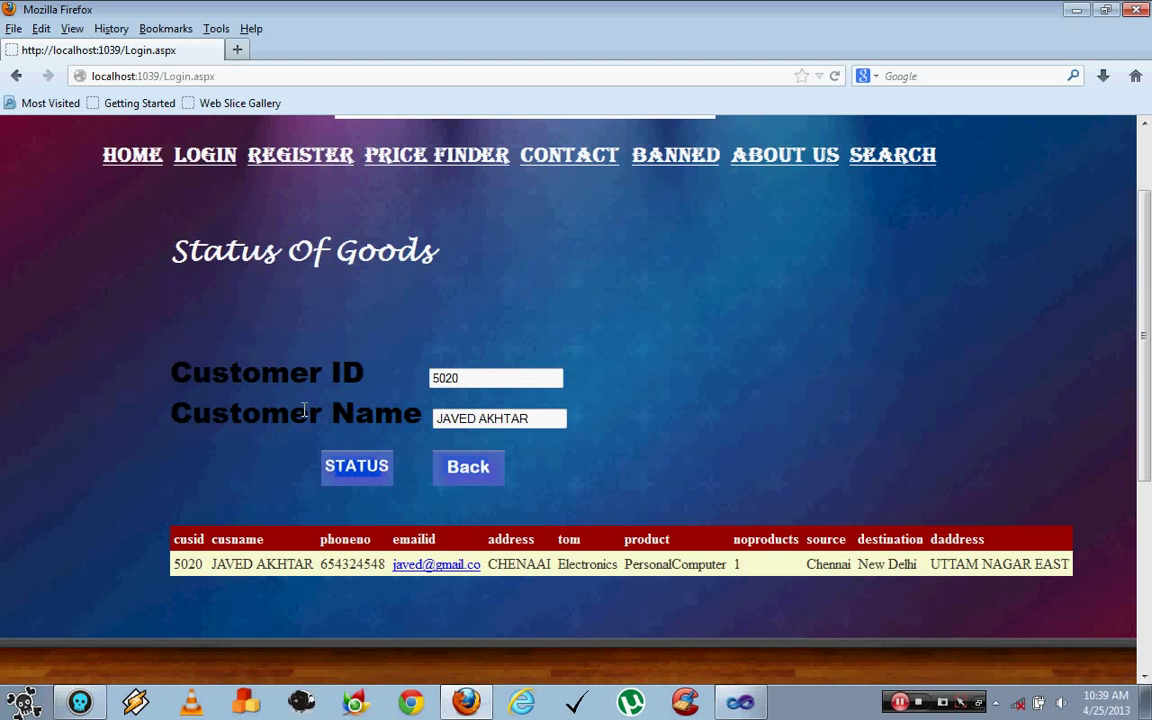
Step: Fill the cancel-cargo form with Customer ID 5020 and the suggested CANCEL REQUEST text
left_click(468, 468)
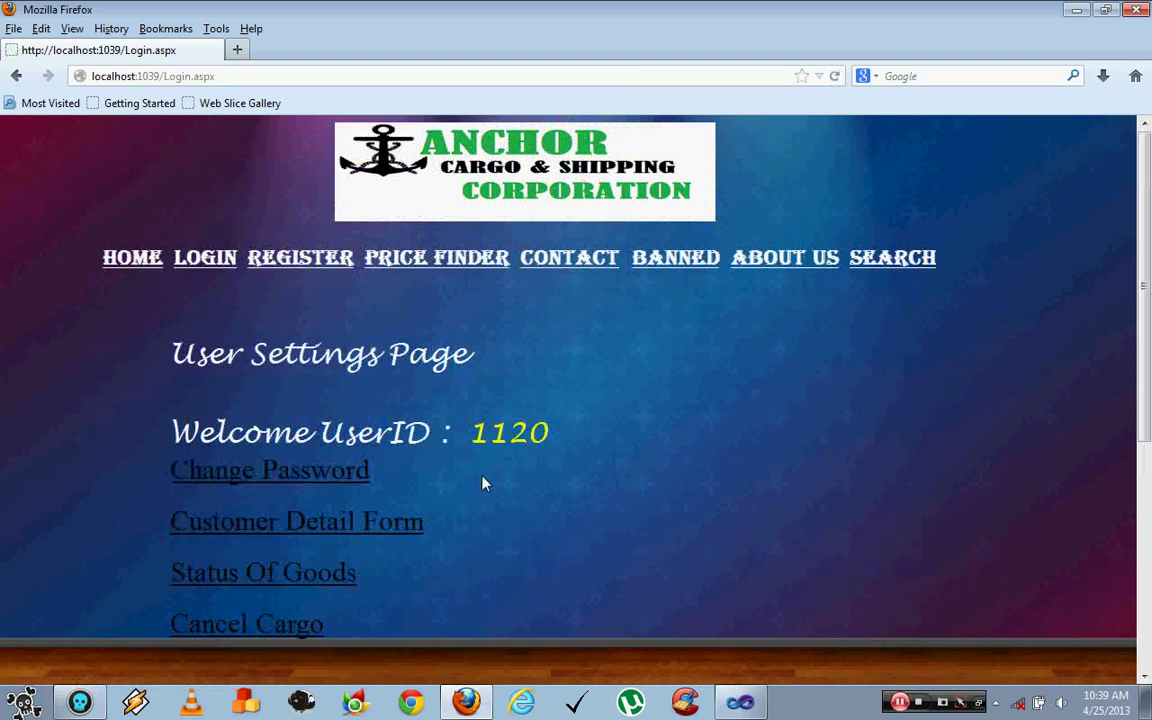
scroll("down", 3)
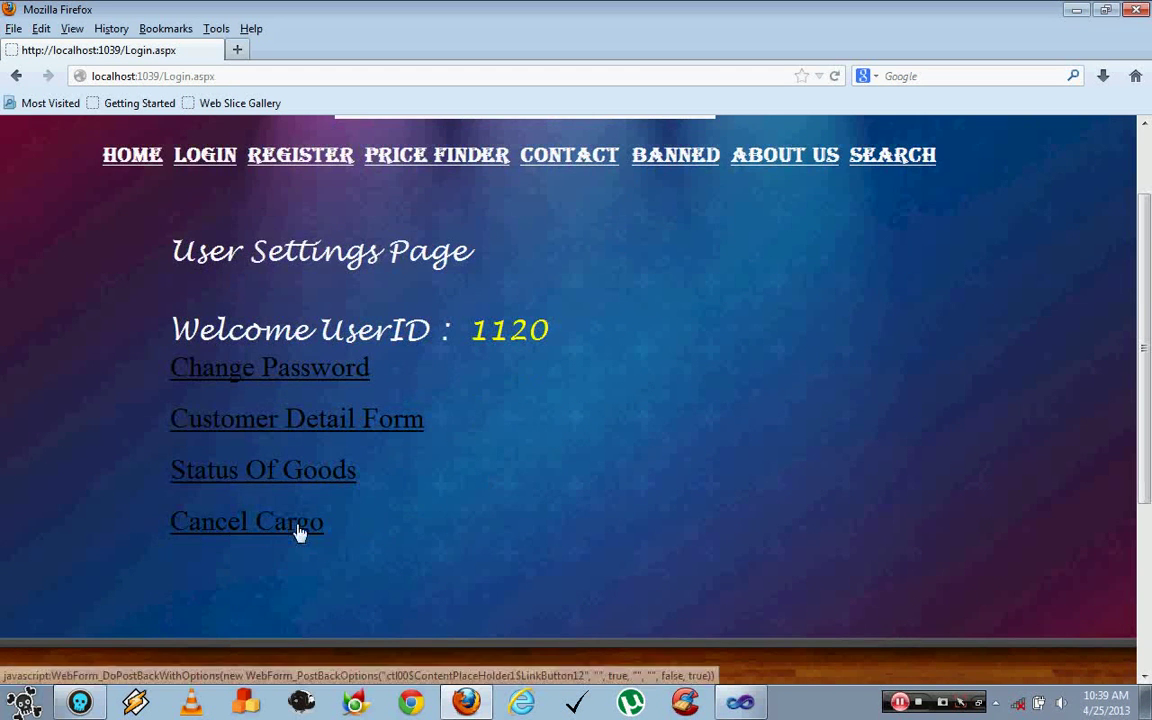
left_click(246, 520)
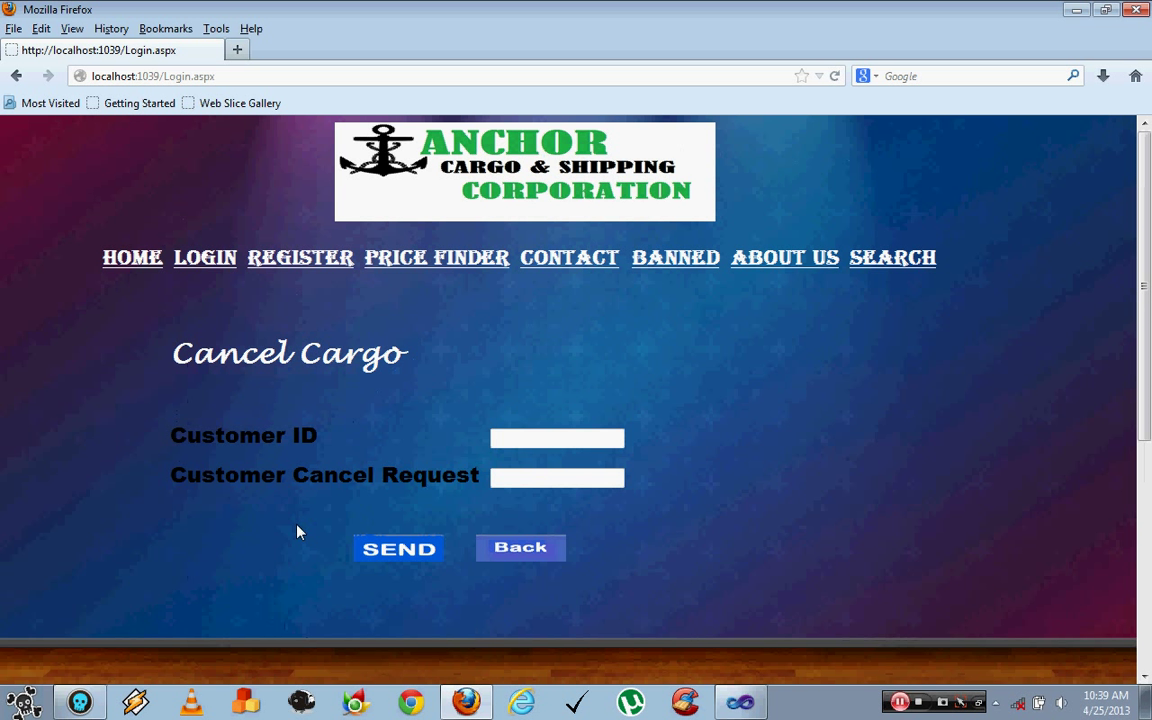
left_click(556, 438)
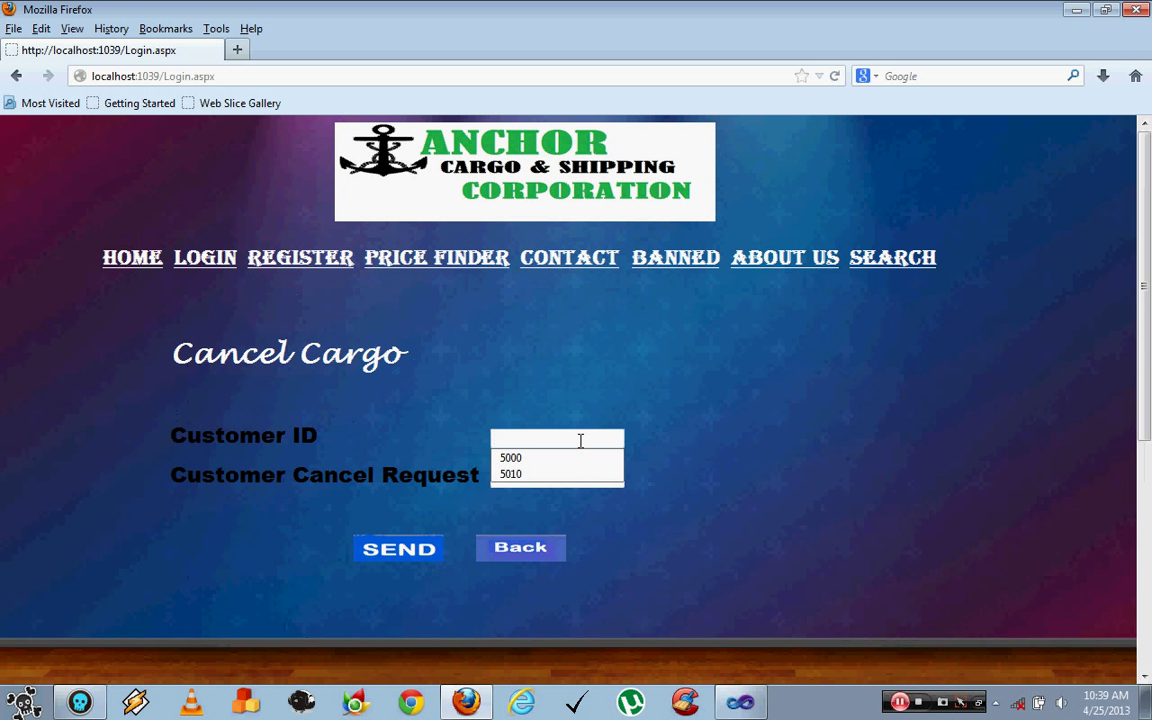
type("5020")
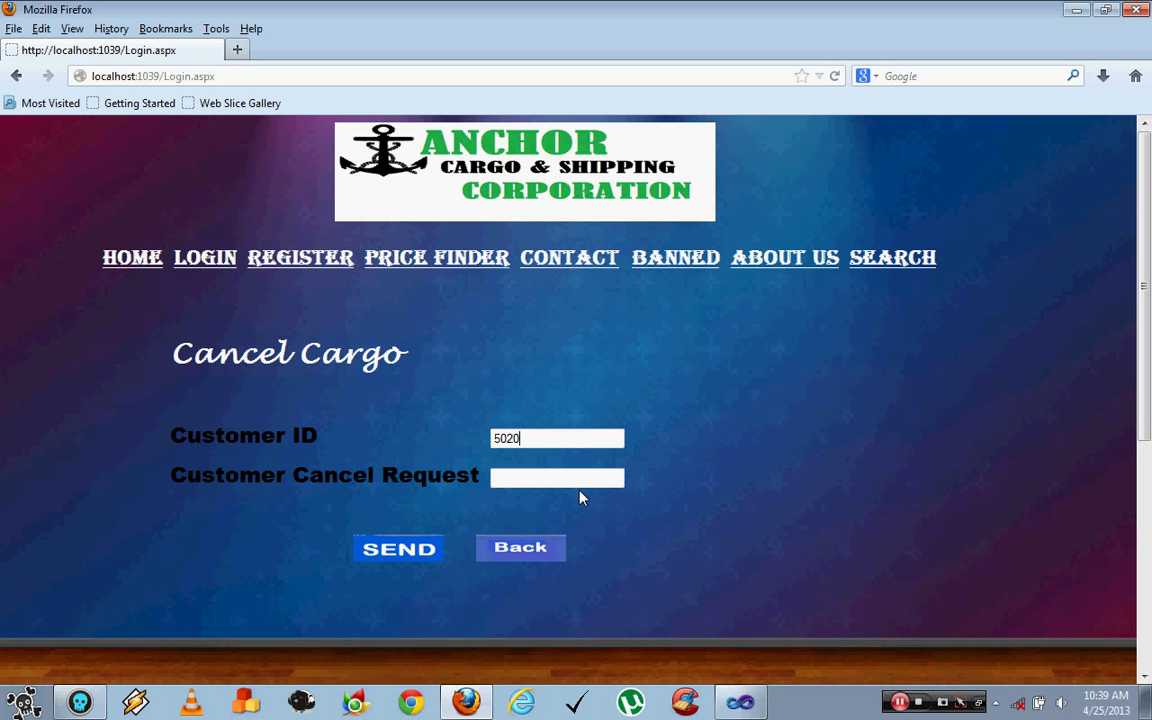
type("C")
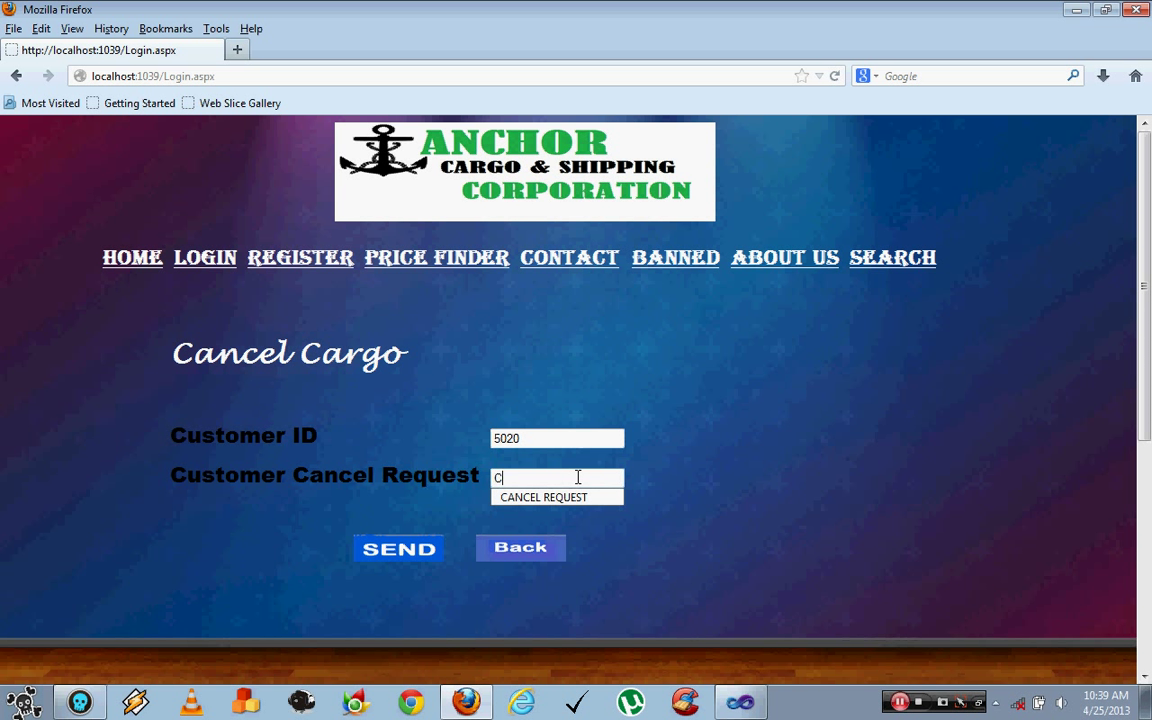
left_click(556, 496)
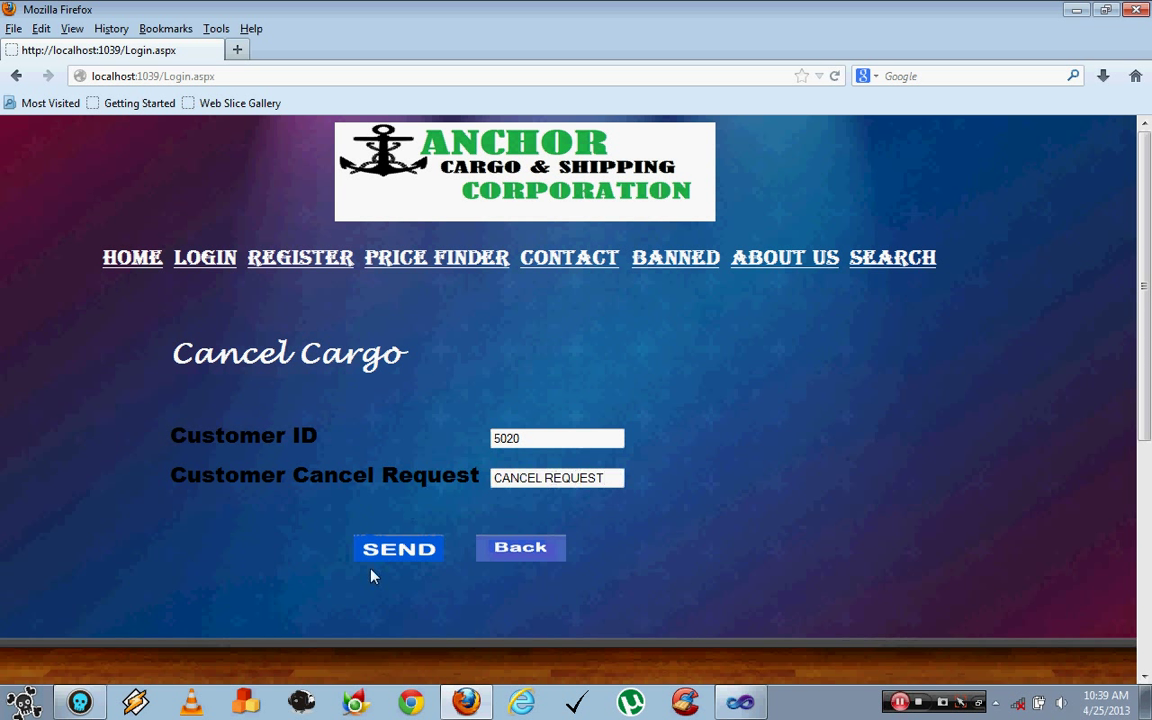
Step: Send the cancellation request and return to the User Settings page for user 1120
left_click(398, 548)
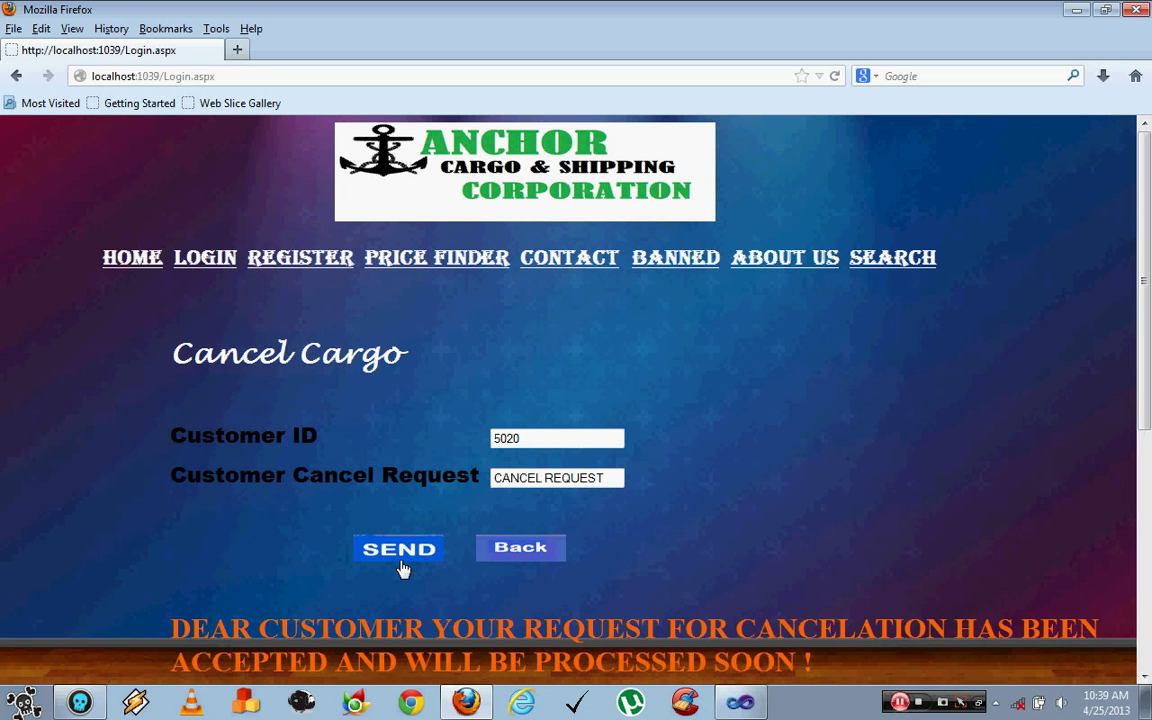
left_click(520, 548)
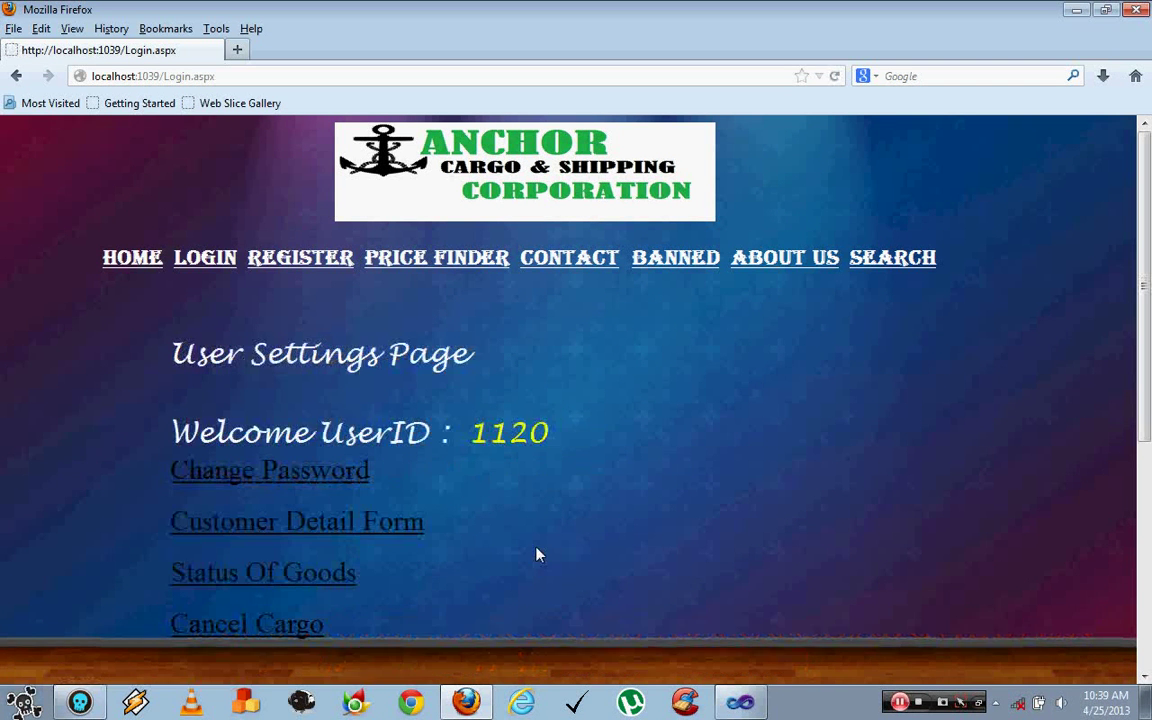
mouse_move(204, 256)
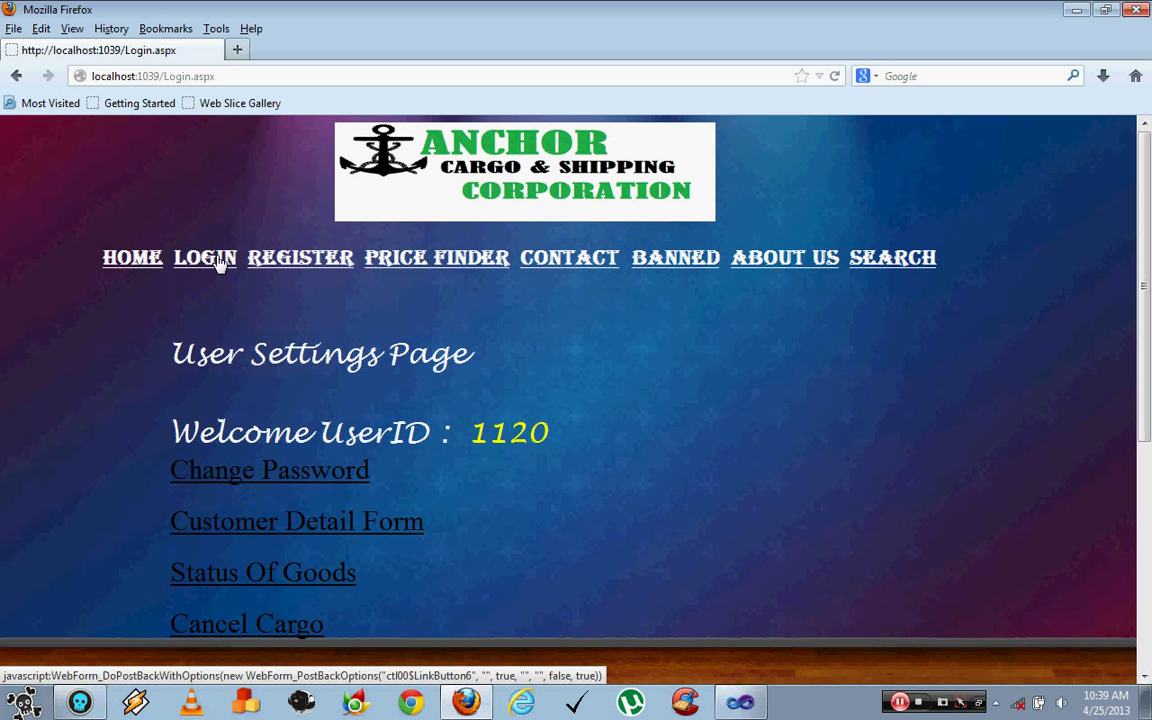
Step: Log in as admin with the saved password to reach the Administrator welcome page
left_click(204, 256)
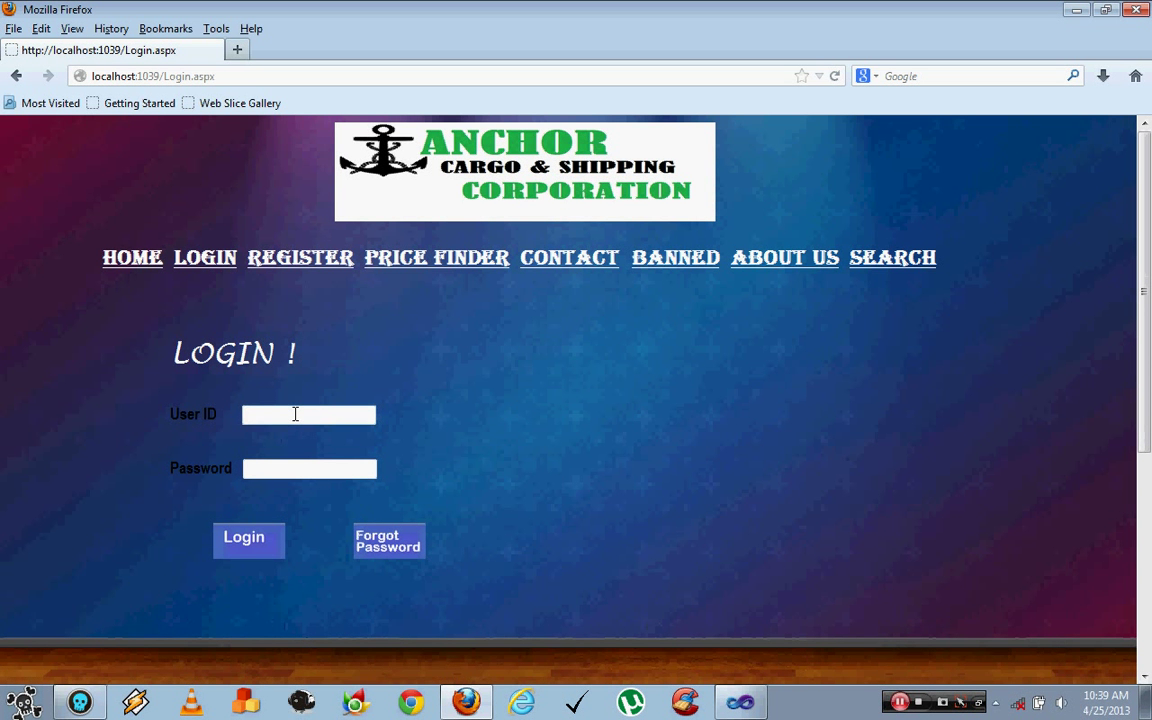
left_click(308, 414)
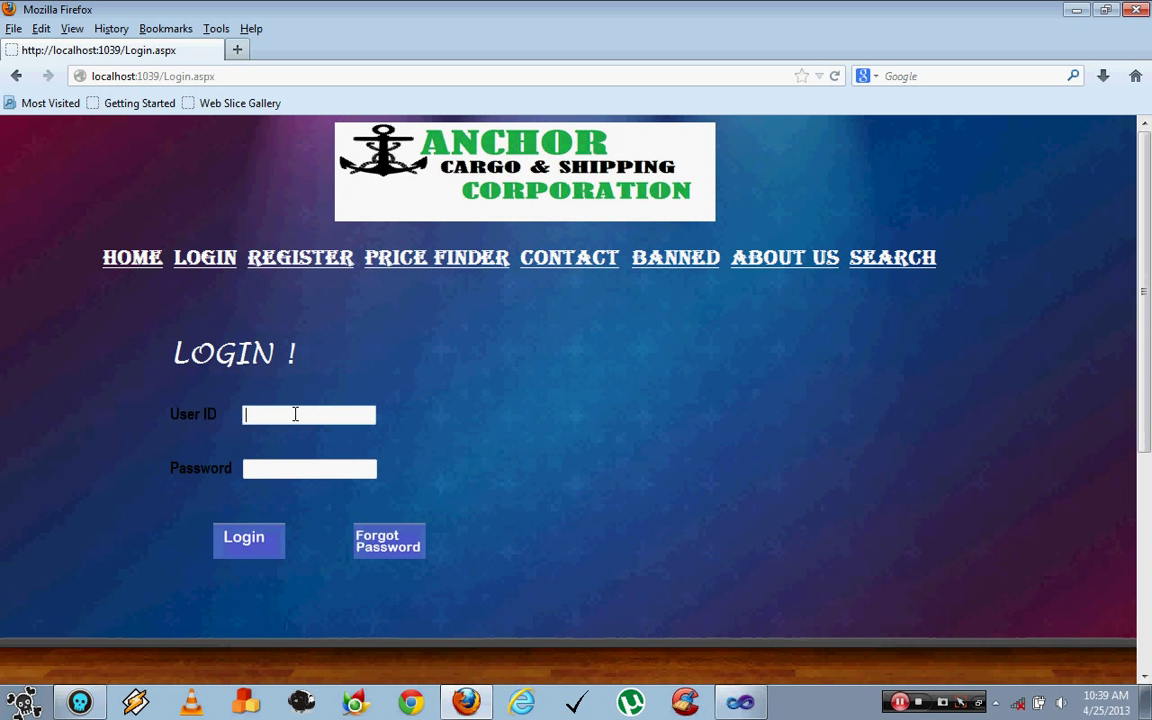
type("A")
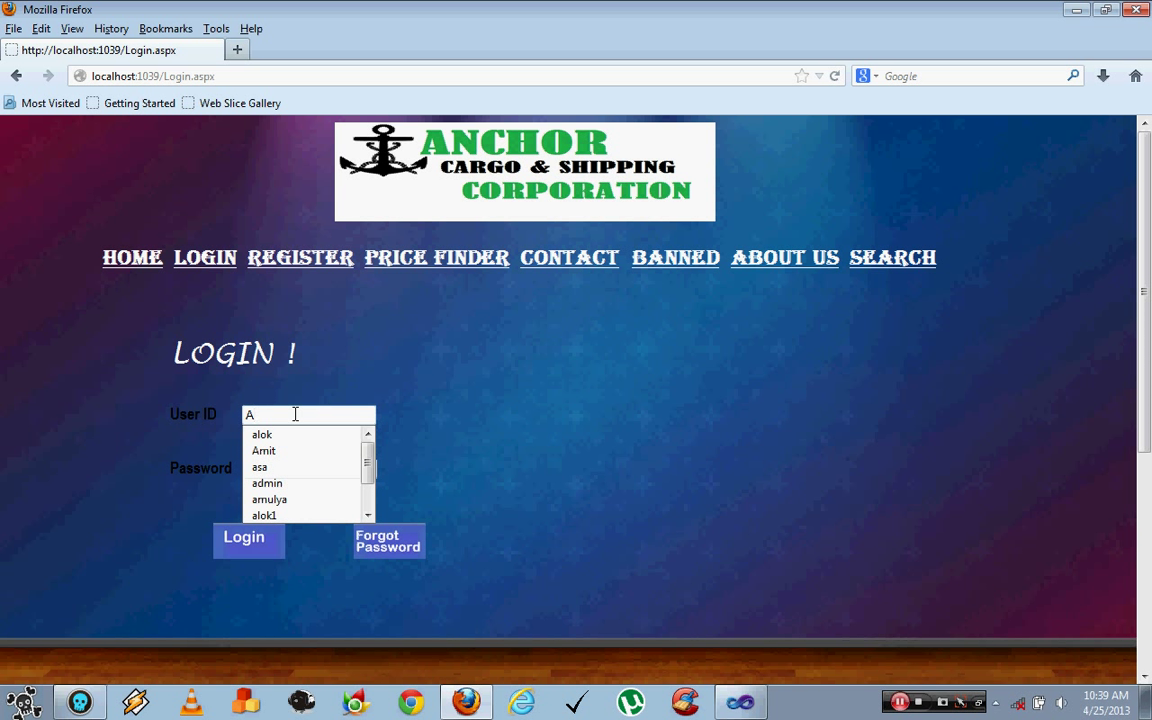
type("dmin")
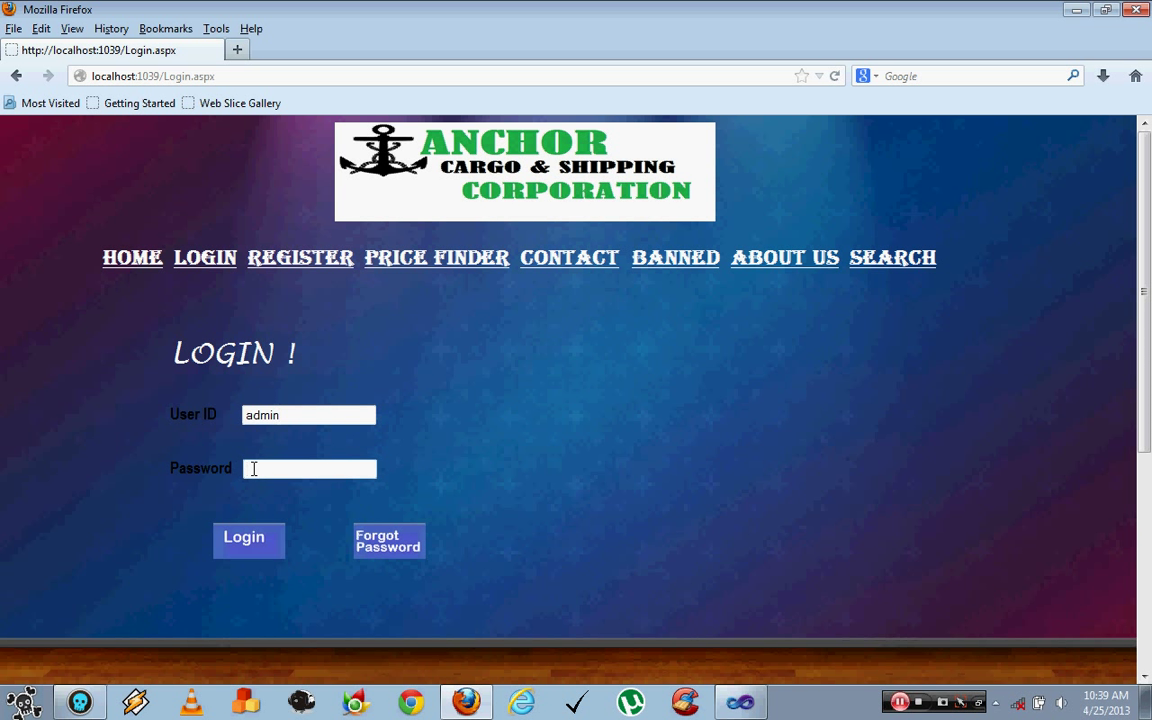
type("admin")
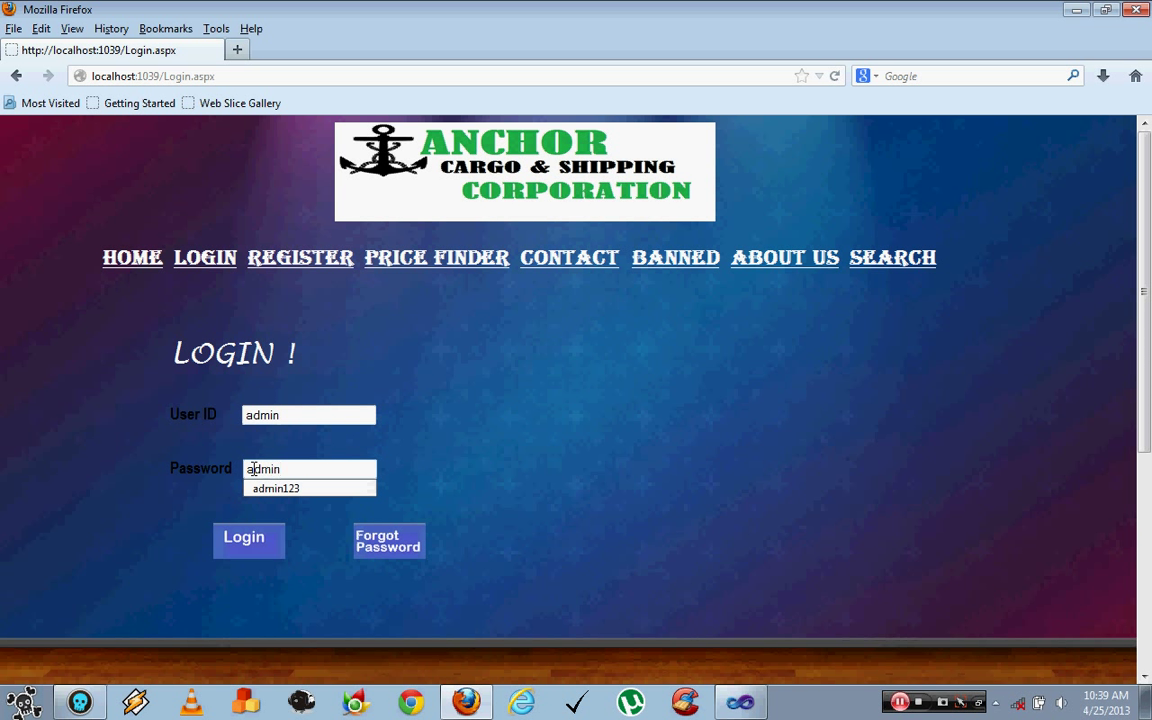
left_click(308, 488)
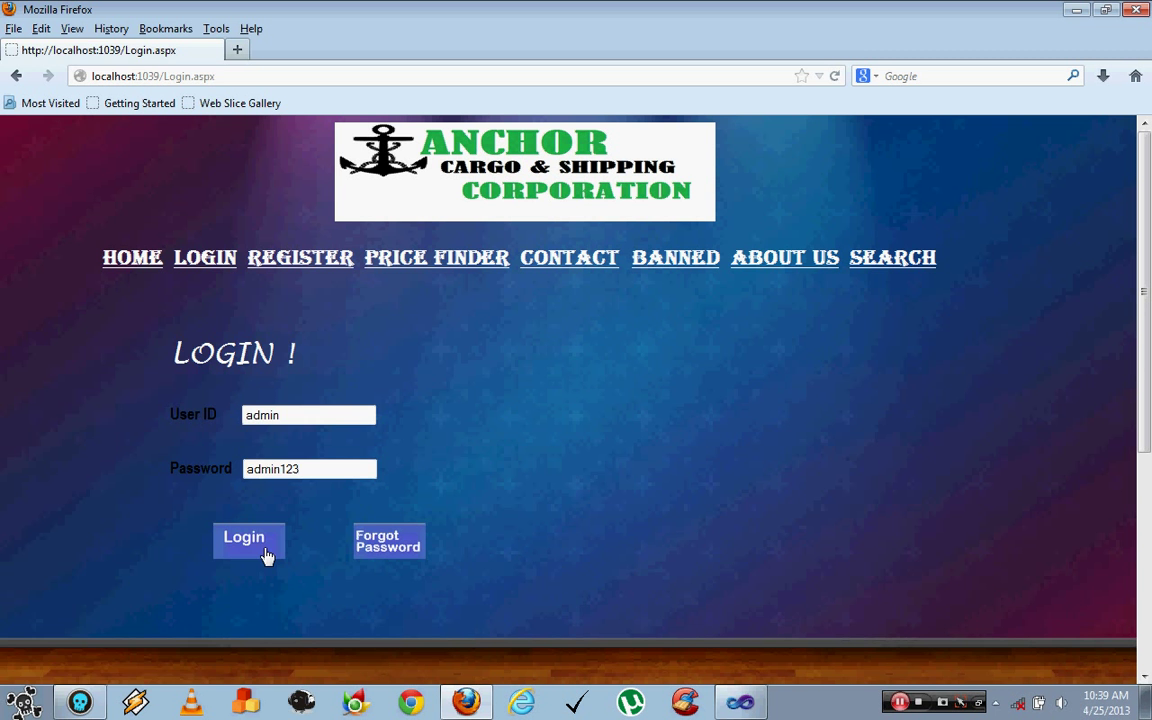
left_click(244, 536)
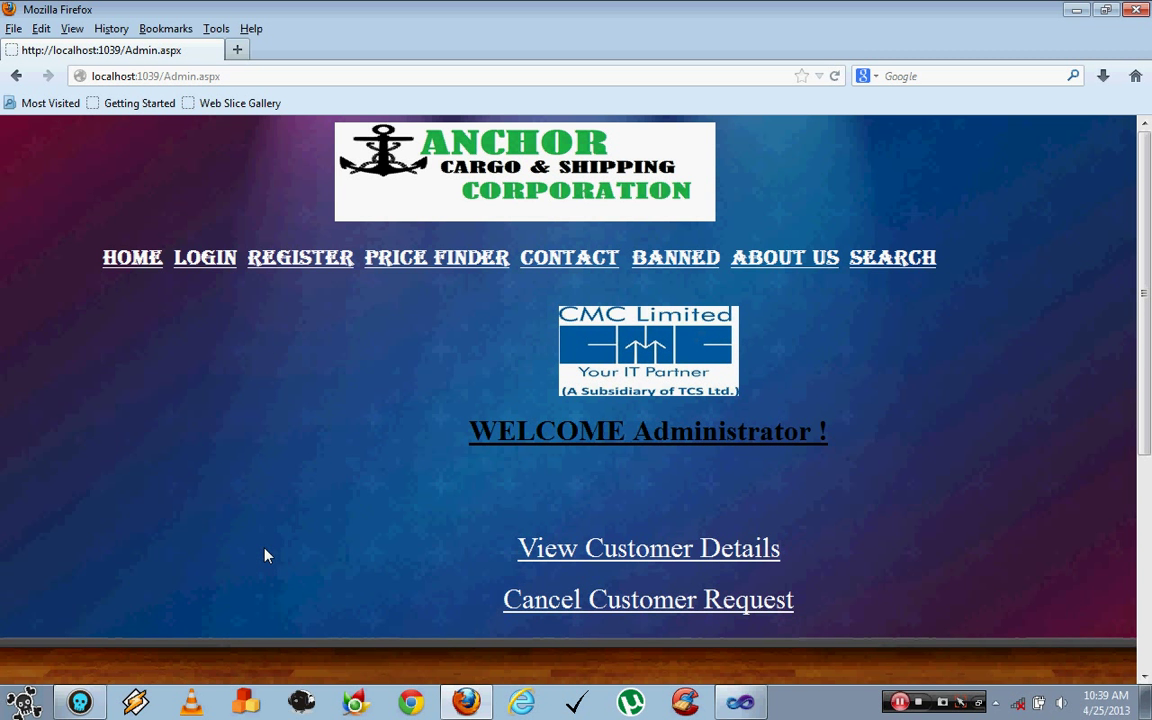
scroll("down", 3)
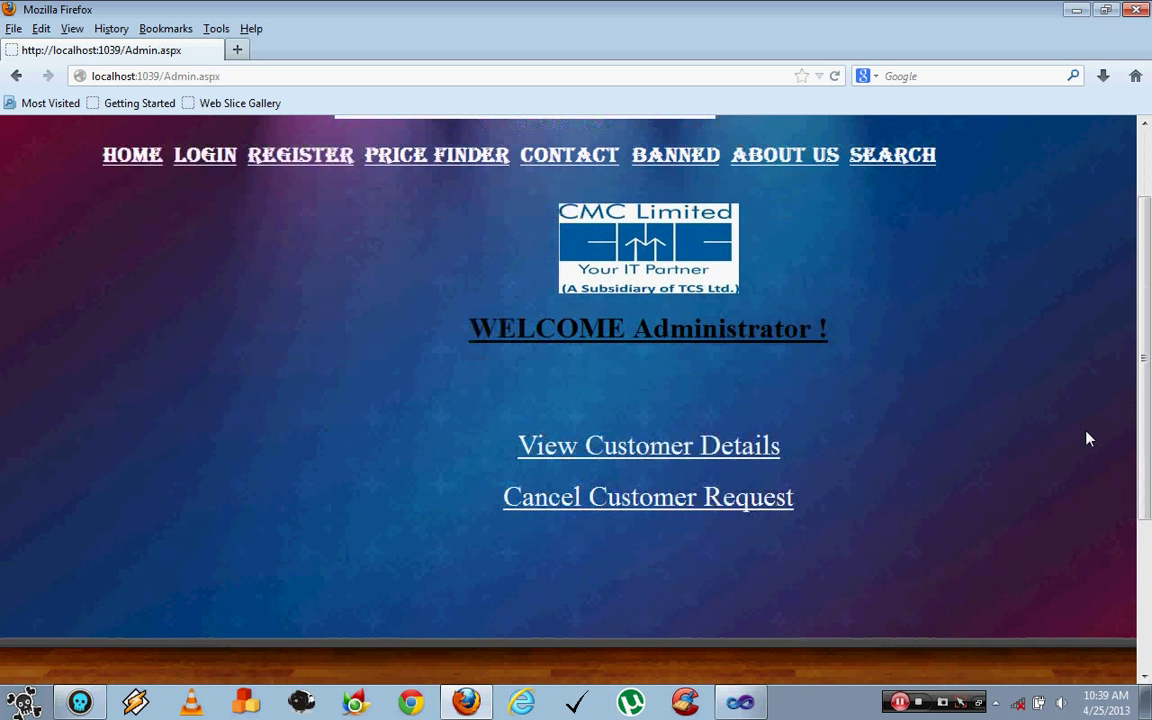
left_click(648, 444)
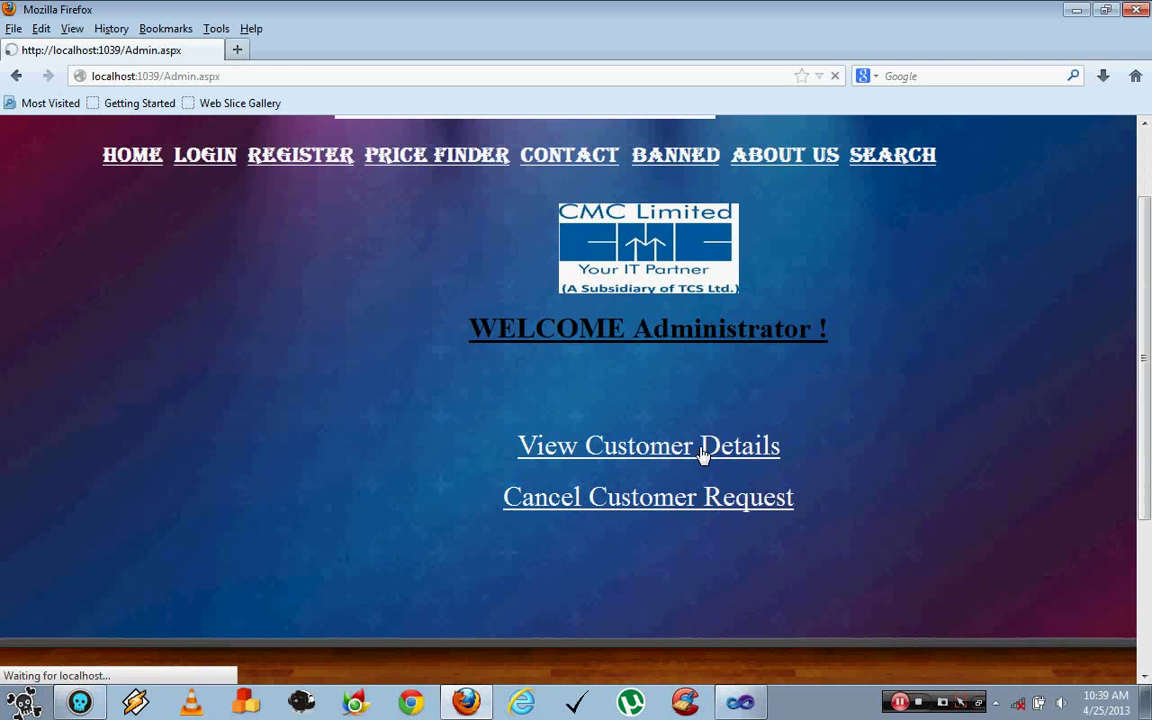
left_click(648, 444)
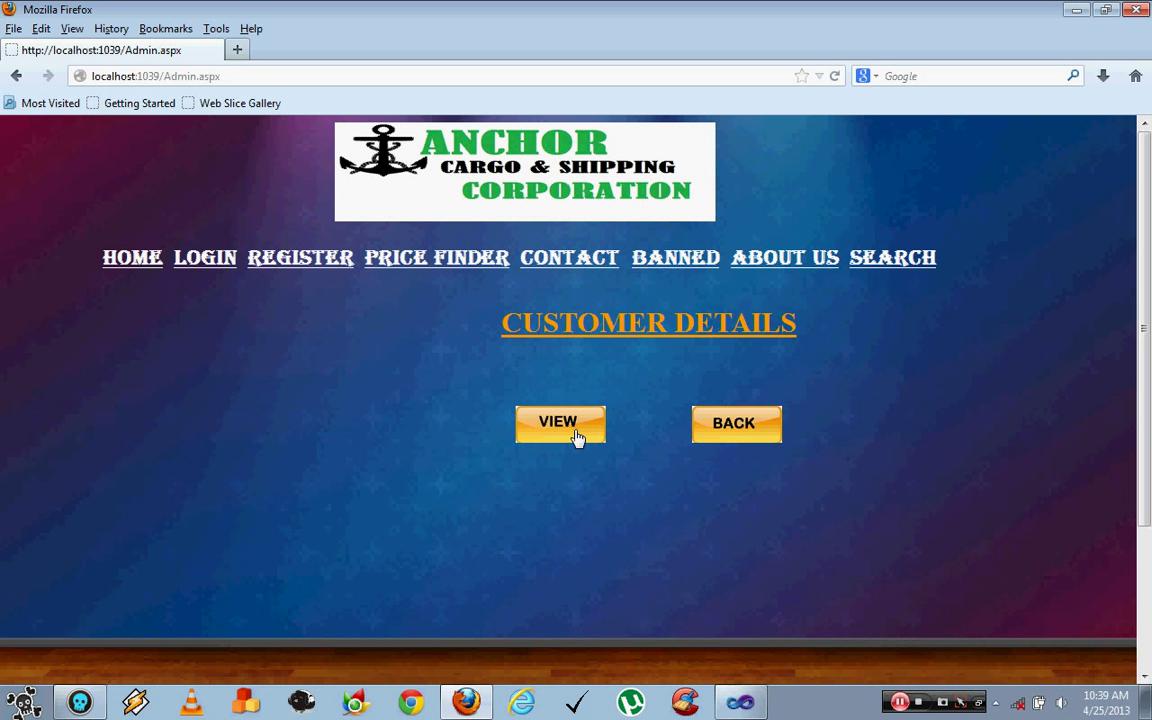
left_click(560, 420)
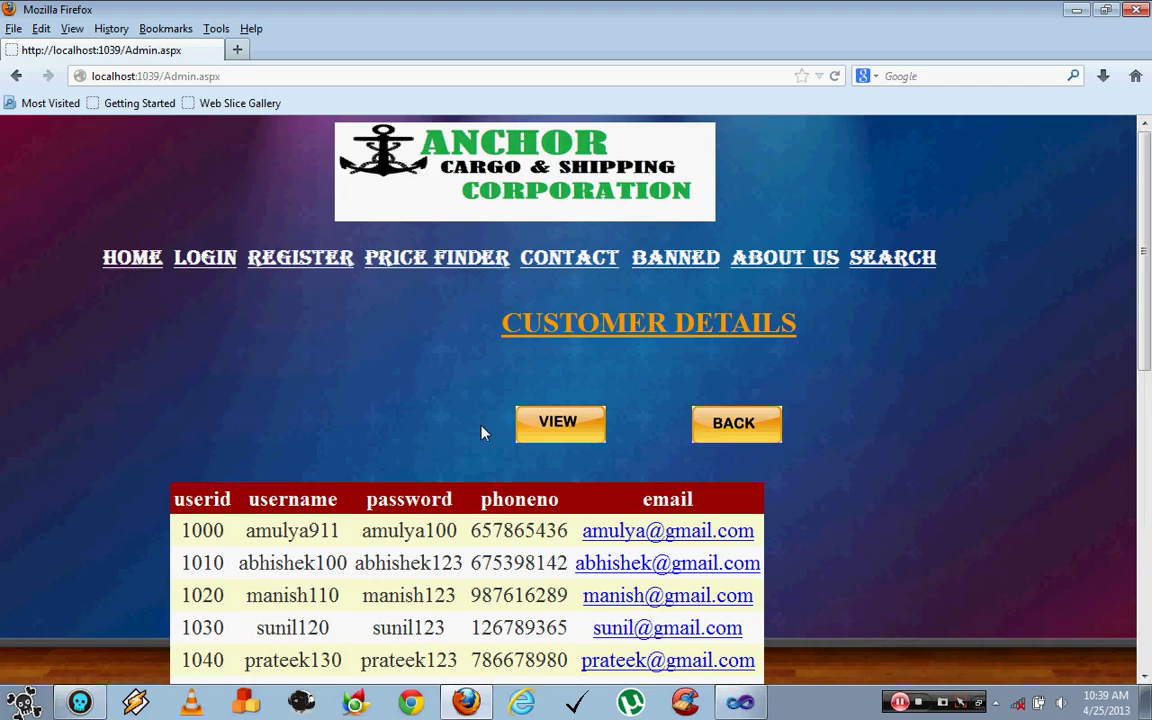
scroll("down", 3)
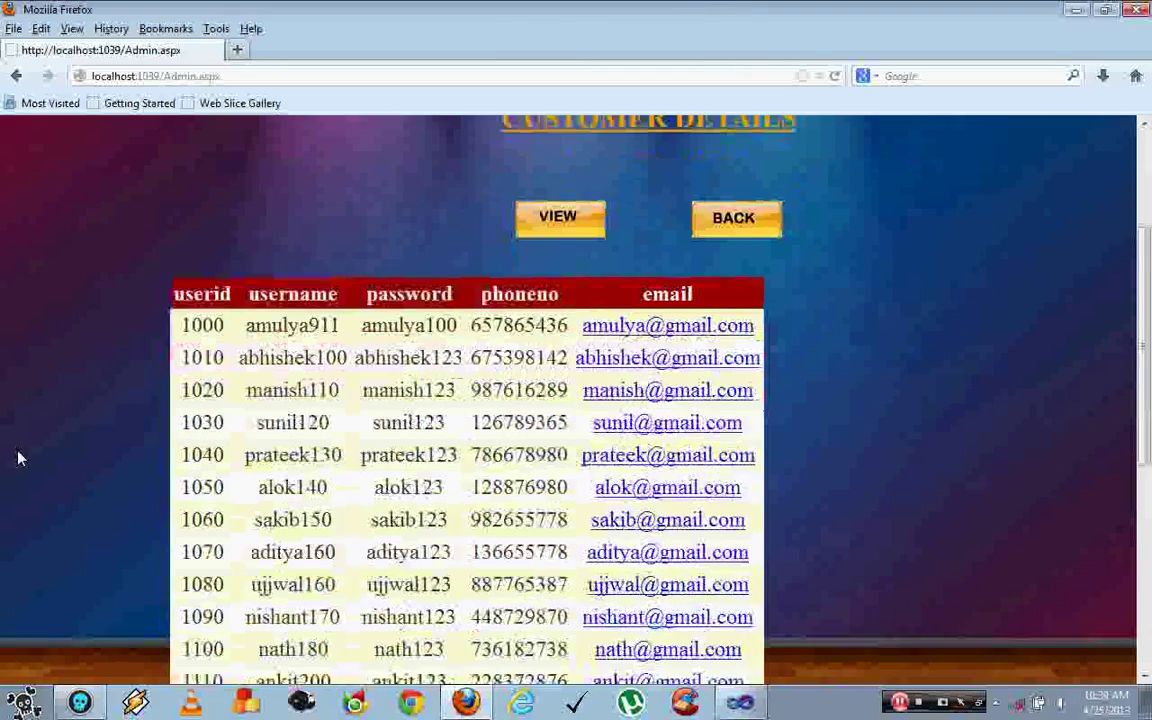
scroll("down", 3)
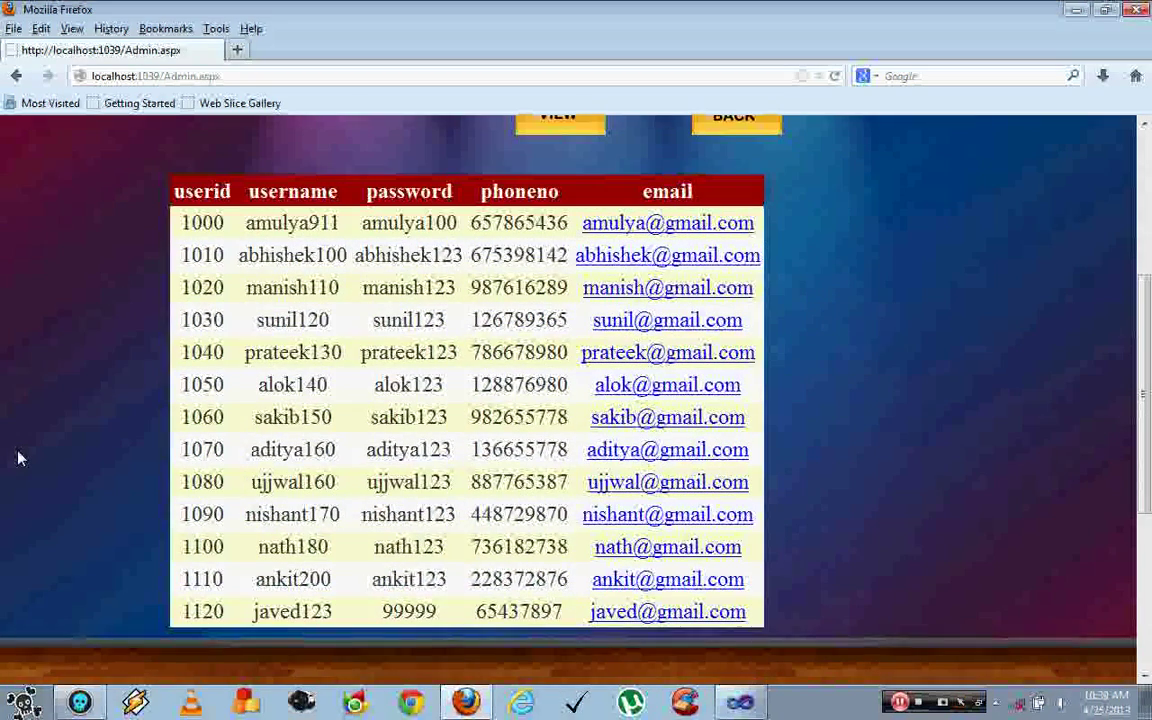
scroll("up", 3)
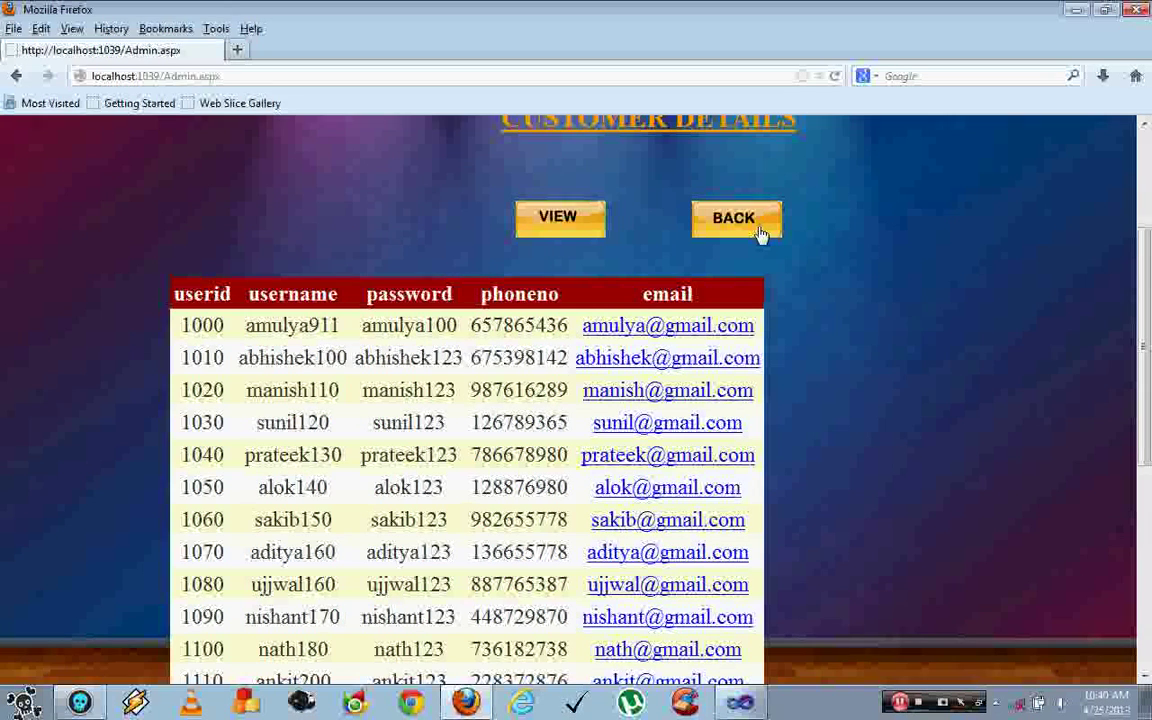
left_click(736, 218)
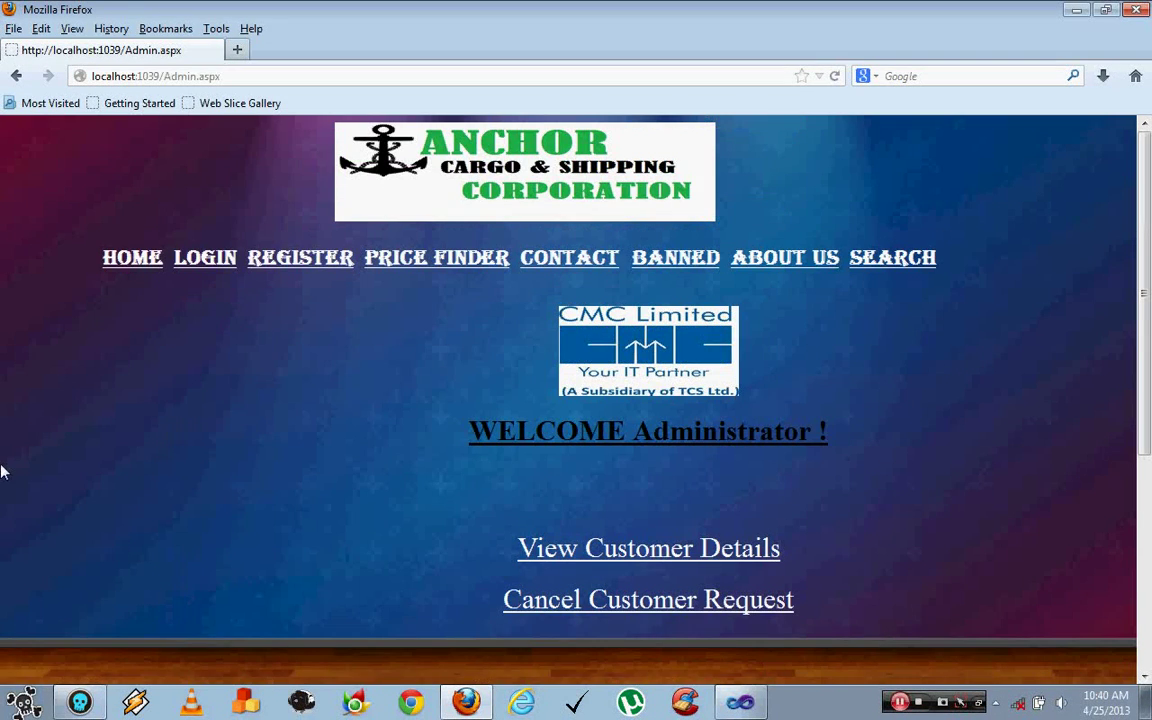
mouse_move(592, 446)
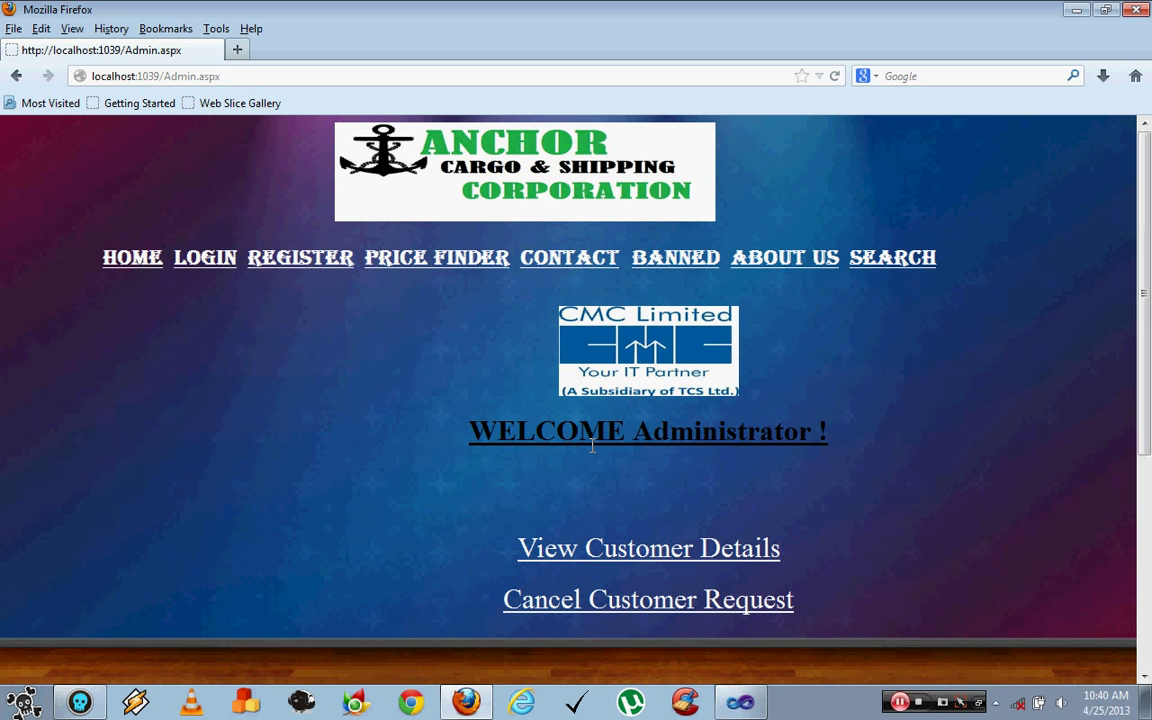